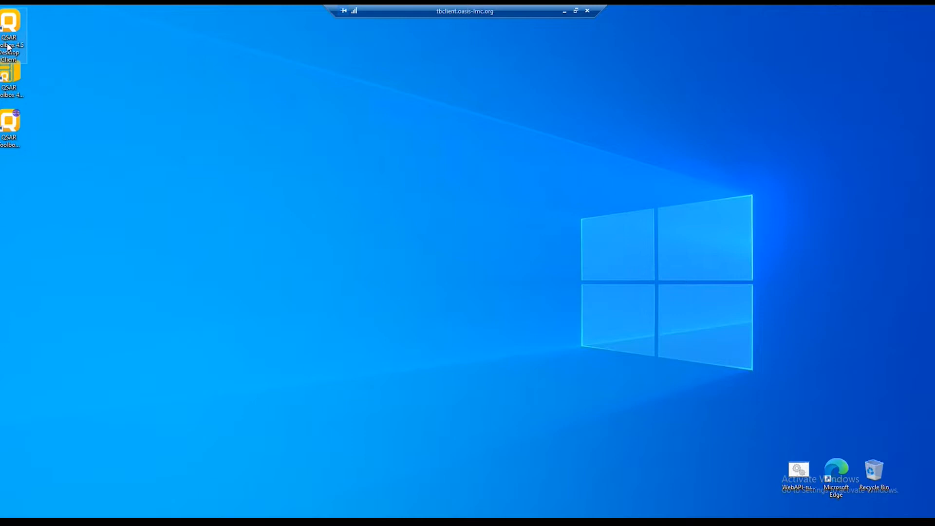
pyautogui.moveTo(8, 75)
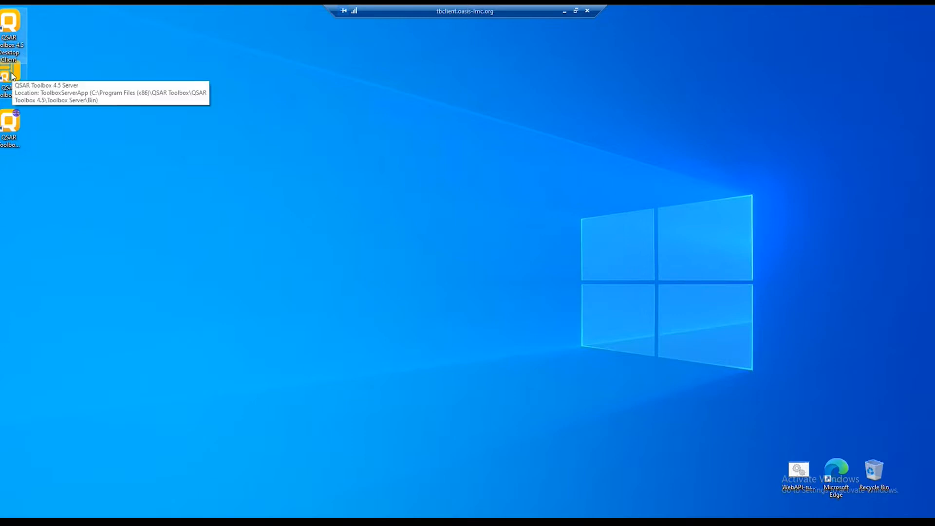
pyautogui.moveTo(18, 148)
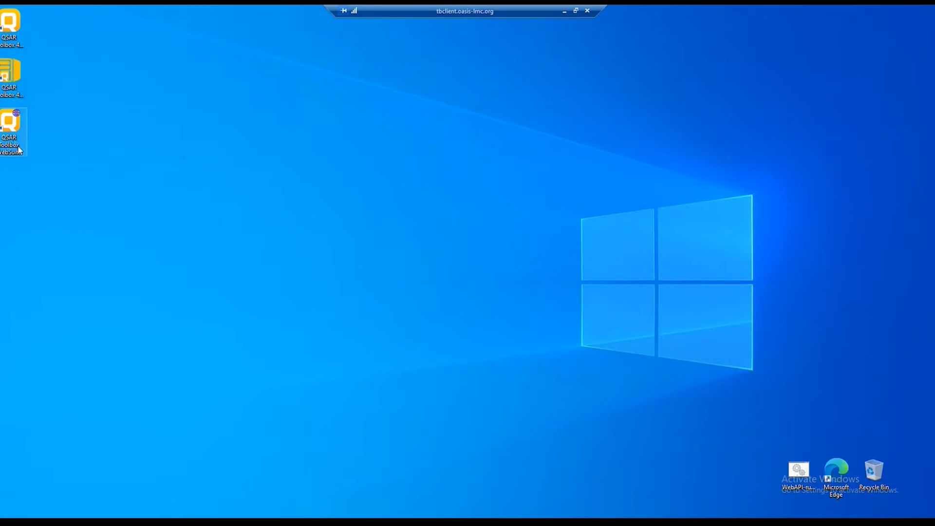
pyautogui.moveTo(100, 498)
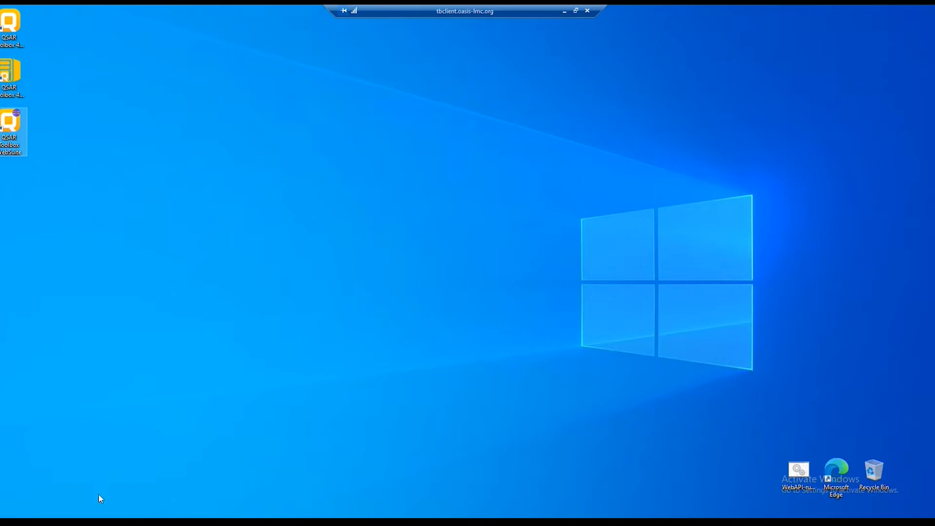
# Step: Launch QSAR Toolbox WebSuite from its desktop shortcut so the WebAPI starts on port 49722
pyautogui.doubleClick(9, 131)
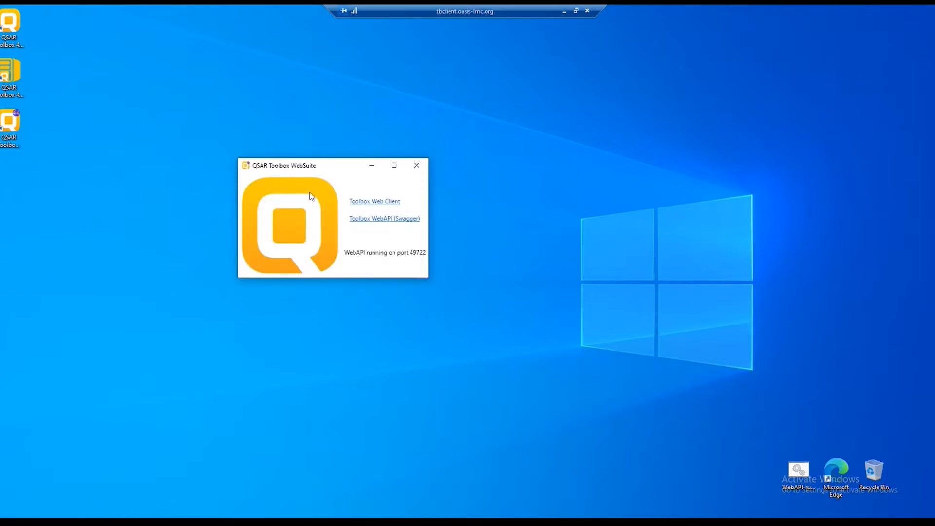
pyautogui.moveTo(334, 201)
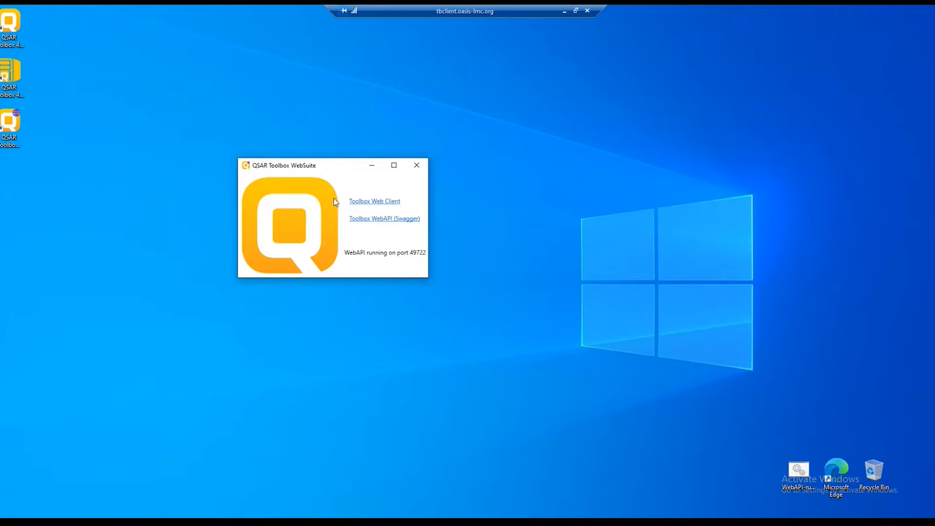
pyautogui.moveTo(413, 249)
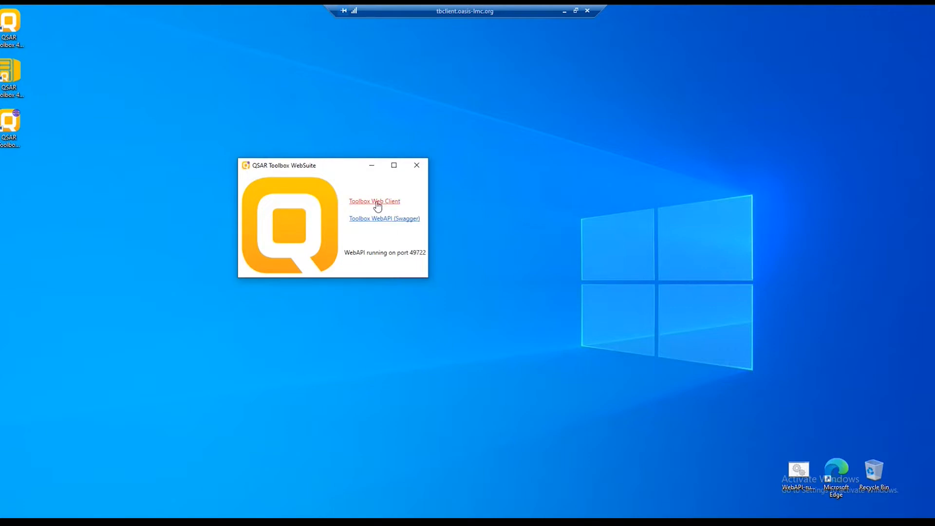
# Step: Open the Toolbox Web Client from the WebSuite window into an empty browser workspace
pyautogui.click(374, 200)
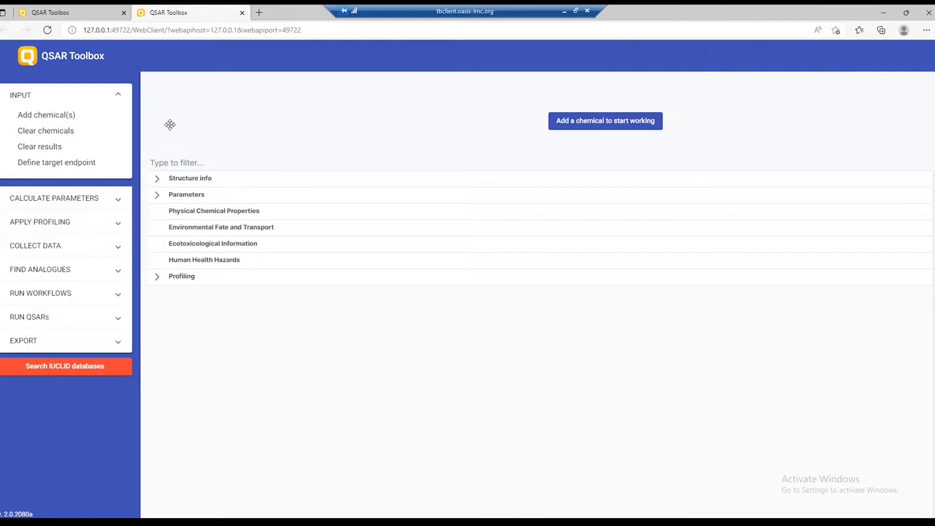
pyautogui.moveTo(38, 221)
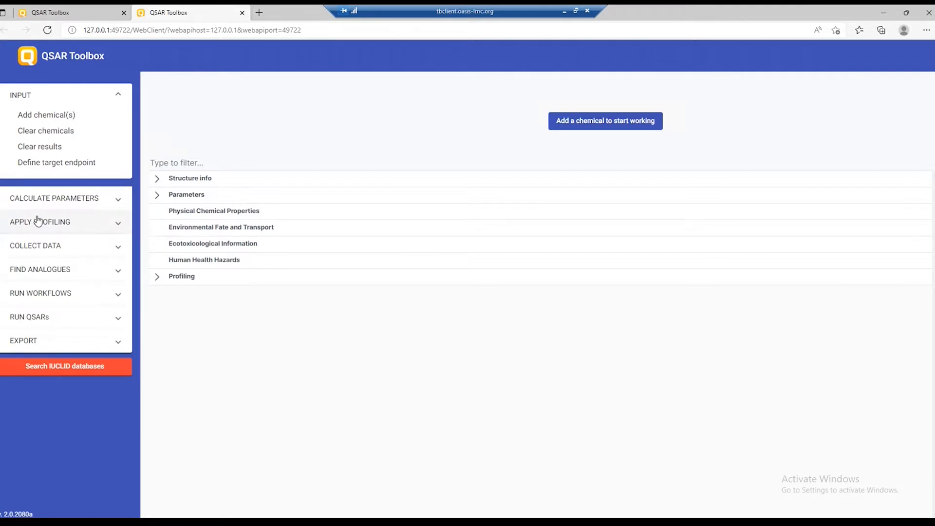
pyautogui.moveTo(400, 129)
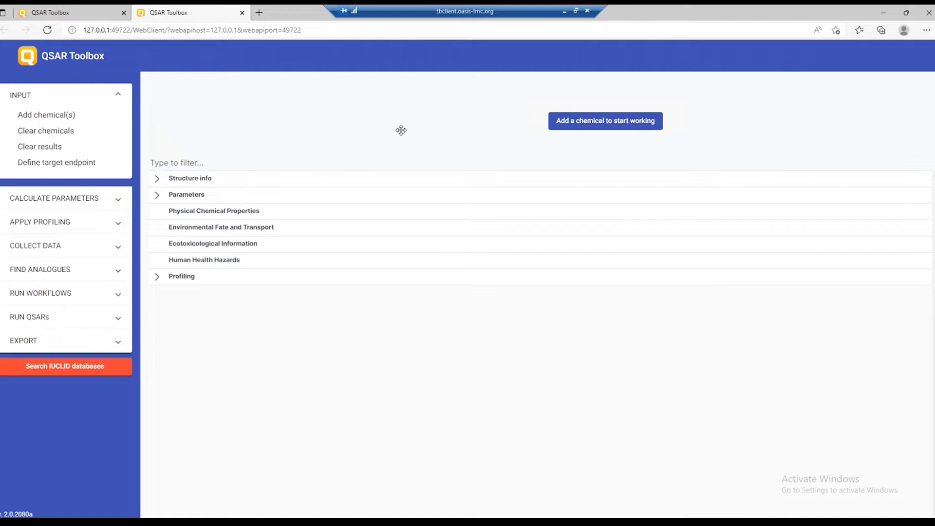
pyautogui.moveTo(665, 147)
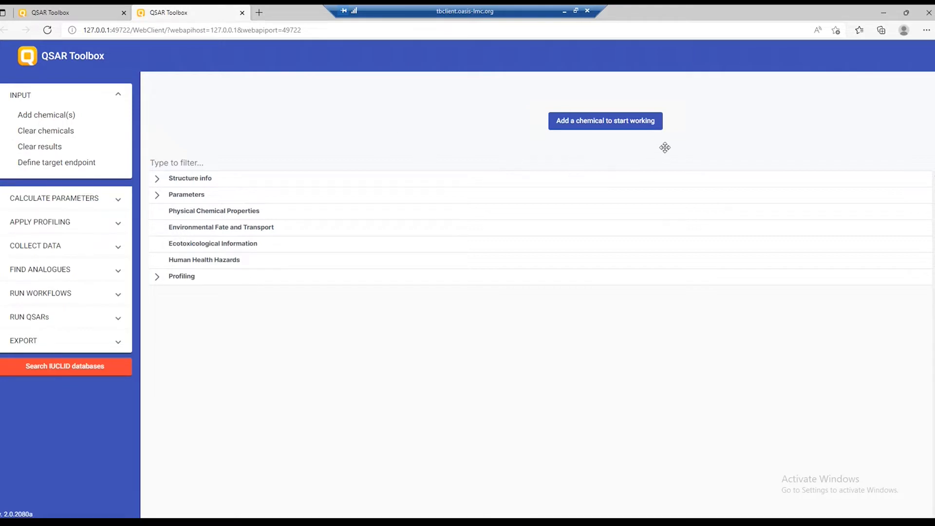
pyautogui.moveTo(533, 148)
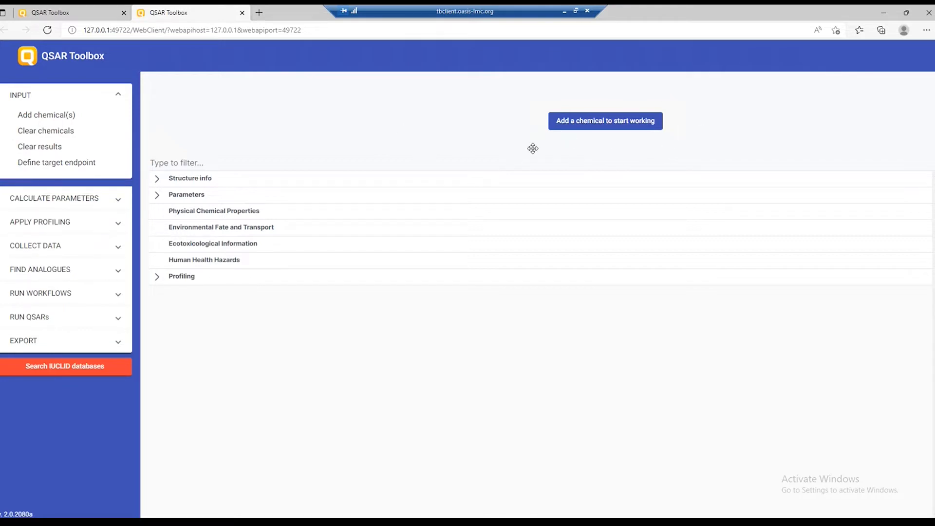
pyautogui.moveTo(597, 130)
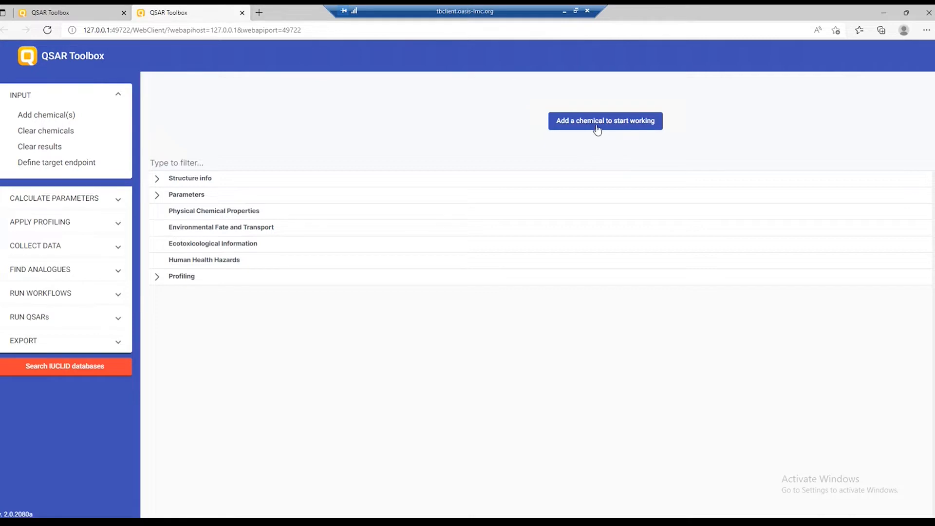
# Step: Search by chemical name for 'dichlorophenol' and add the three found structures to the matrix
pyautogui.click(606, 121)
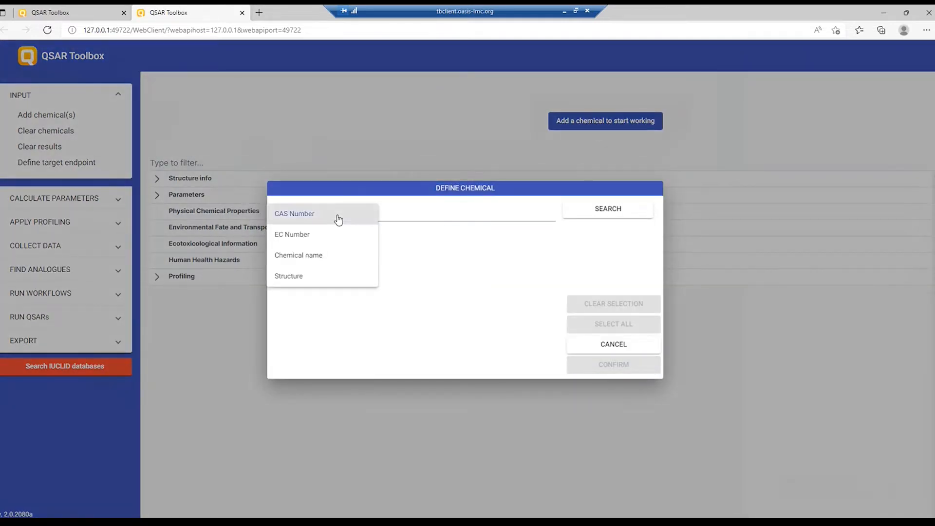
pyautogui.moveTo(298, 254)
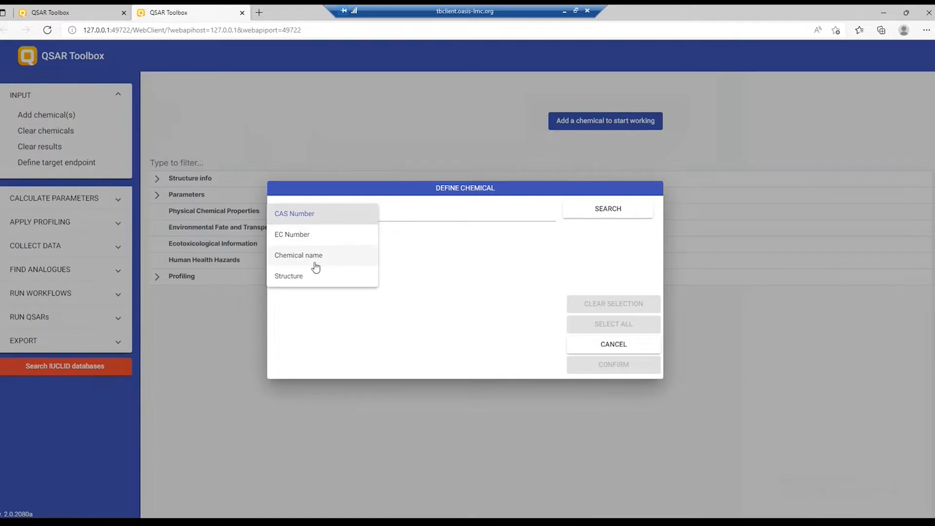
pyautogui.moveTo(321, 259)
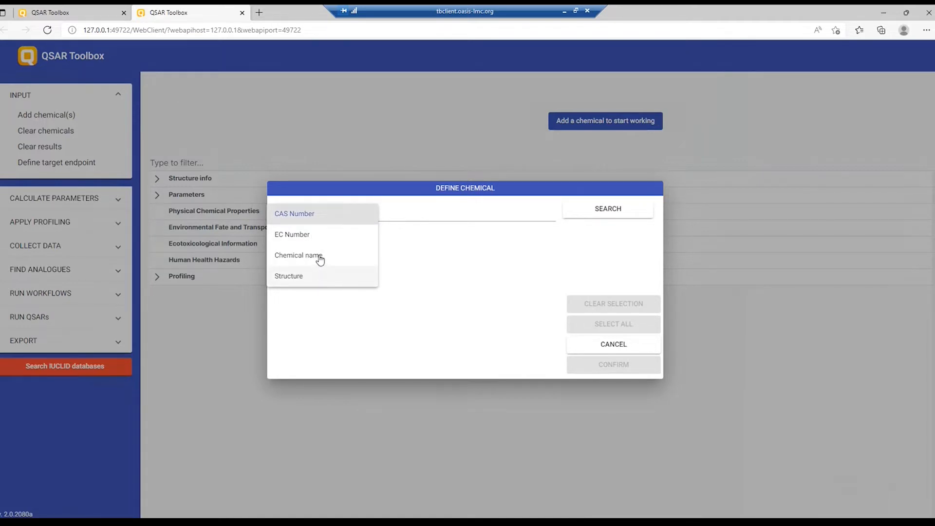
pyautogui.click(298, 256)
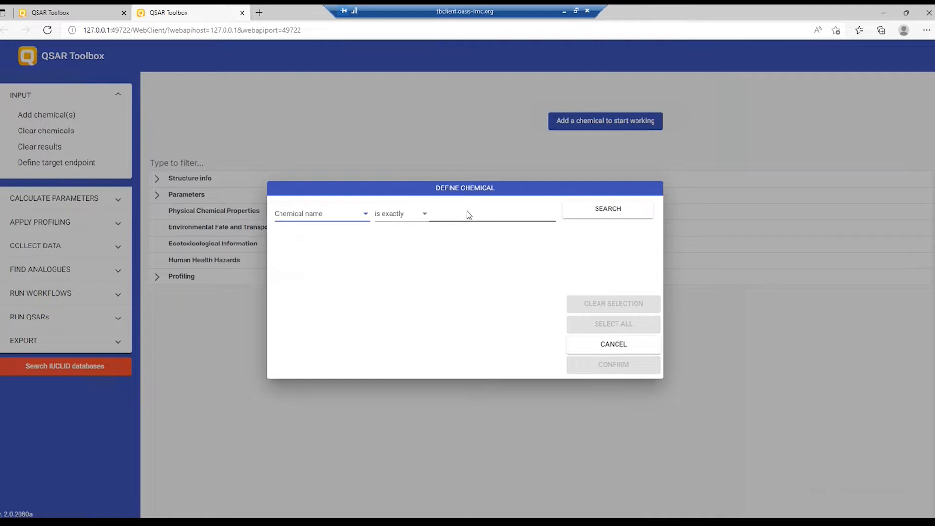
pyautogui.write('dichlorophenol')
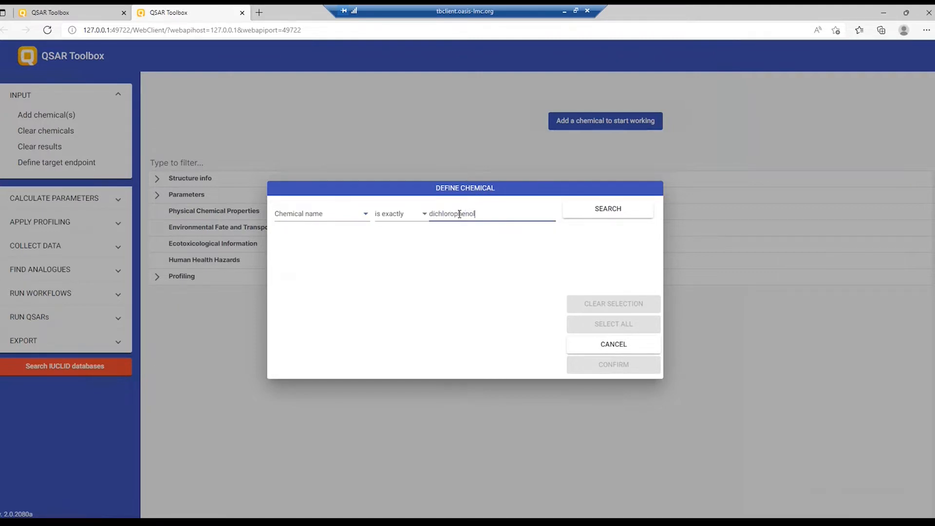
pyautogui.click(607, 209)
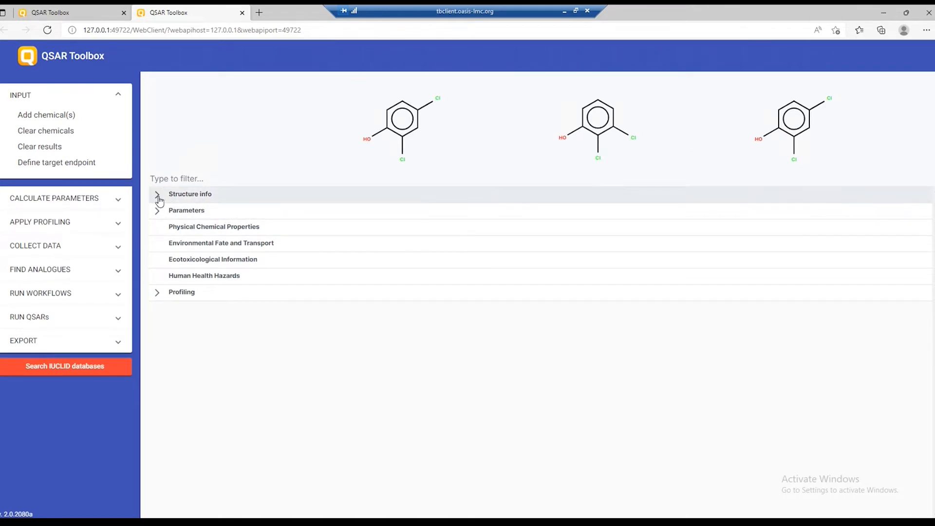
pyautogui.click(157, 198)
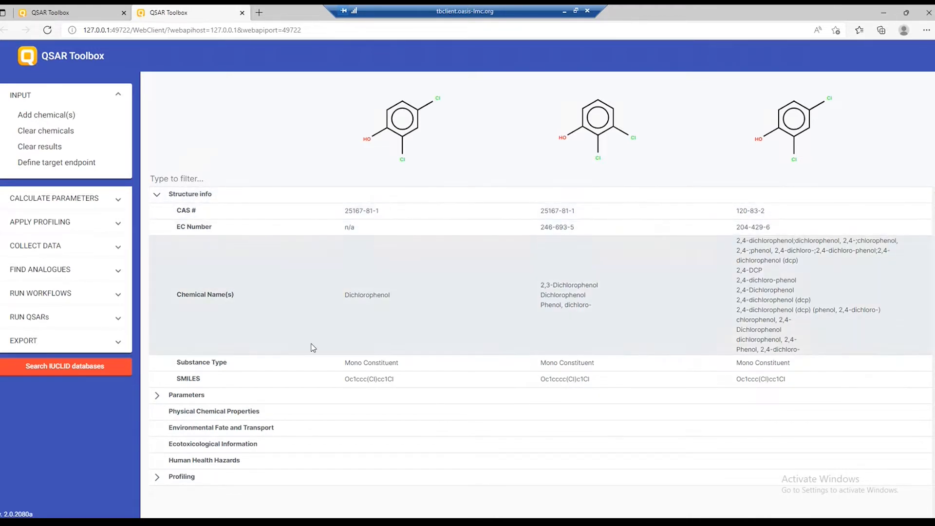
pyautogui.click(157, 194)
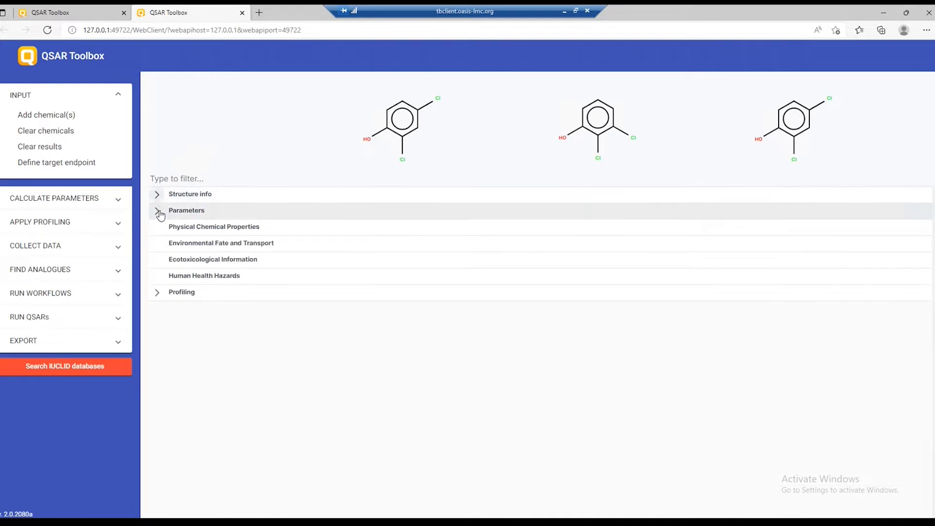
pyautogui.click(157, 211)
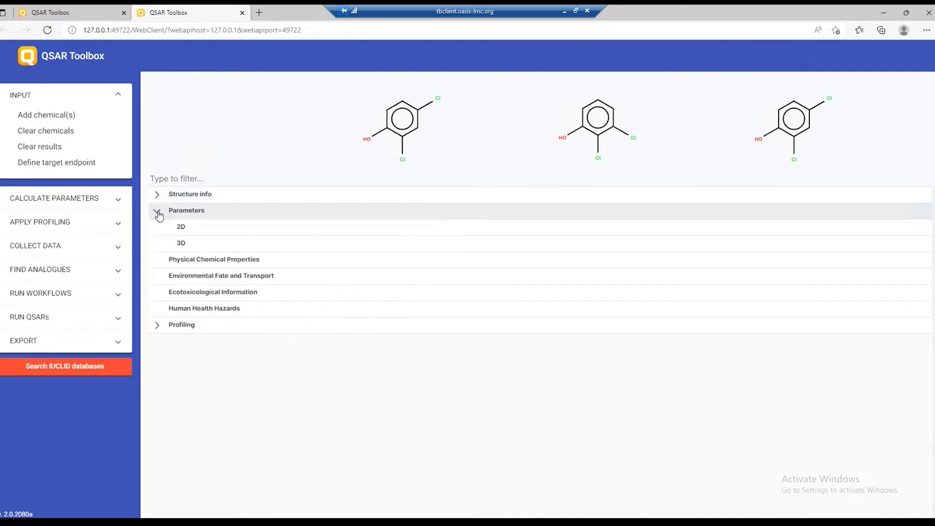
pyautogui.click(181, 325)
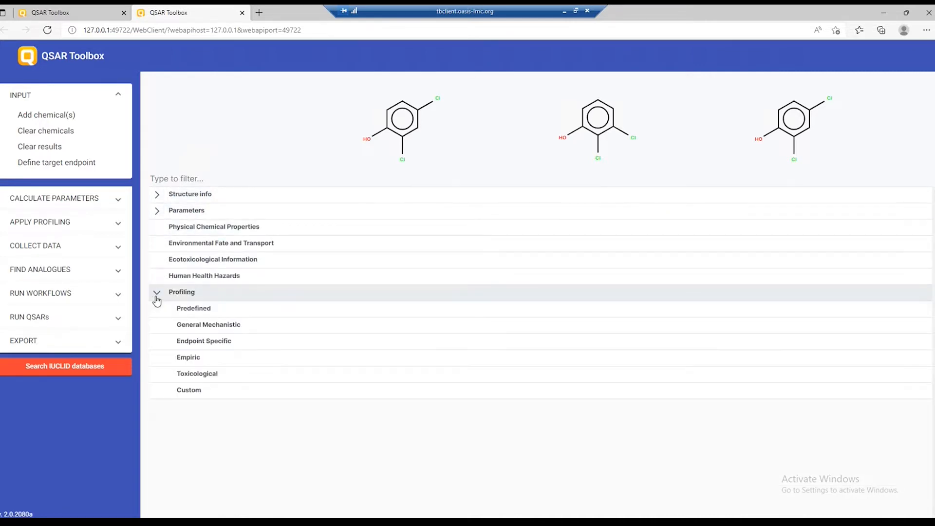
pyautogui.click(157, 292)
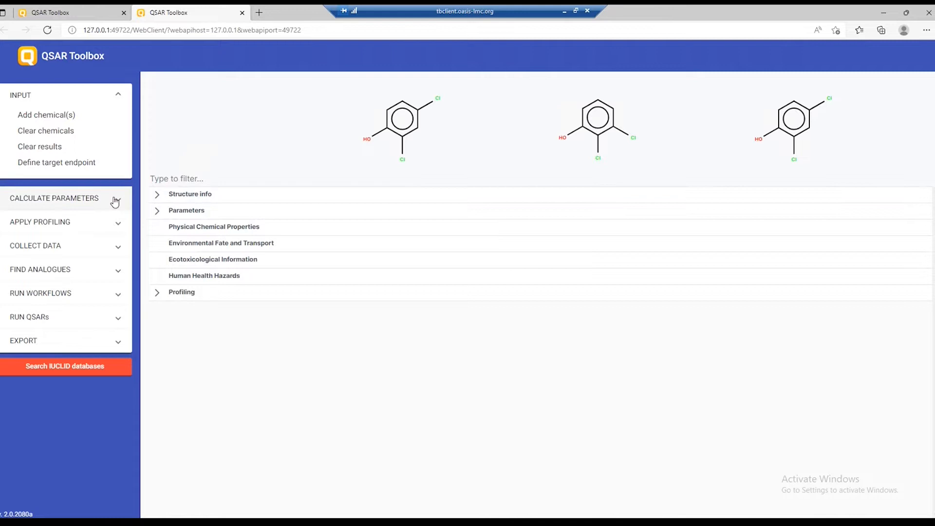
# Step: Expand the 2D parameter values for the three dichlorophenols and scroll to the Biodeg probability and Exp rows
pyautogui.click(54, 197)
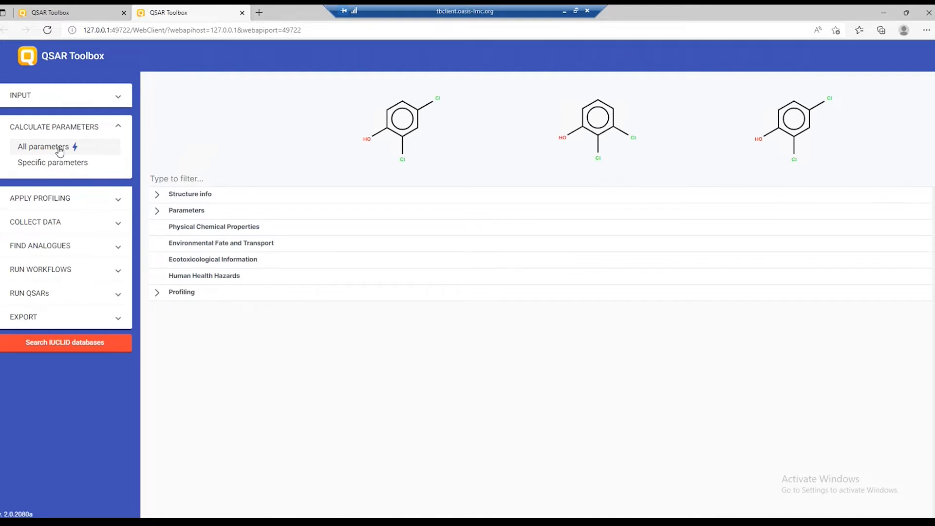
pyautogui.moveTo(148, 292)
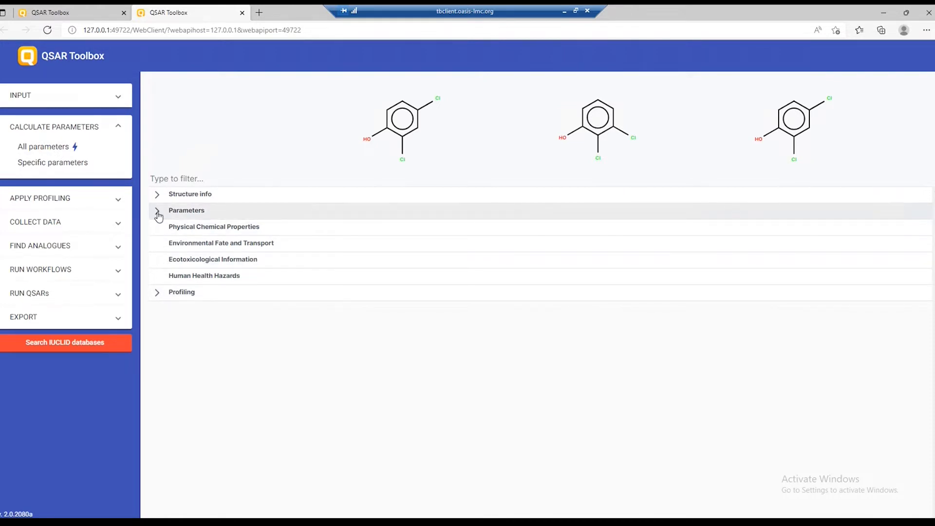
pyautogui.click(158, 210)
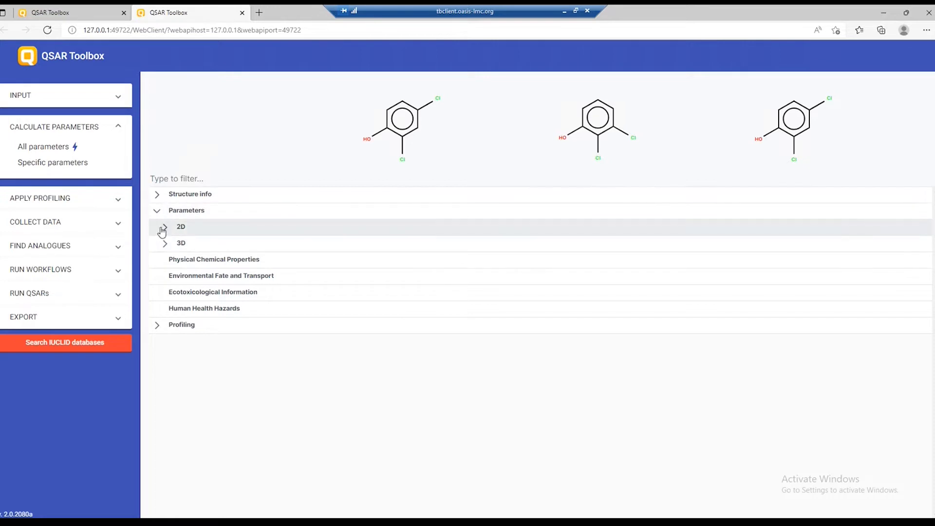
pyautogui.click(164, 231)
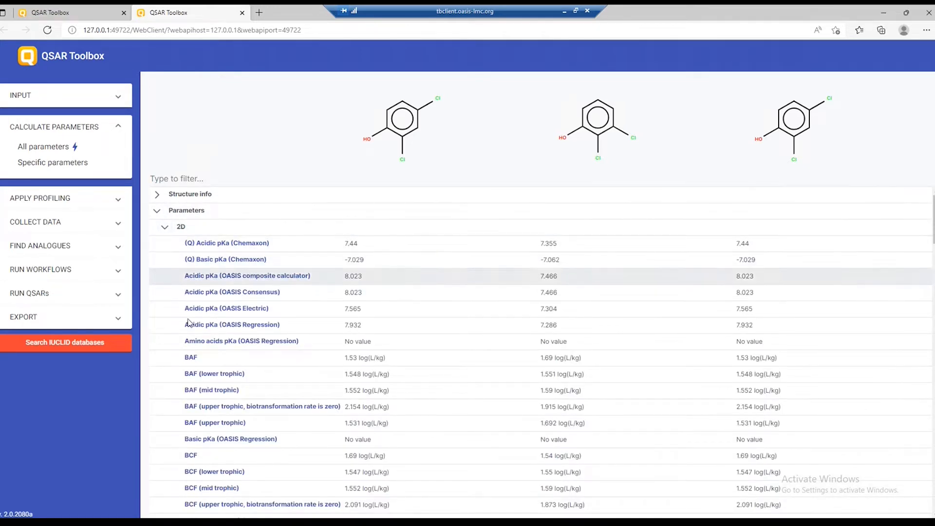
pyautogui.scroll(-3)
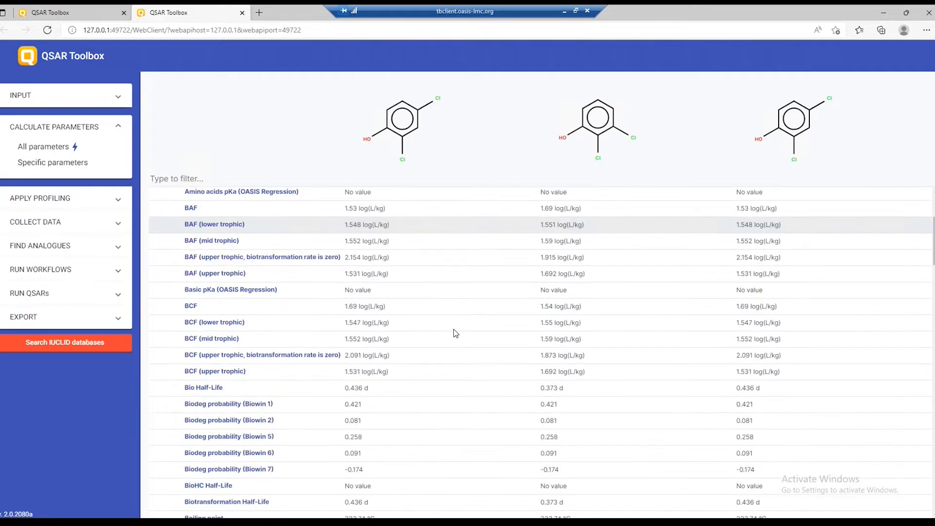
pyautogui.scroll(-3)
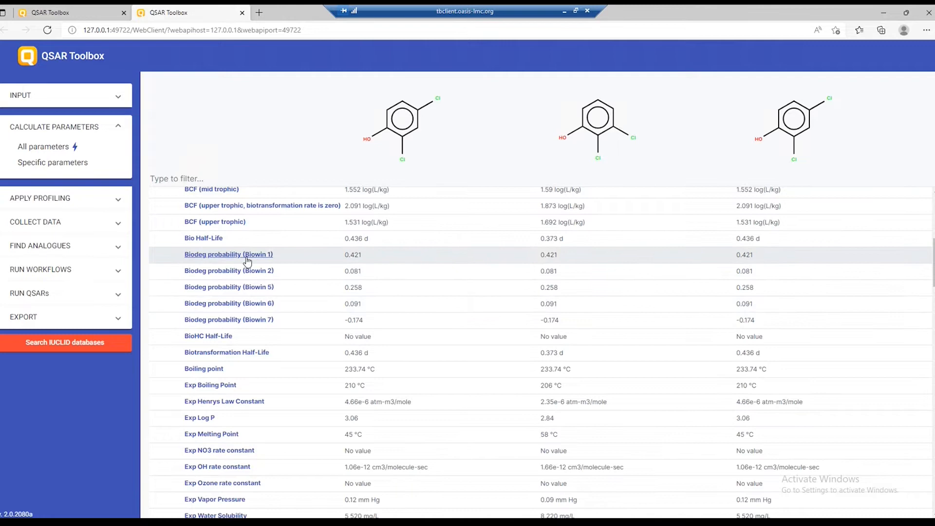
pyautogui.moveTo(225, 261)
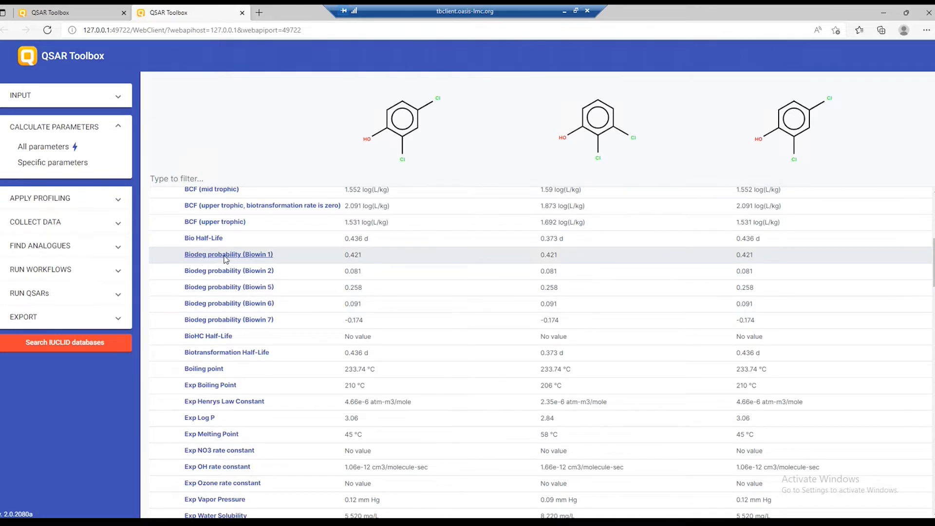
pyautogui.click(228, 254)
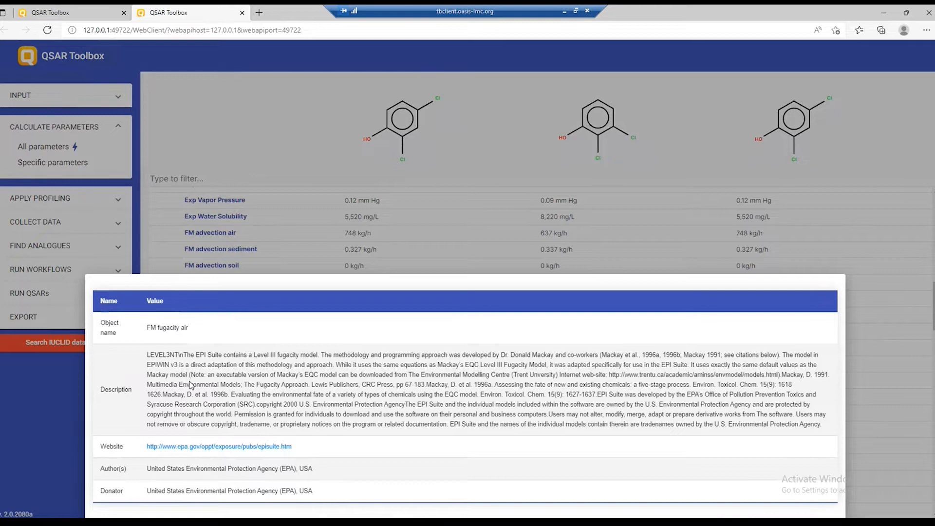
pyautogui.moveTo(161, 482)
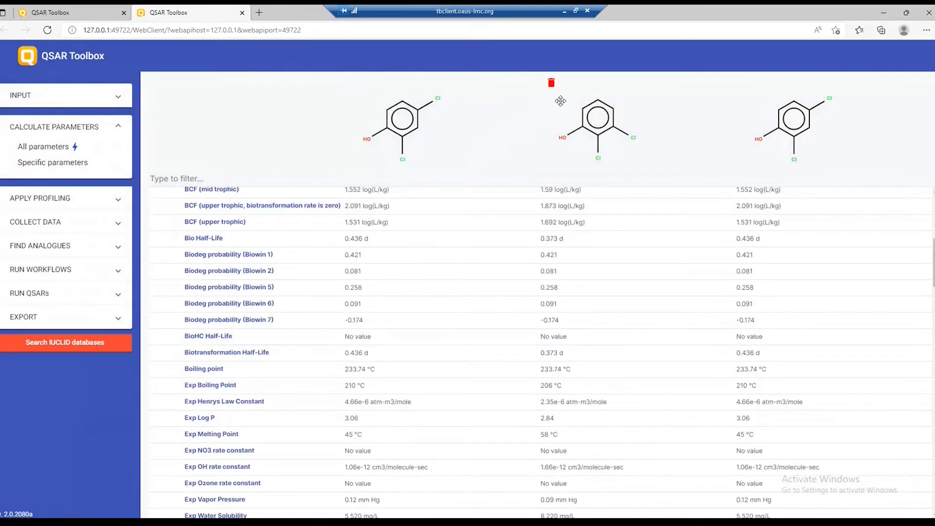
# Step: Remove the two extra dichlorophenols, leaving one structure, and show the Apply Profiling options
pyautogui.click(551, 82)
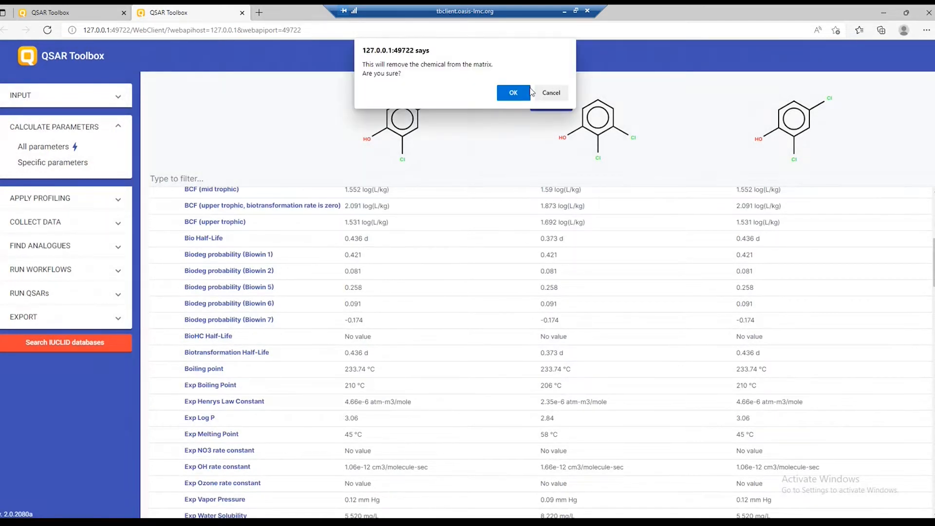
pyautogui.click(512, 92)
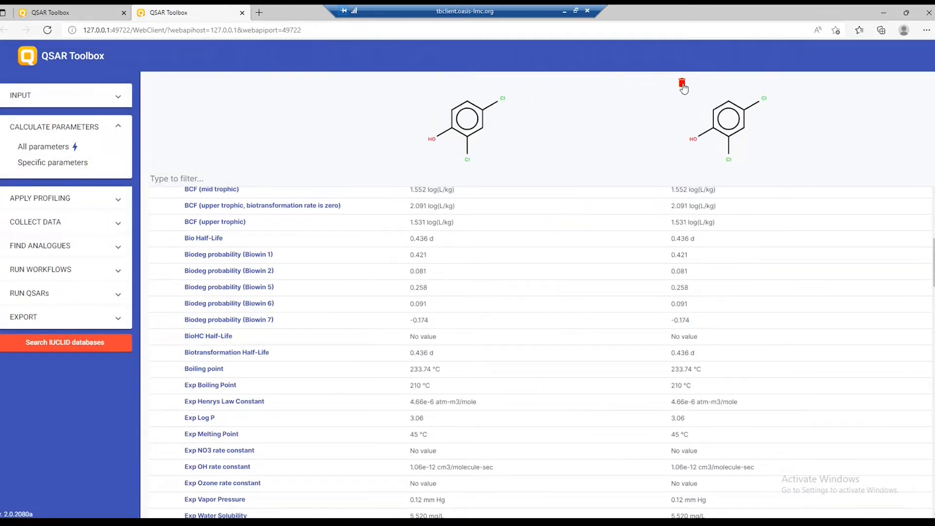
pyautogui.click(683, 82)
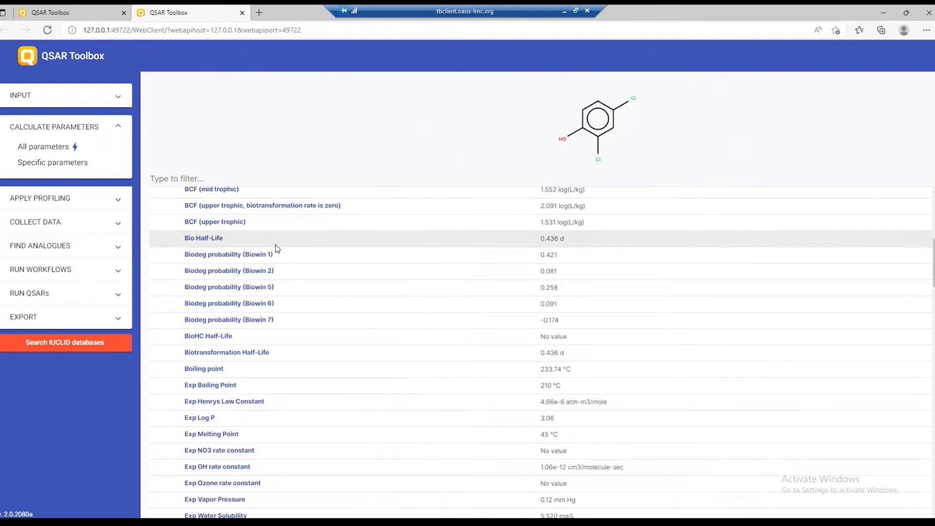
pyautogui.click(157, 211)
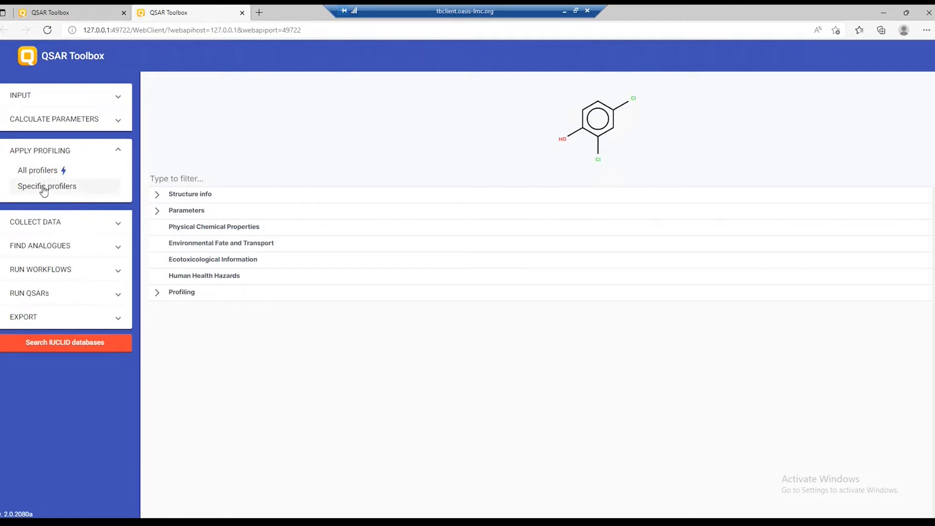
# Step: In the Specific profilers list, filter to the Endpoint Specific category and confirm the selection
pyautogui.click(46, 185)
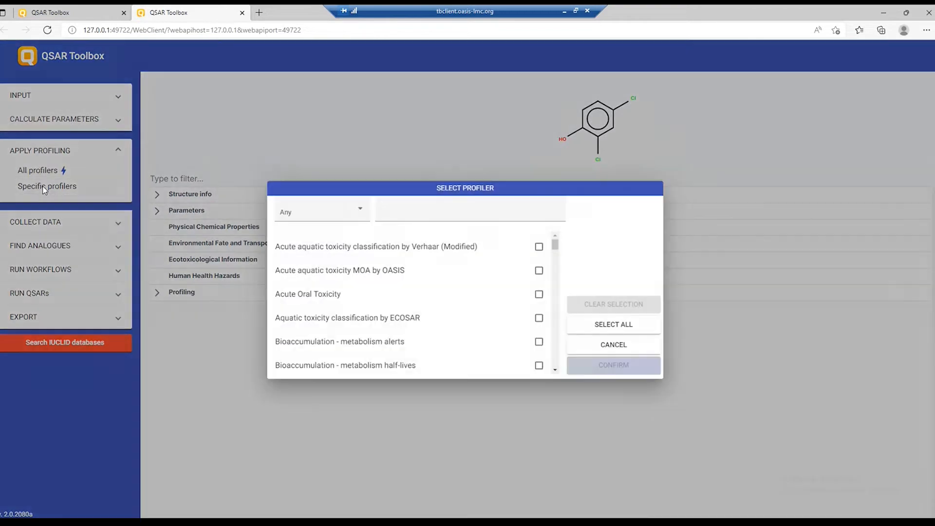
pyautogui.click(470, 211)
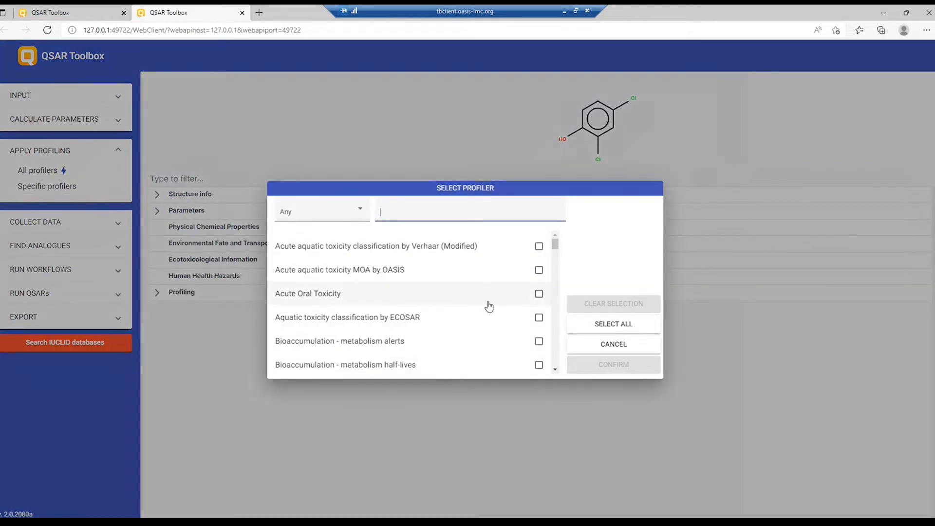
pyautogui.moveTo(393, 346)
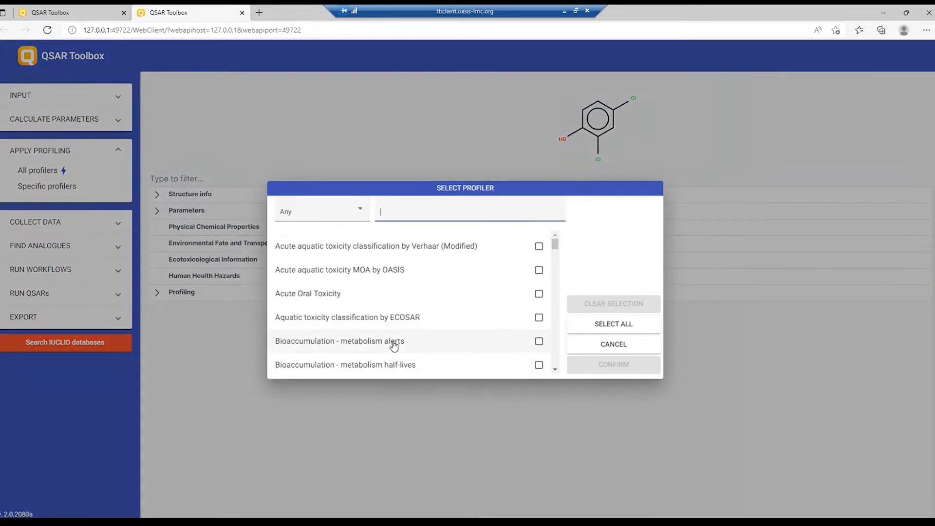
pyautogui.moveTo(405, 272)
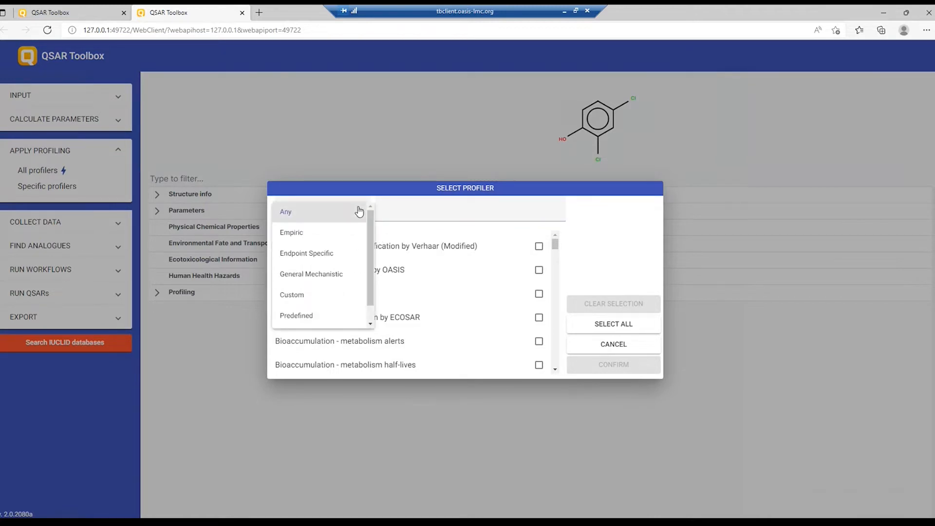
pyautogui.click(286, 211)
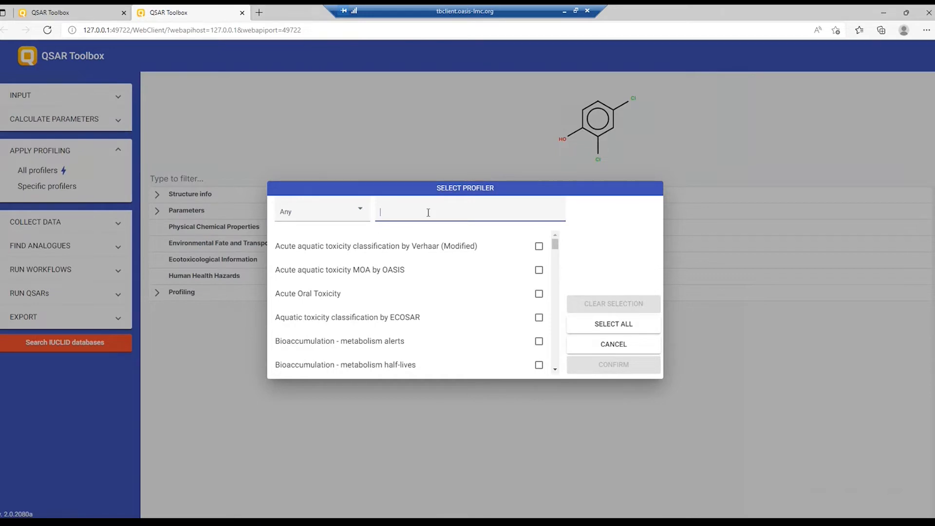
pyautogui.click(321, 212)
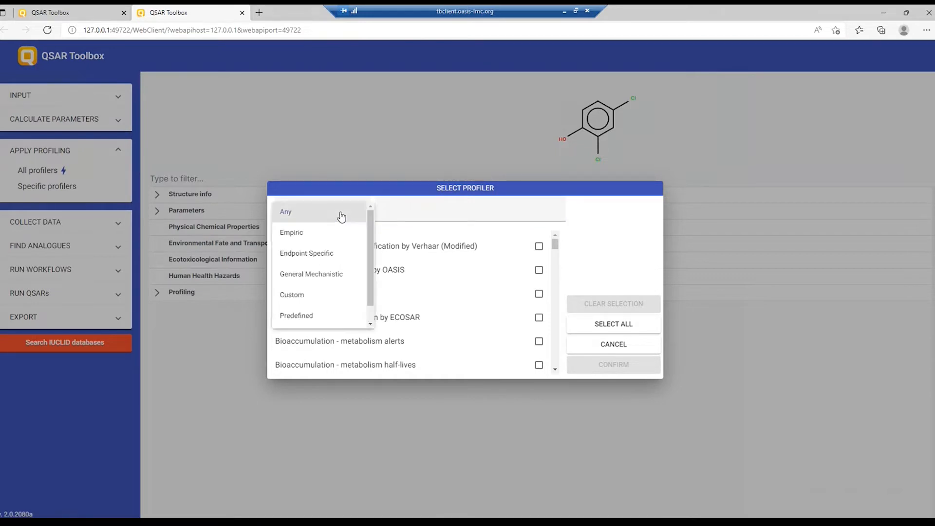
pyautogui.click(306, 254)
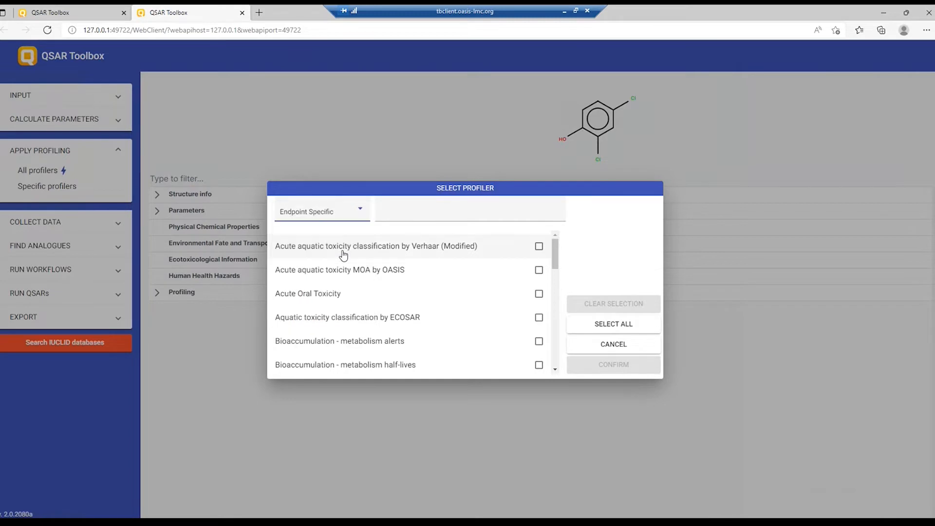
pyautogui.click(613, 324)
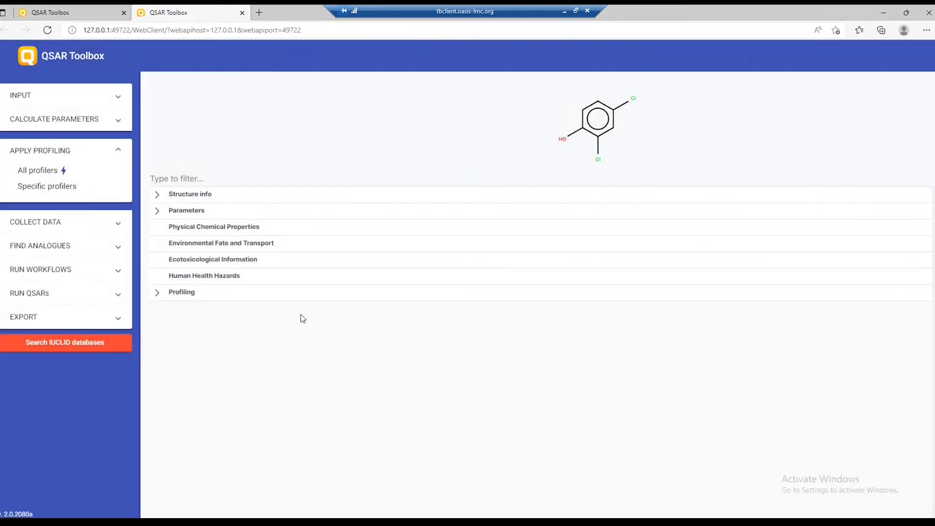
# Step: Expand Profiling > Endpoint Specific results for the dichlorophenol and scroll through them
pyautogui.click(157, 291)
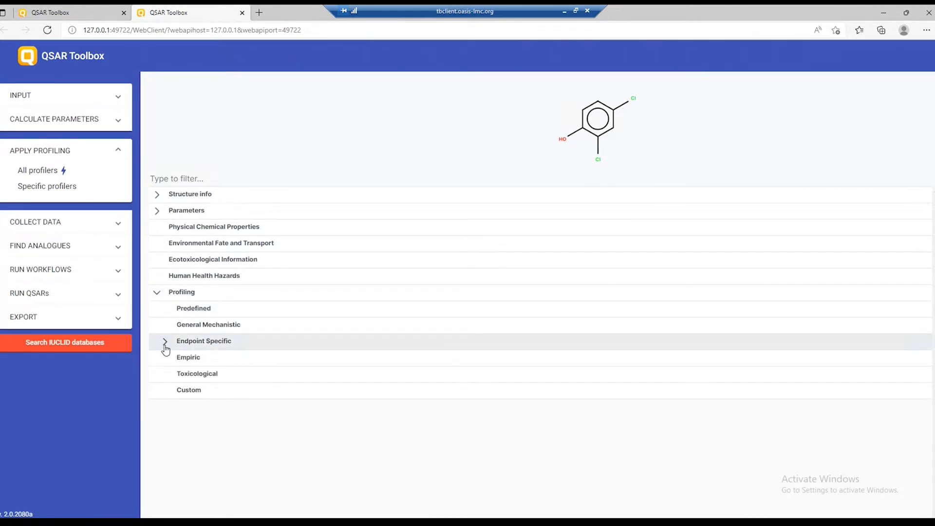
pyautogui.click(165, 341)
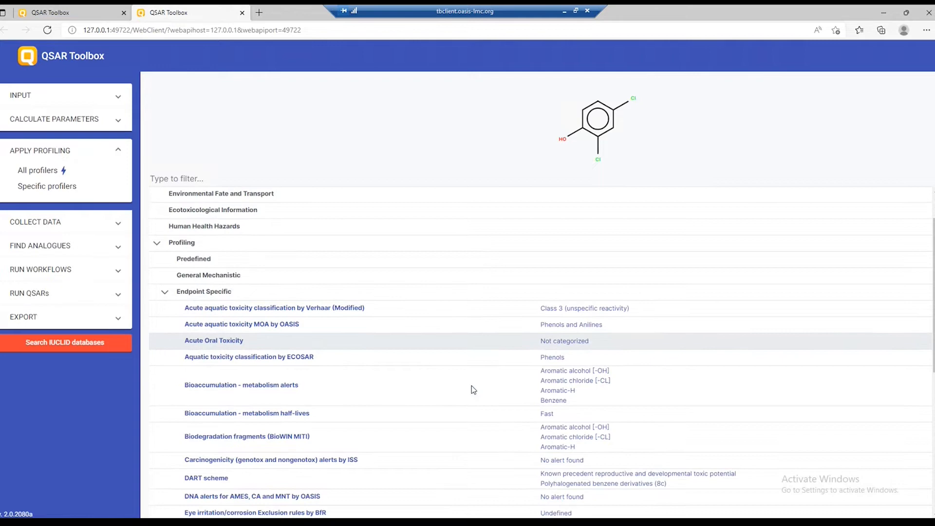
pyautogui.scroll(-3)
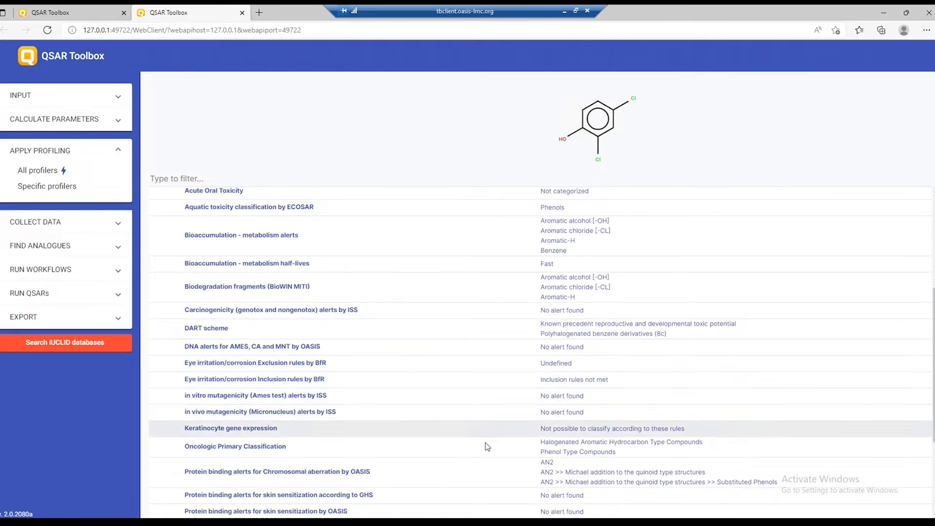
pyautogui.scroll(-3)
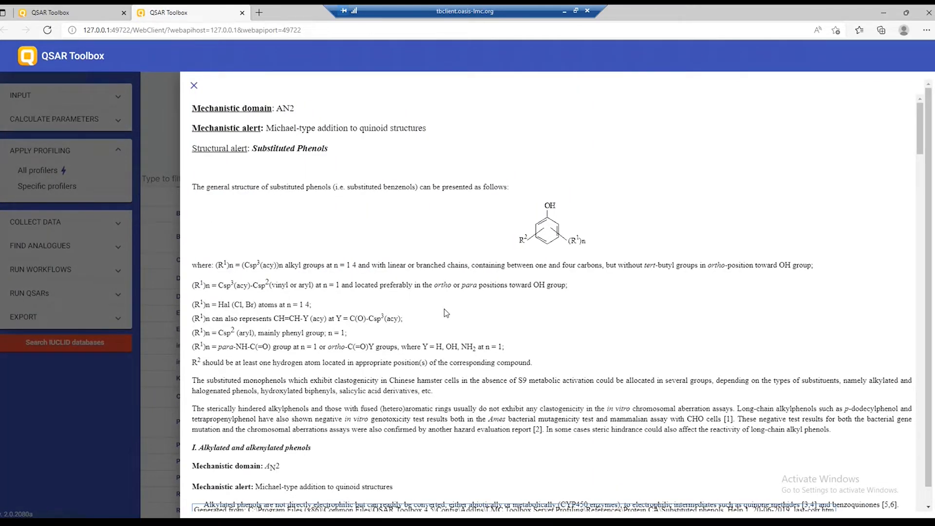
pyautogui.scroll(-3)
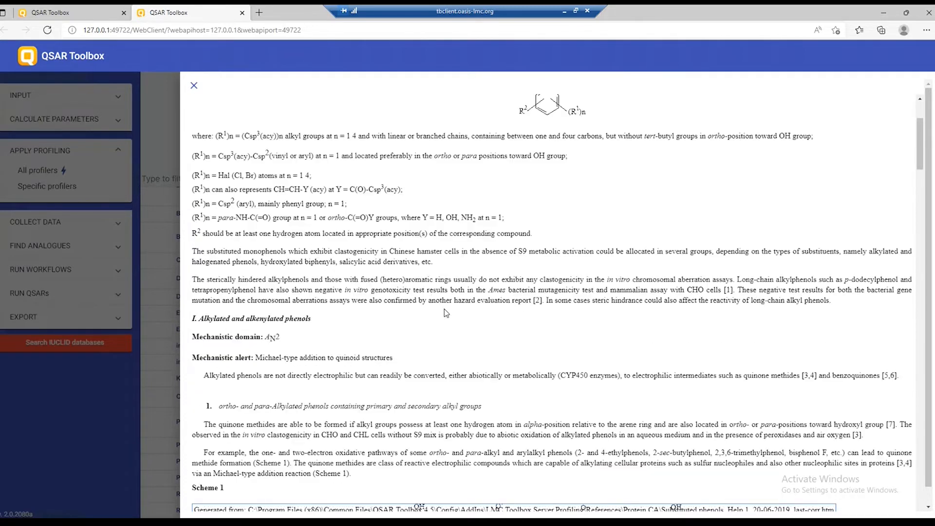
# Step: Close the Substituted Phenols alert help and view the OASIS DNA alerts for AMES, CA and MNT profiler info
pyautogui.click(194, 86)
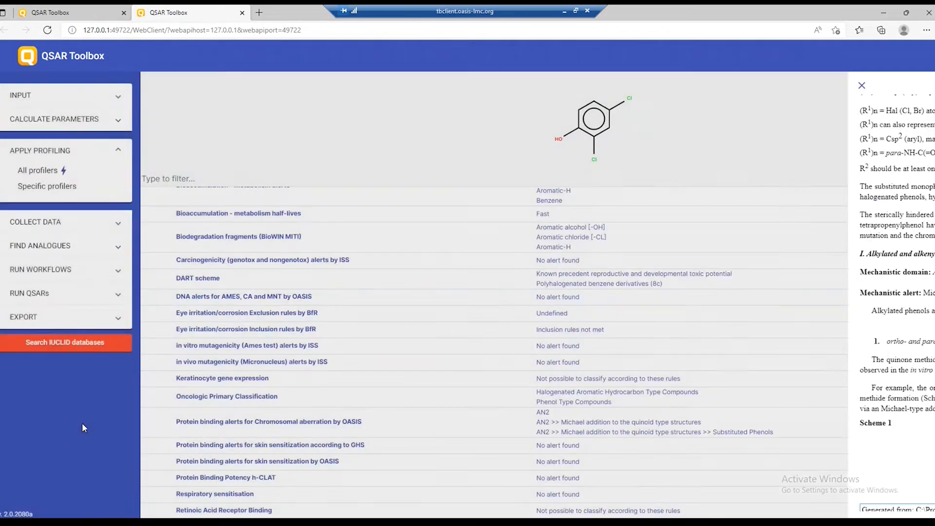
pyautogui.click(862, 86)
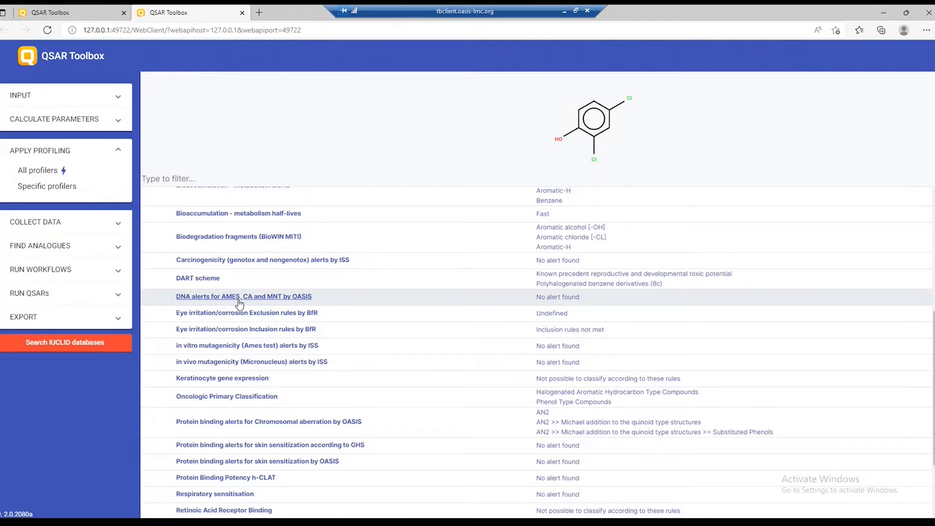
pyautogui.click(243, 296)
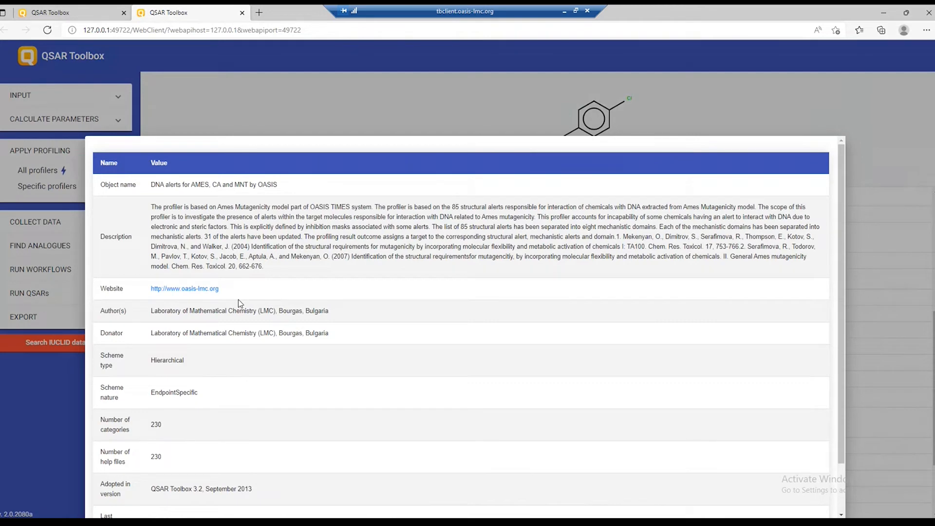
pyautogui.moveTo(447, 269)
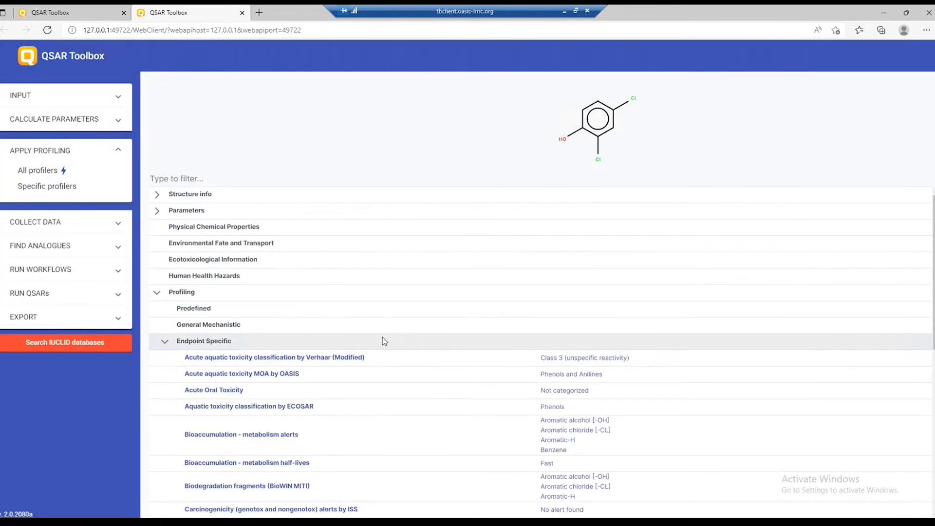
pyautogui.moveTo(209, 221)
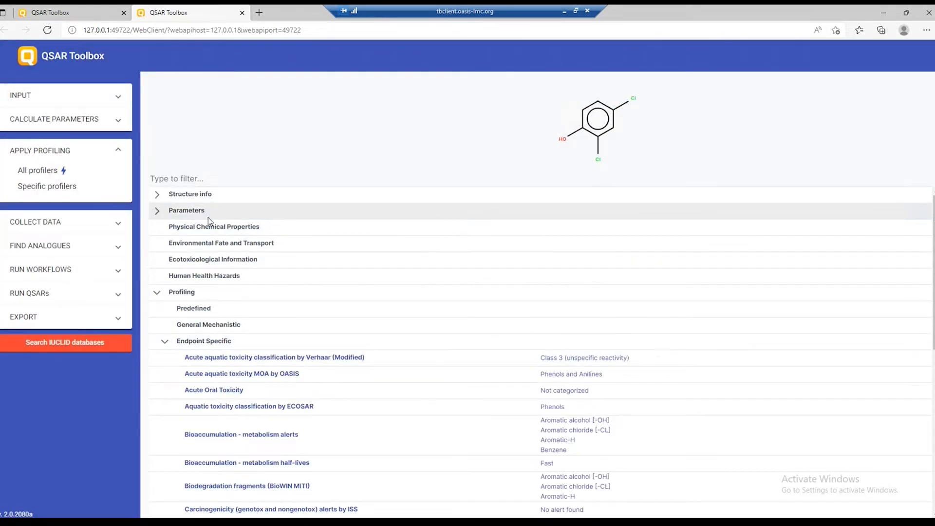
# Step: Collapse profiling, dismiss the Specific data endpoint picker, and collect All data for the chemical
pyautogui.click(157, 291)
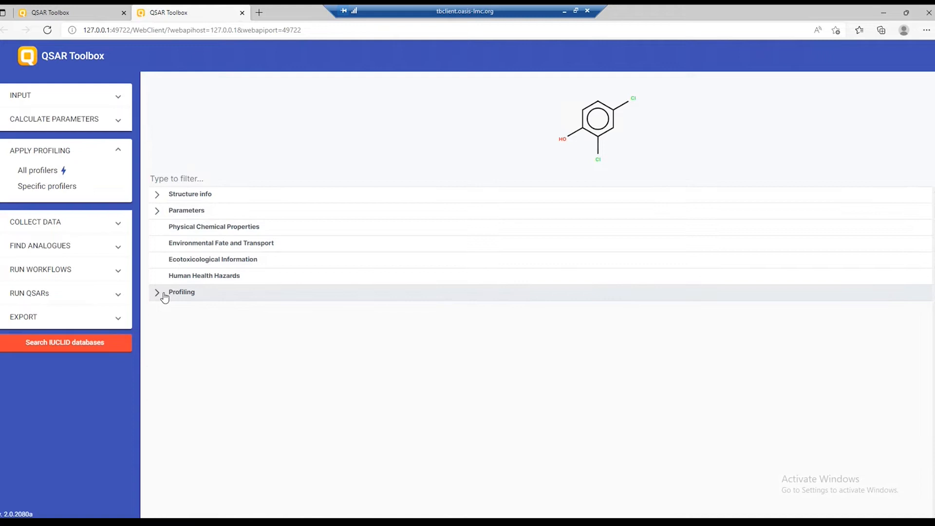
pyautogui.moveTo(119, 222)
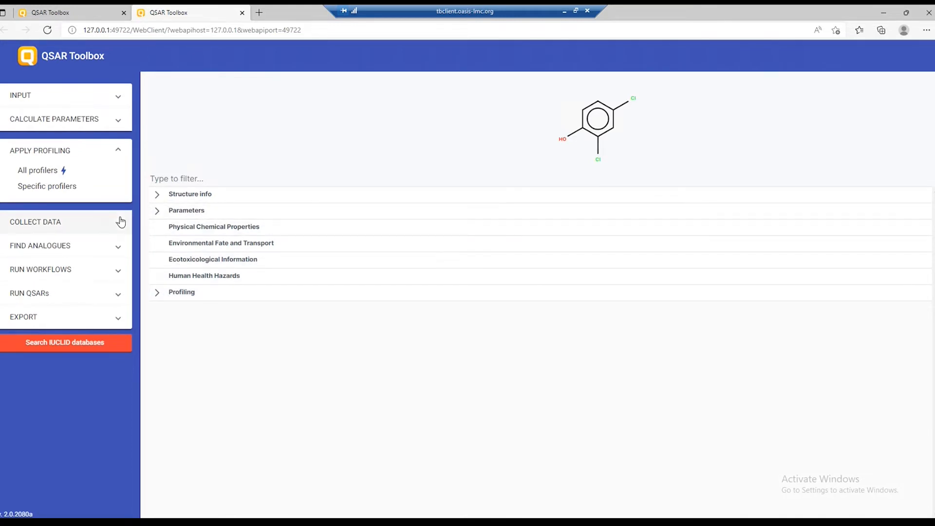
pyautogui.moveTo(110, 228)
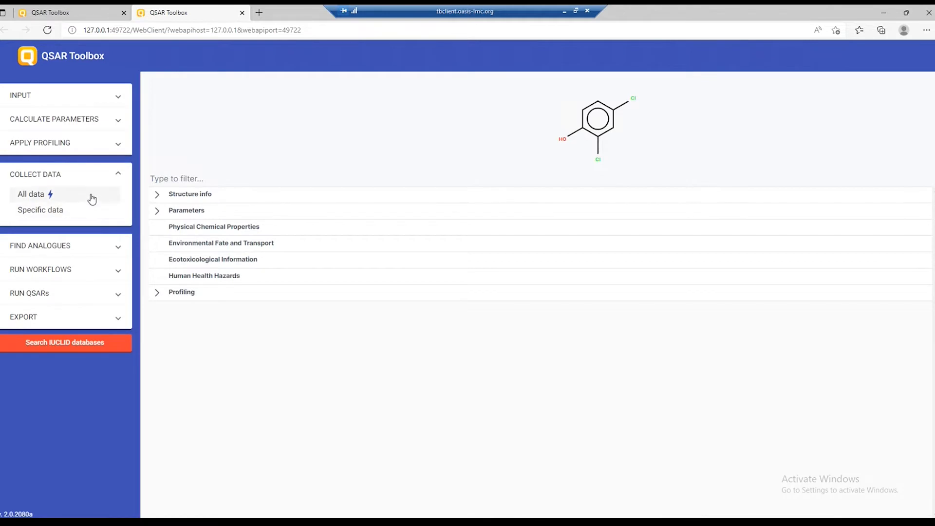
pyautogui.moveTo(61, 196)
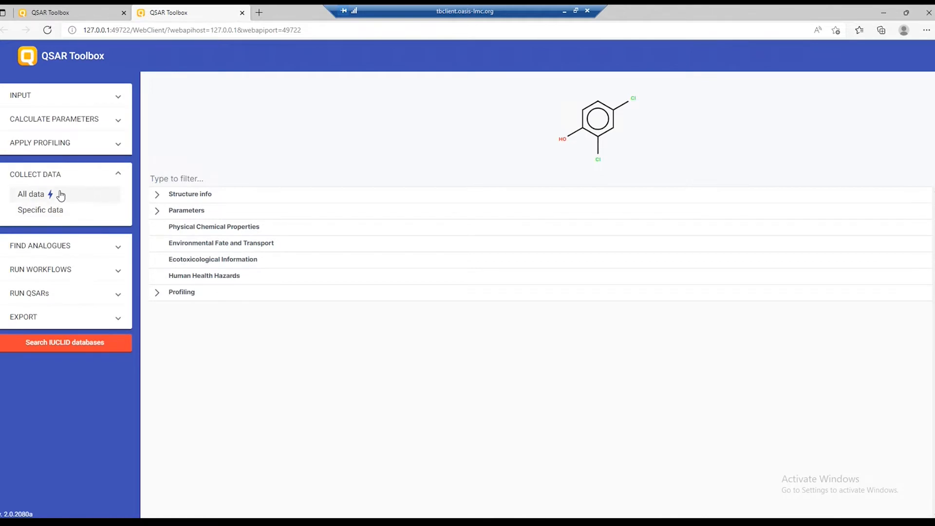
pyautogui.moveTo(38, 198)
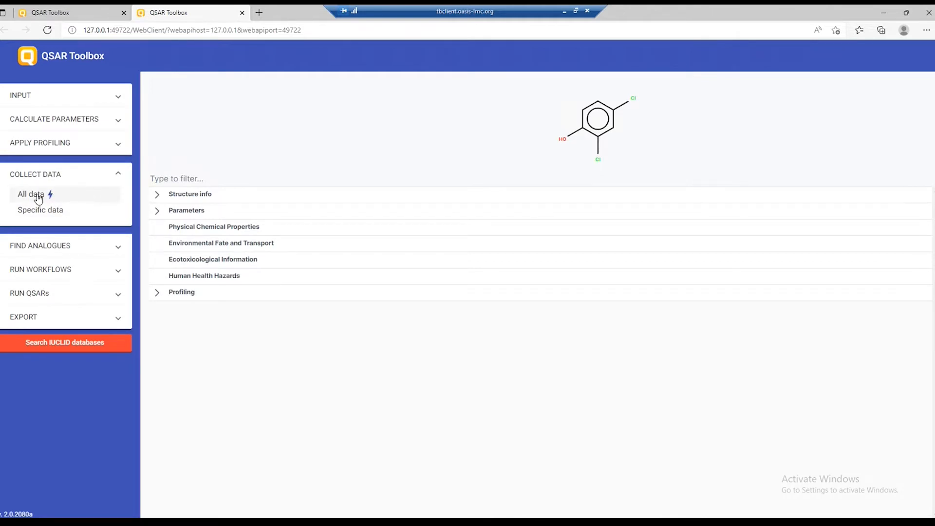
pyautogui.moveTo(40, 209)
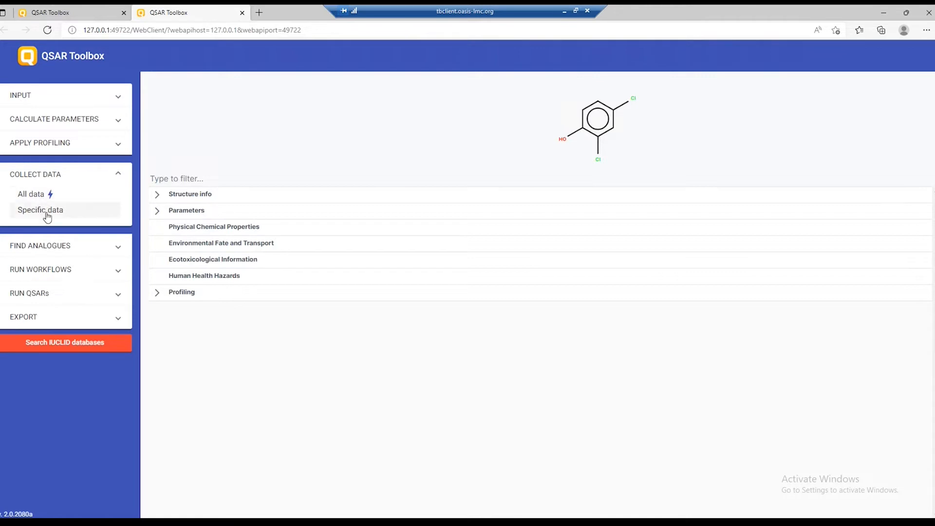
pyautogui.click(40, 209)
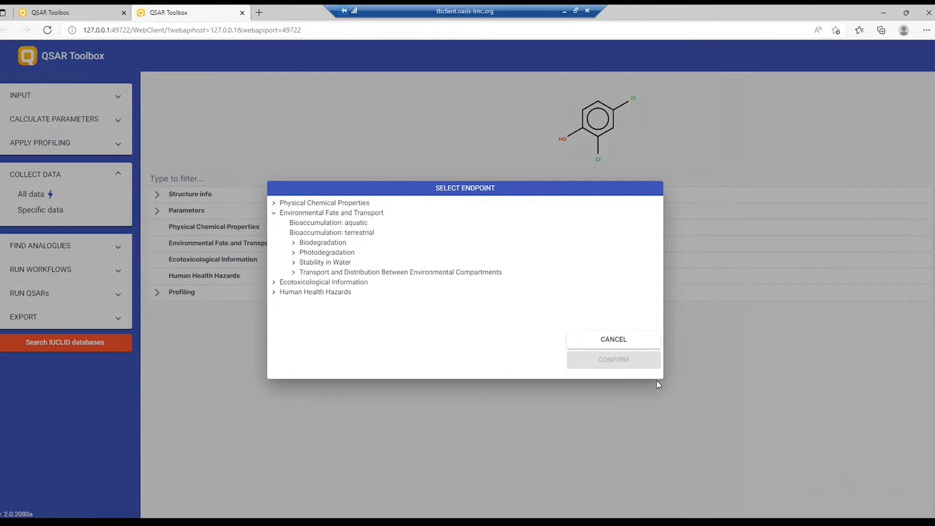
pyautogui.click(612, 339)
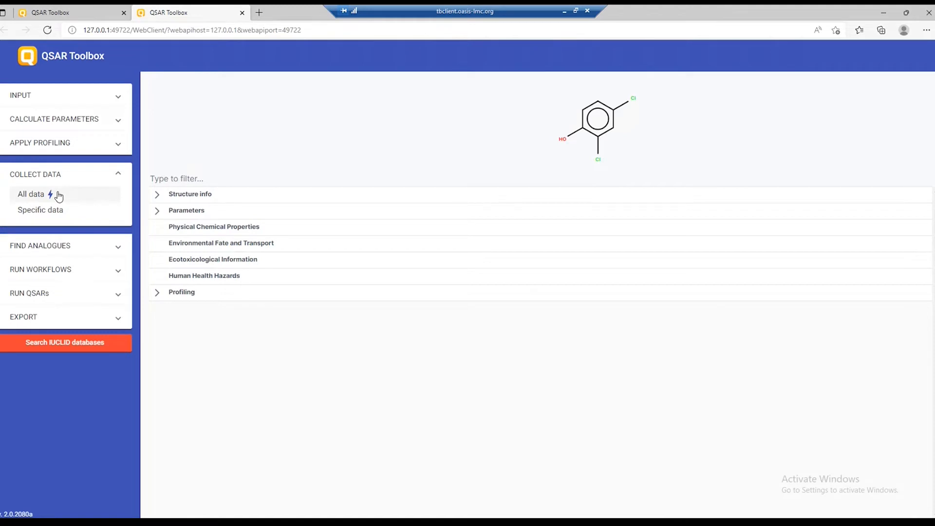
pyautogui.click(31, 196)
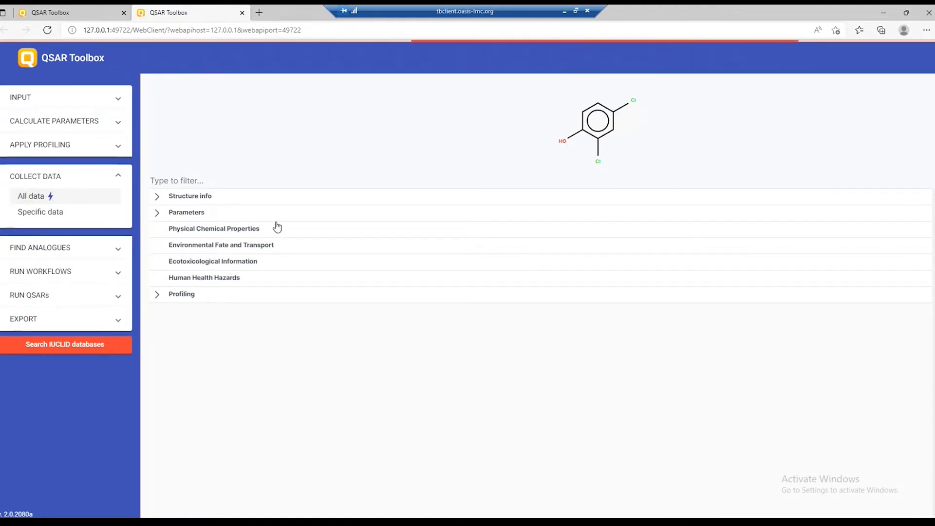
pyautogui.moveTo(421, 47)
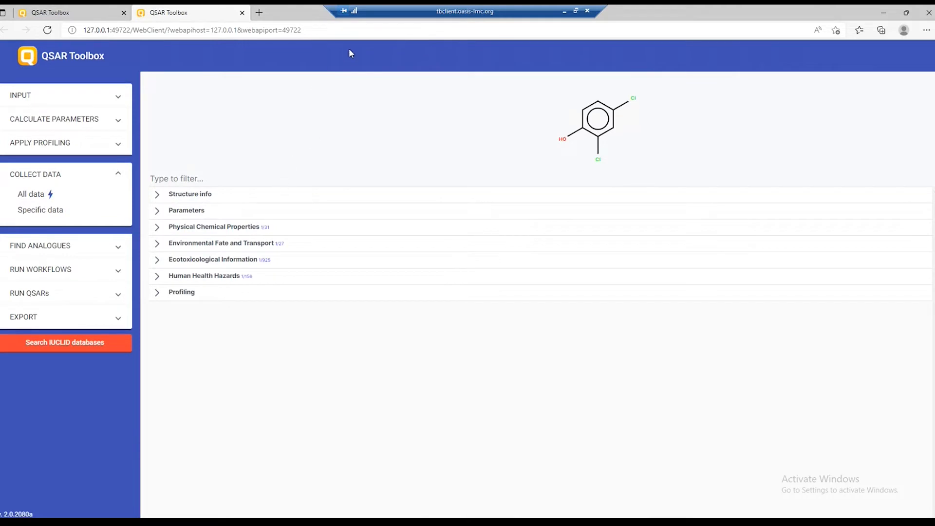
pyautogui.moveTo(191, 227)
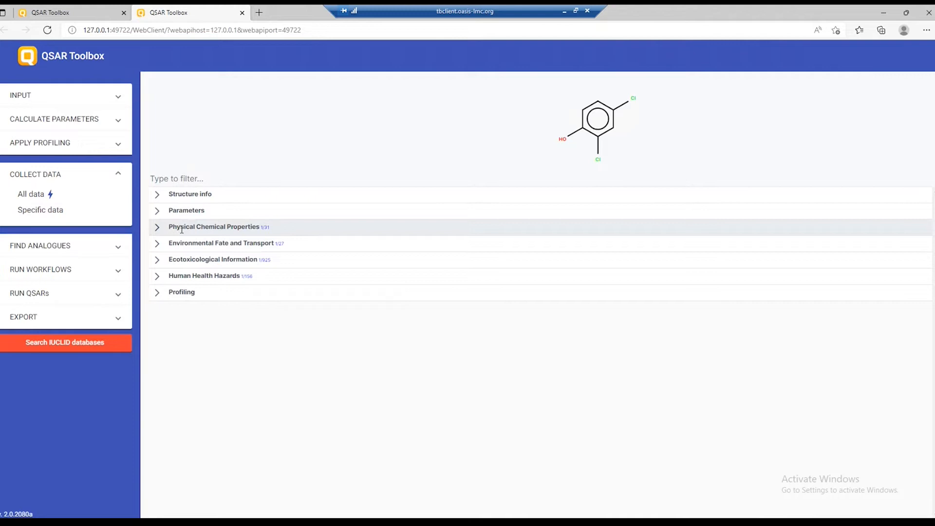
pyautogui.moveTo(262, 226)
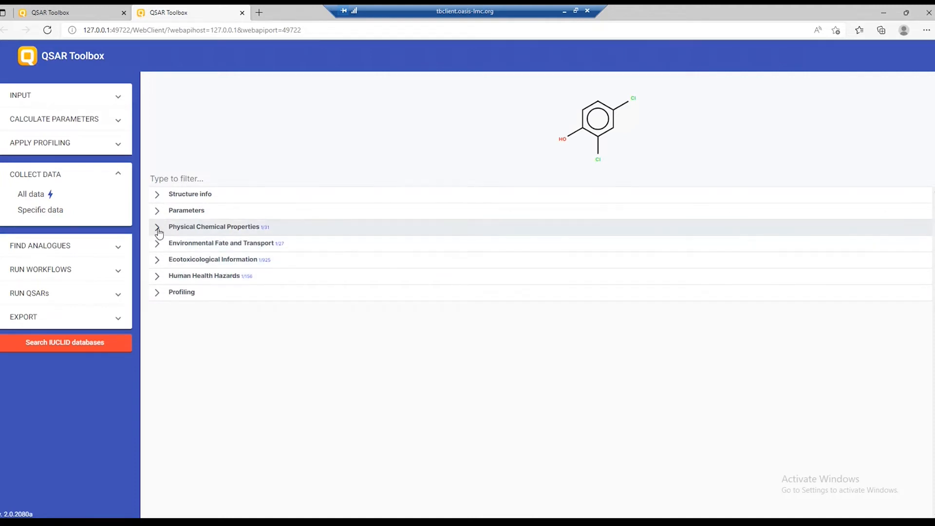
# Step: Review the boiling point (210 °C) and melting point (45 °C) under Physical Chemical Properties, including the boiling point data explanation
pyautogui.click(157, 228)
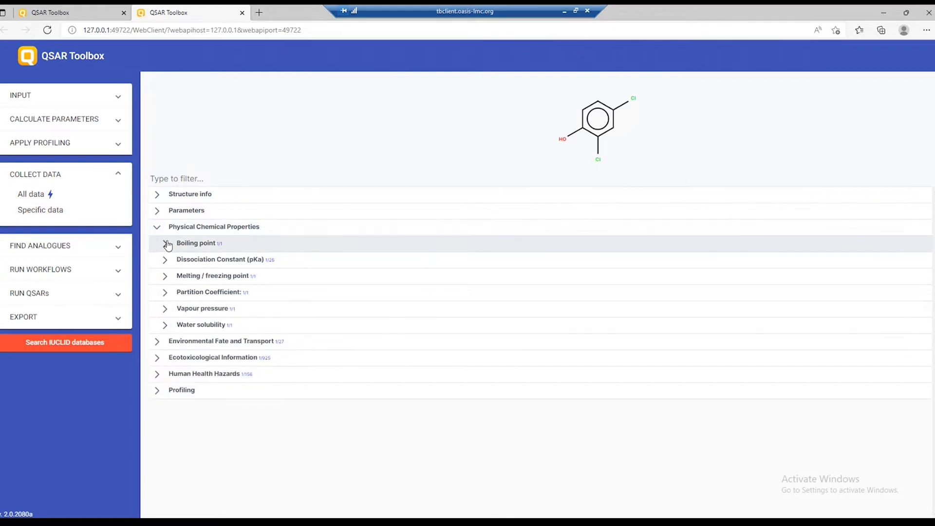
pyautogui.click(166, 242)
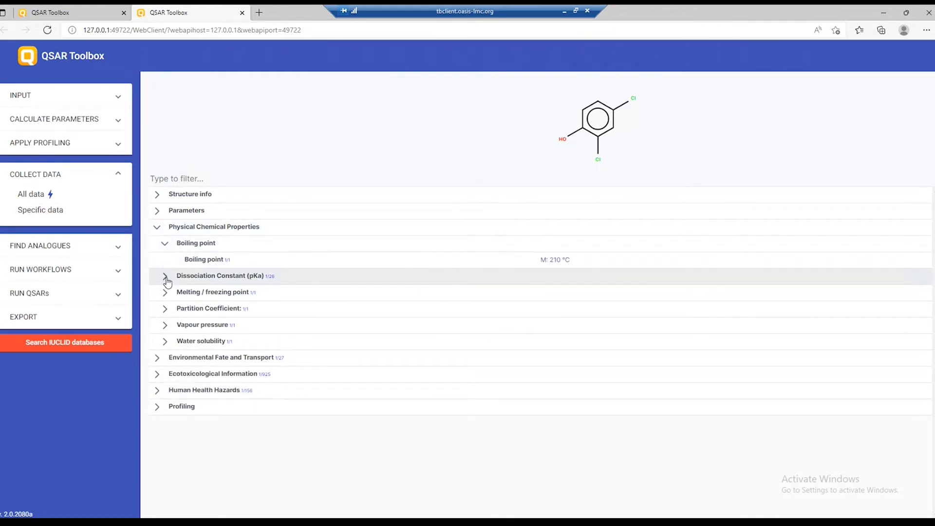
pyautogui.click(165, 291)
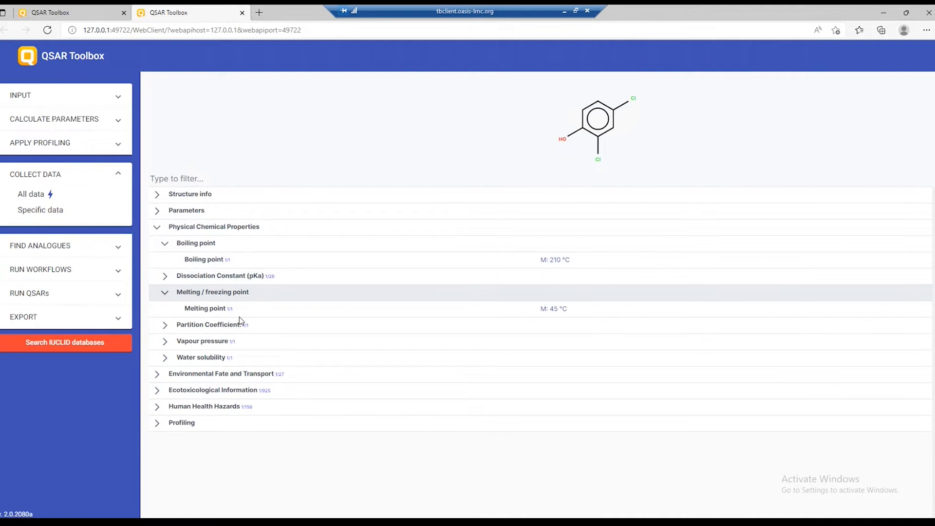
pyautogui.moveTo(548, 273)
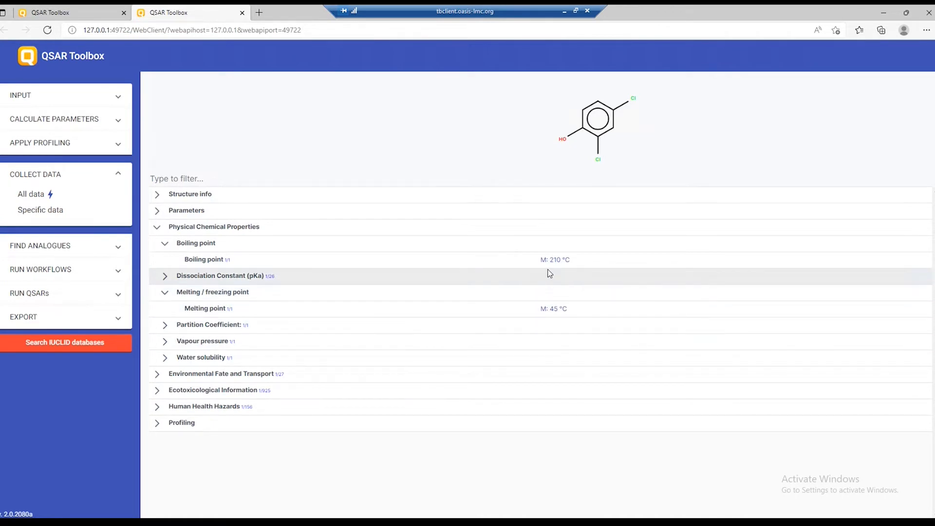
pyautogui.click(554, 260)
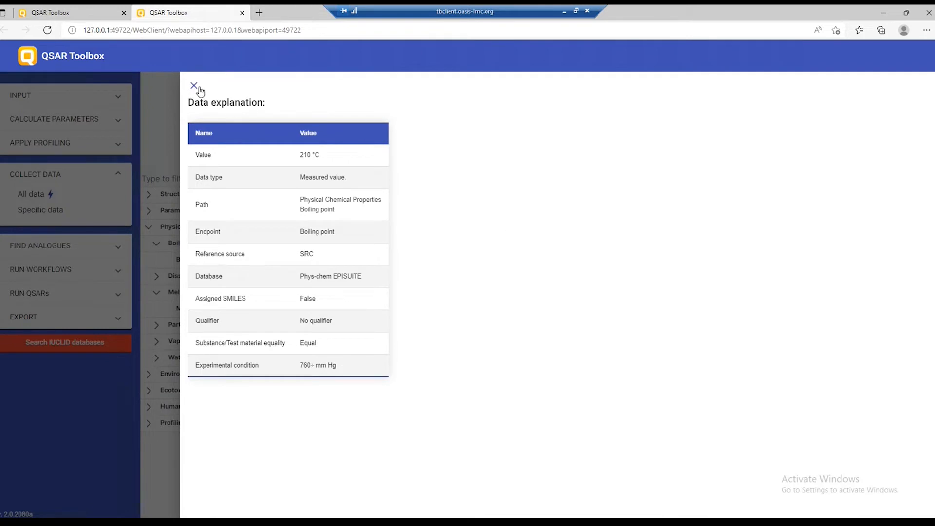
pyautogui.click(193, 87)
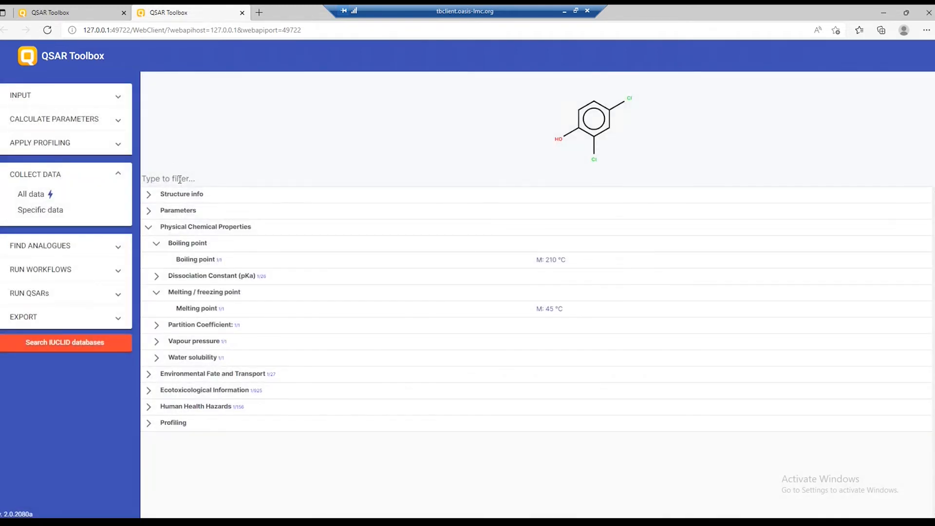
pyautogui.write('boi')
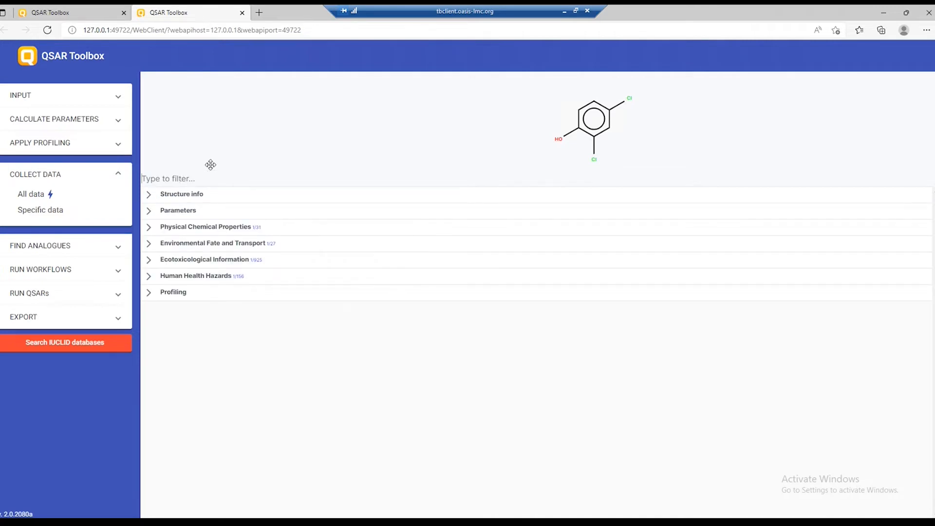
pyautogui.moveTo(57, 249)
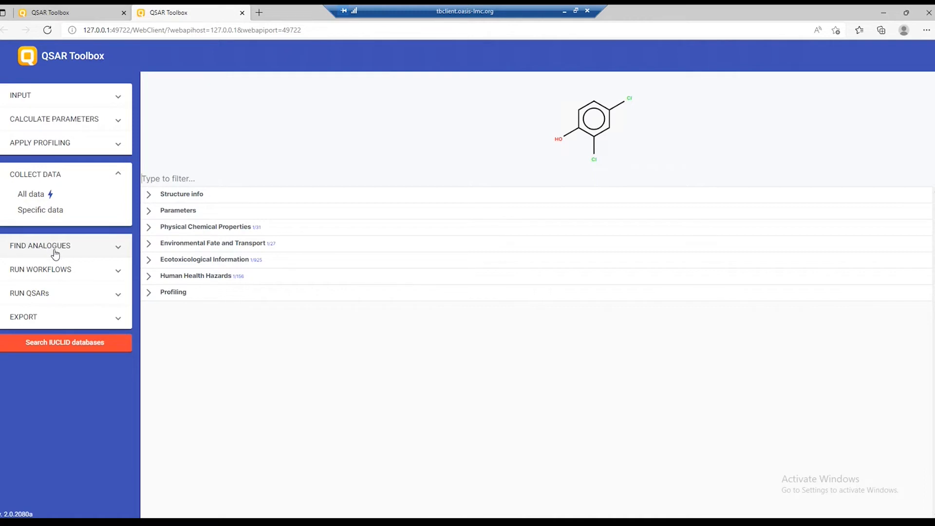
# Step: Start a profiler-based analogue search and choose a skin-related profiler found with 'skin'
pyautogui.click(40, 246)
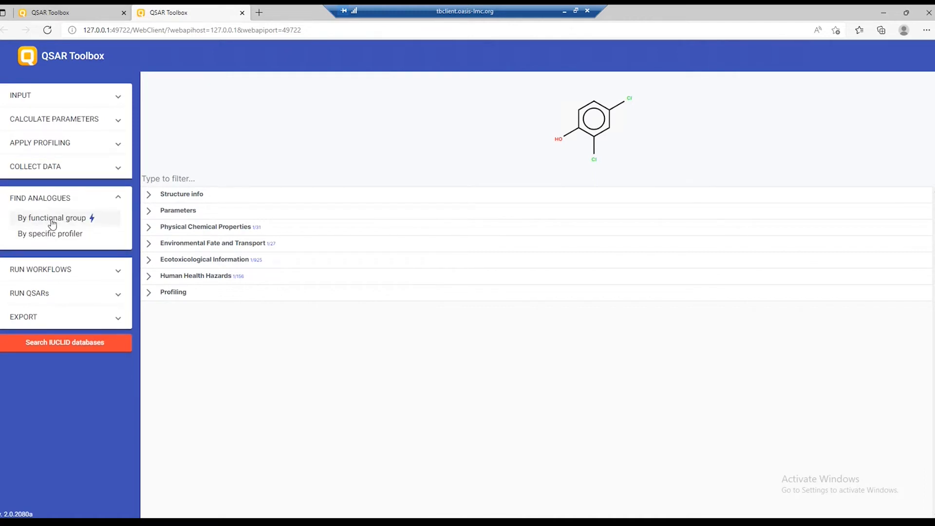
pyautogui.moveTo(67, 221)
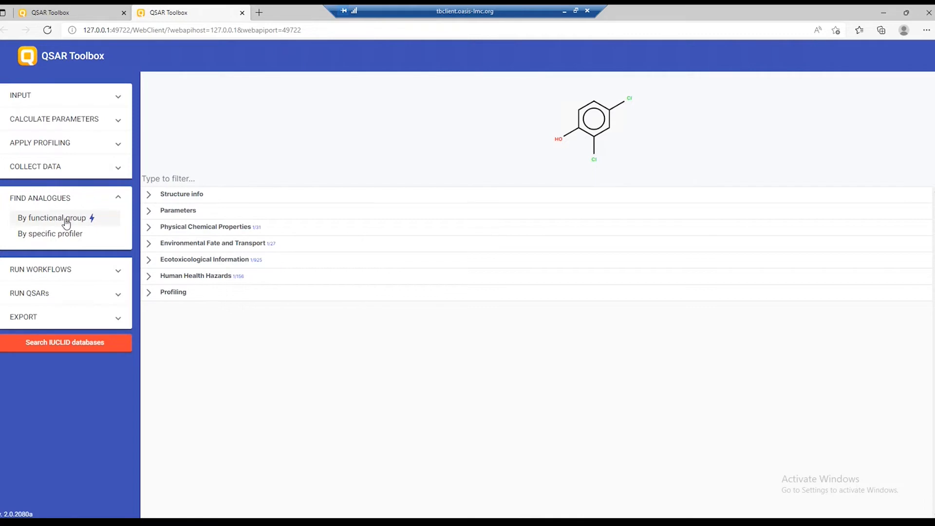
pyautogui.moveTo(65, 233)
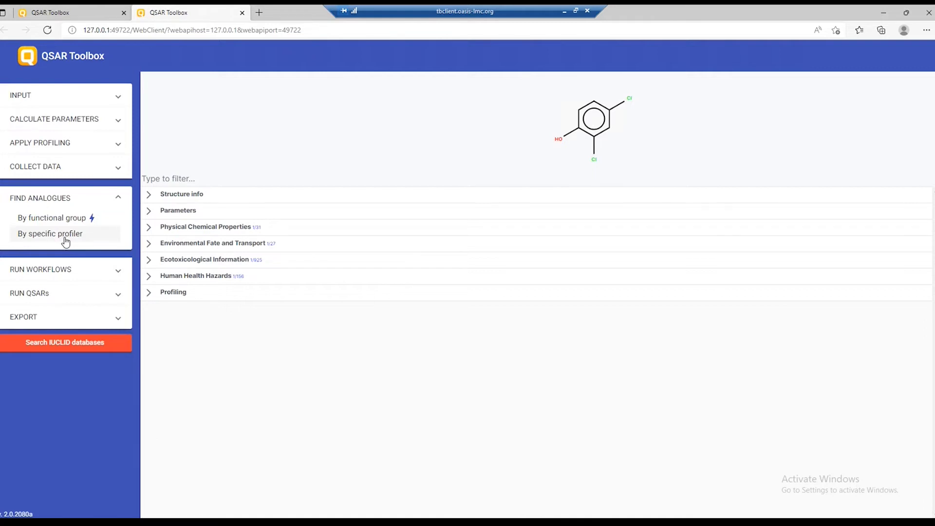
pyautogui.click(50, 233)
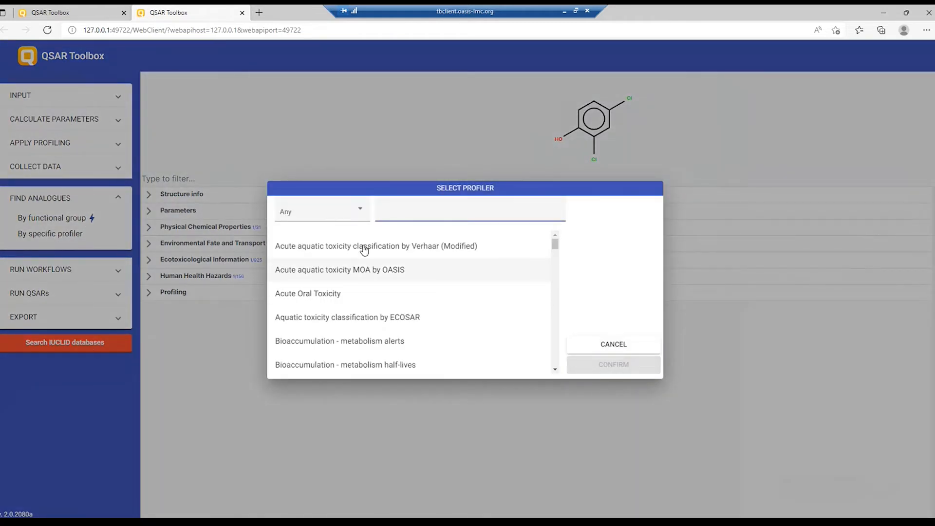
pyautogui.moveTo(427, 212)
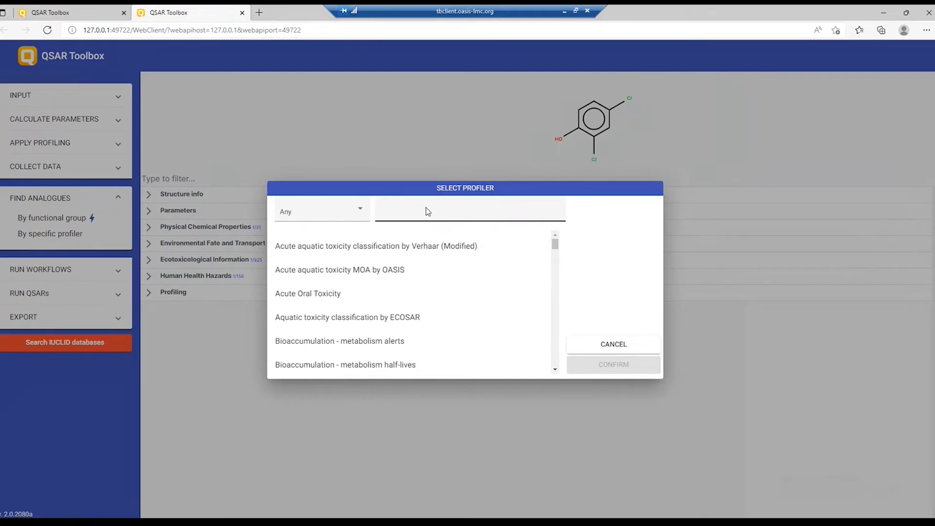
pyautogui.write('skin')
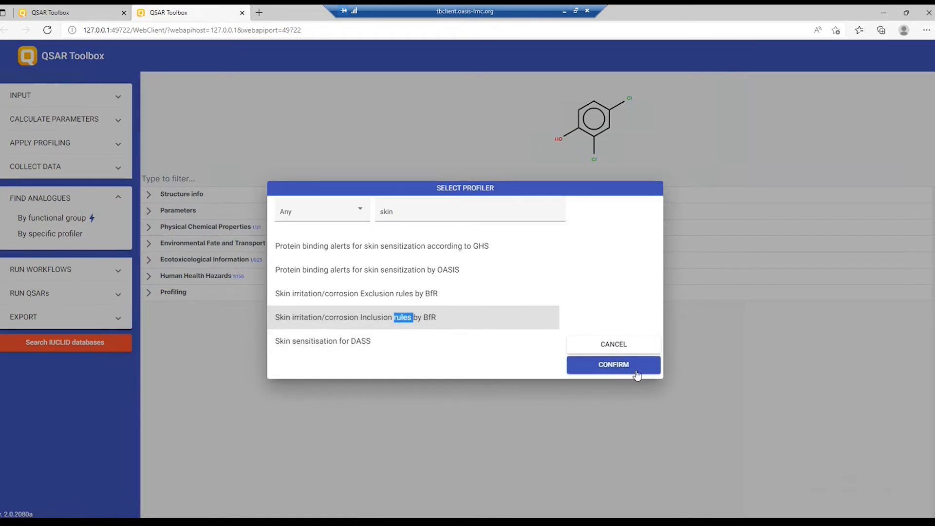
pyautogui.click(613, 365)
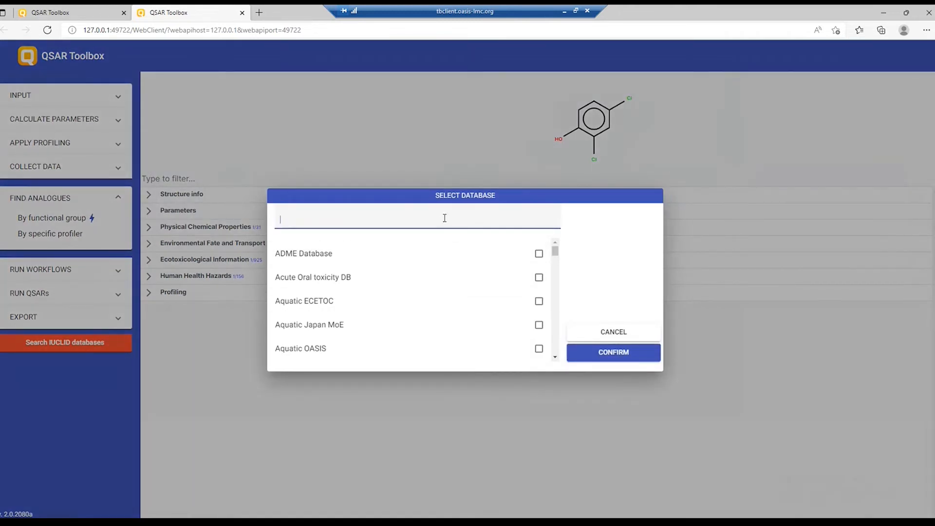
# Step: Filter databases by 'ecetoc', select Skin sensitization ECETOC and run the search, finding 4 analogues
pyautogui.write('ecet')
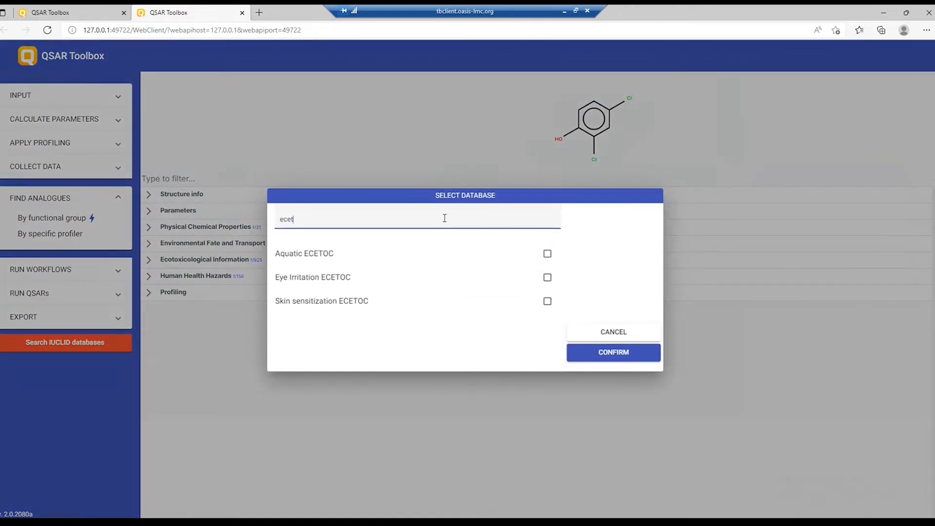
pyautogui.write('oc')
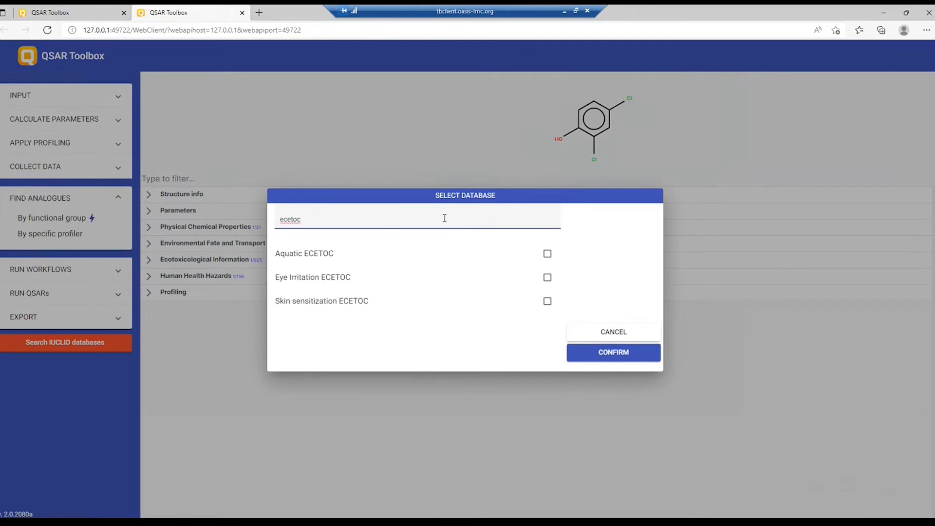
pyautogui.moveTo(415, 304)
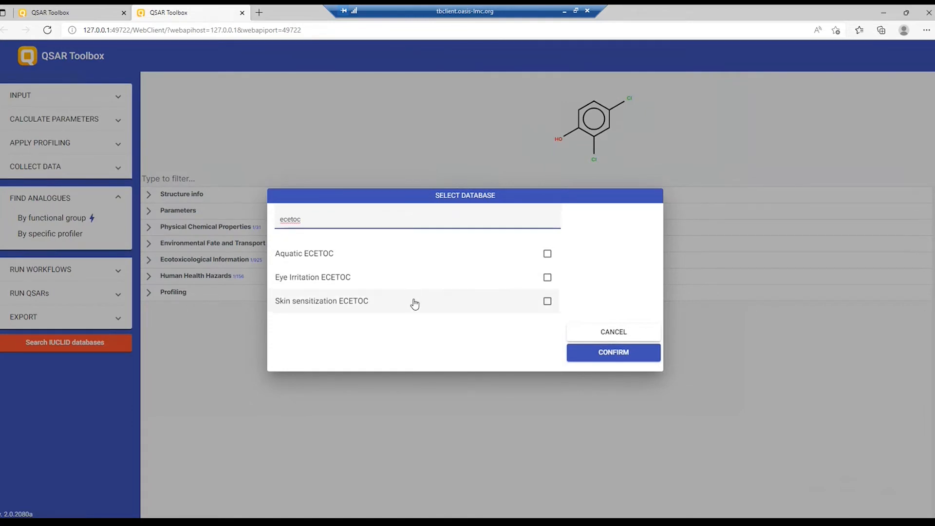
pyautogui.click(547, 301)
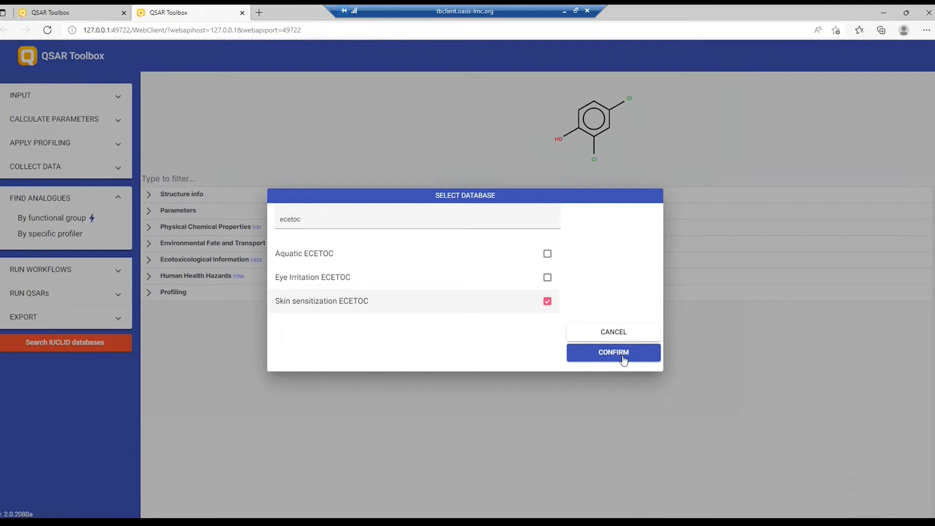
pyautogui.click(613, 352)
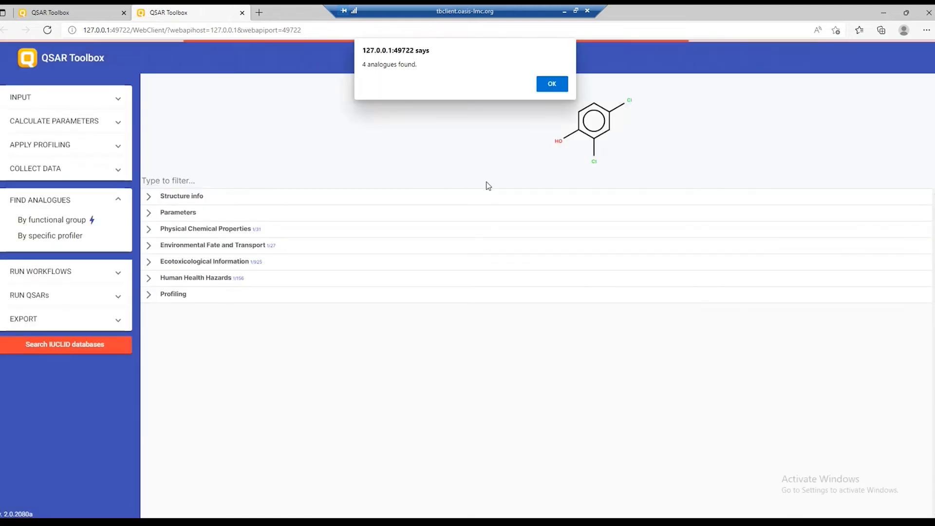
pyautogui.moveTo(388, 78)
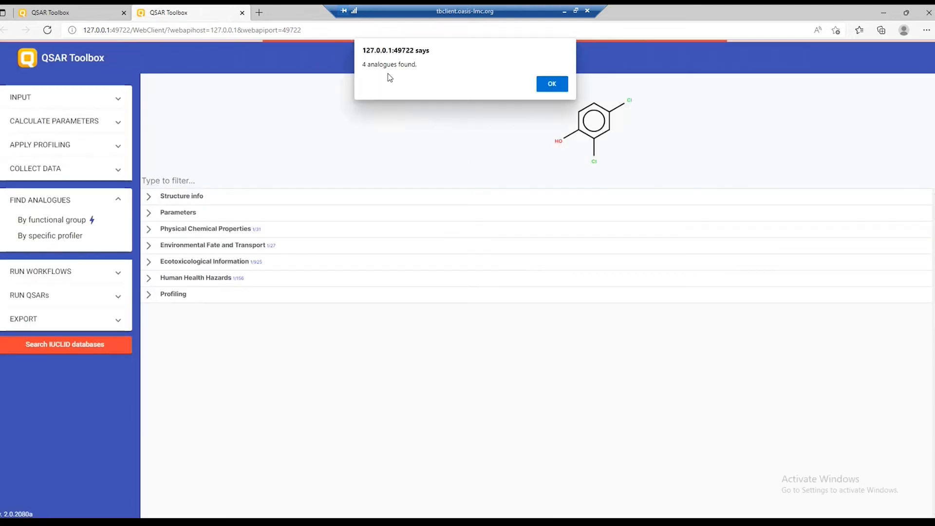
# Step: Acknowledge the '4 analogues found' alert so the analogues load into the matrix
pyautogui.click(552, 83)
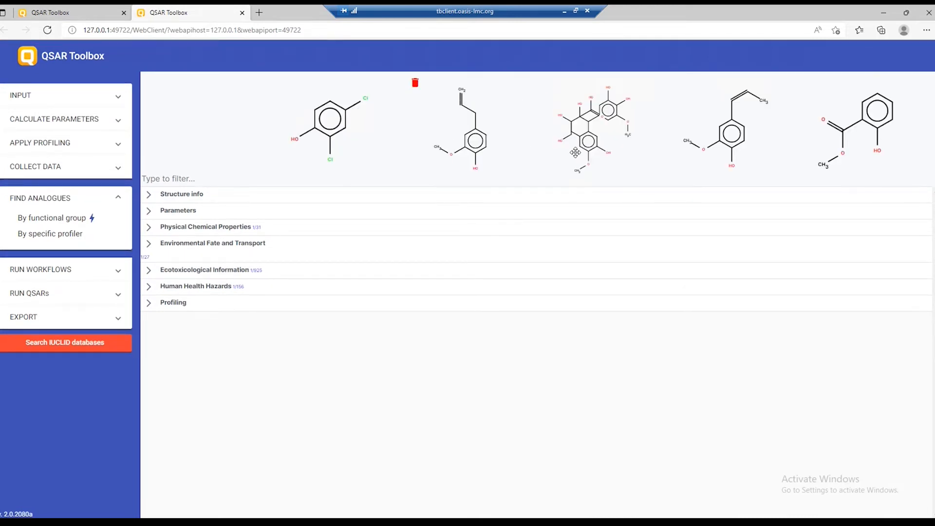
pyautogui.moveTo(451, 158)
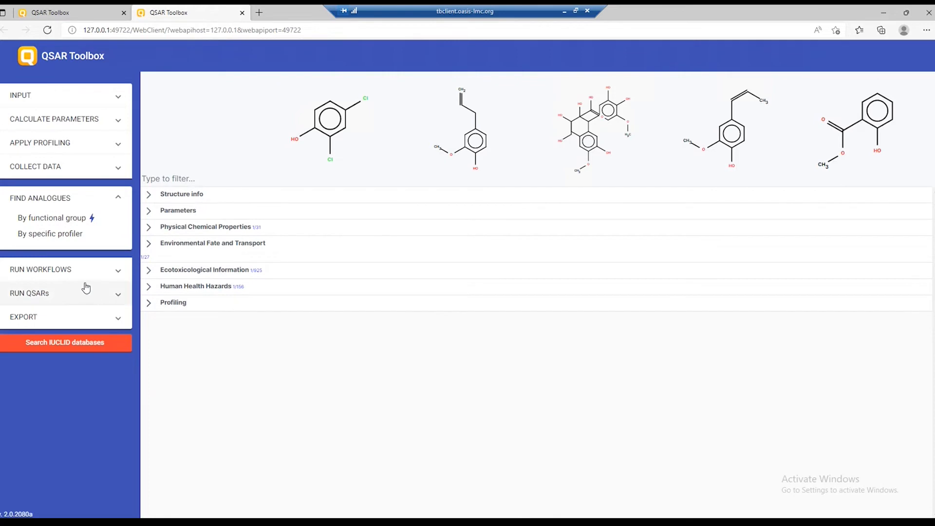
pyautogui.moveTo(509, 181)
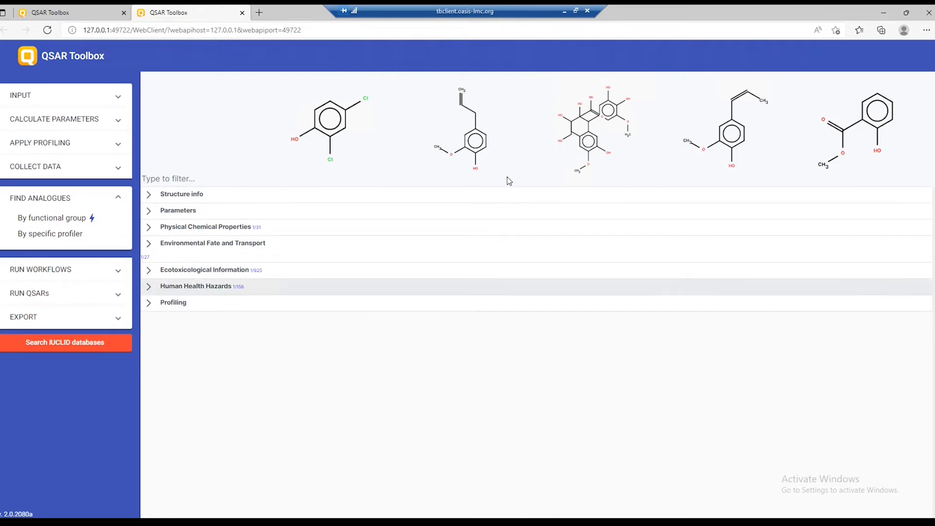
pyautogui.moveTo(317, 421)
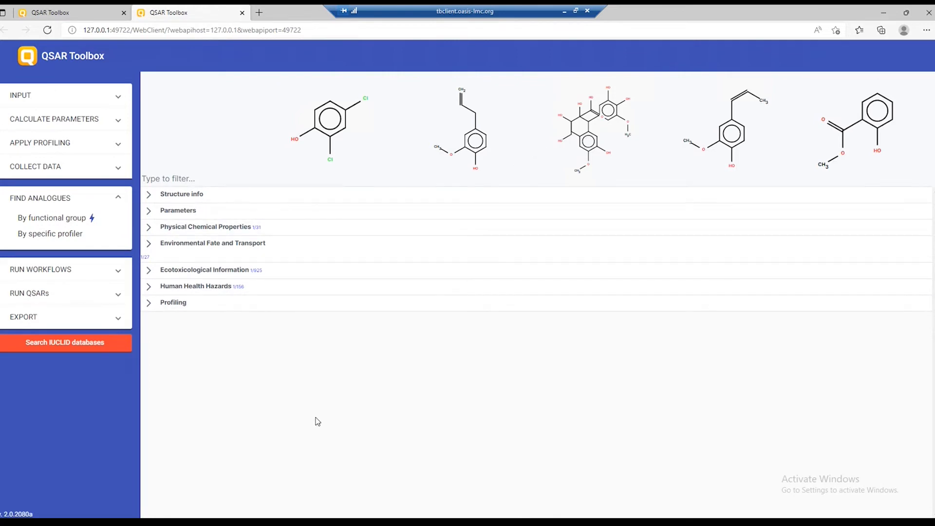
pyautogui.moveTo(267, 379)
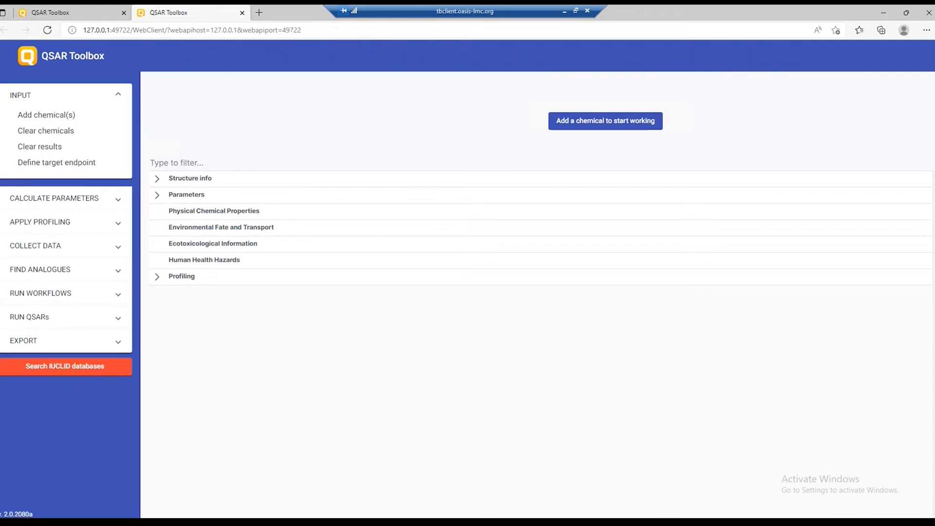
pyautogui.moveTo(604, 125)
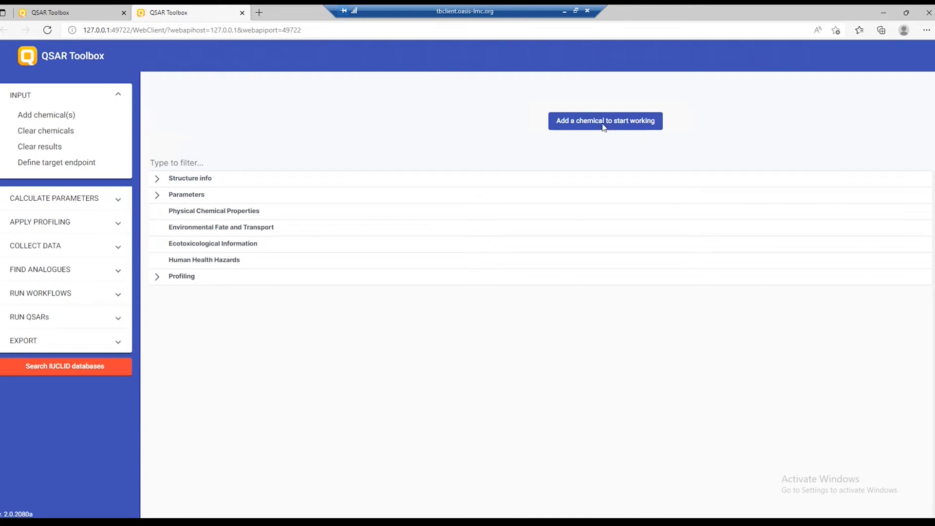
# Step: Define the new chemical by structure, reusing the saved bis(aminophenyl) imine SMILES in the editor
pyautogui.click(605, 121)
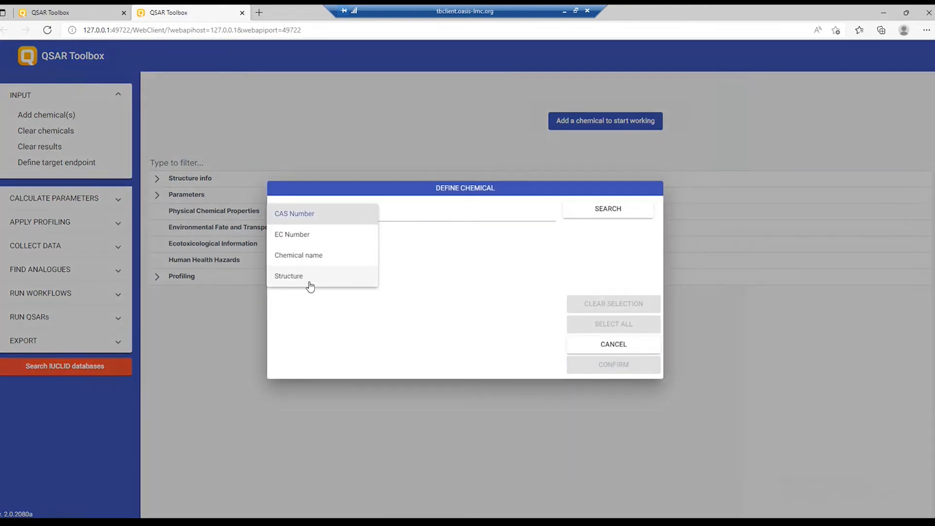
pyautogui.click(288, 276)
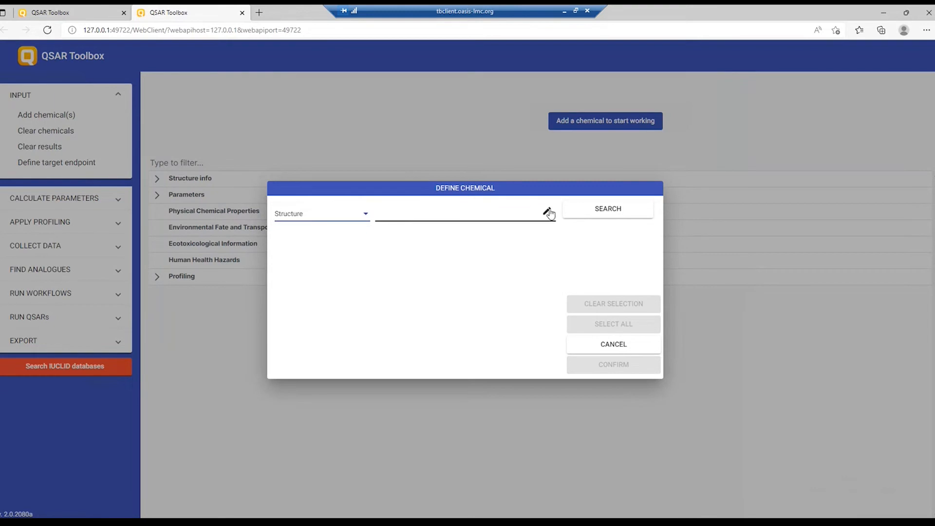
pyautogui.moveTo(489, 215)
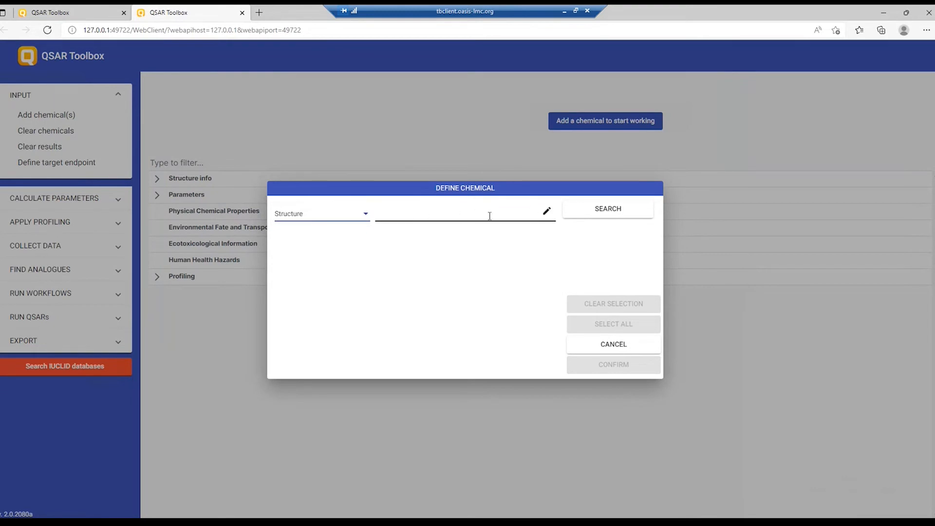
pyautogui.click(546, 211)
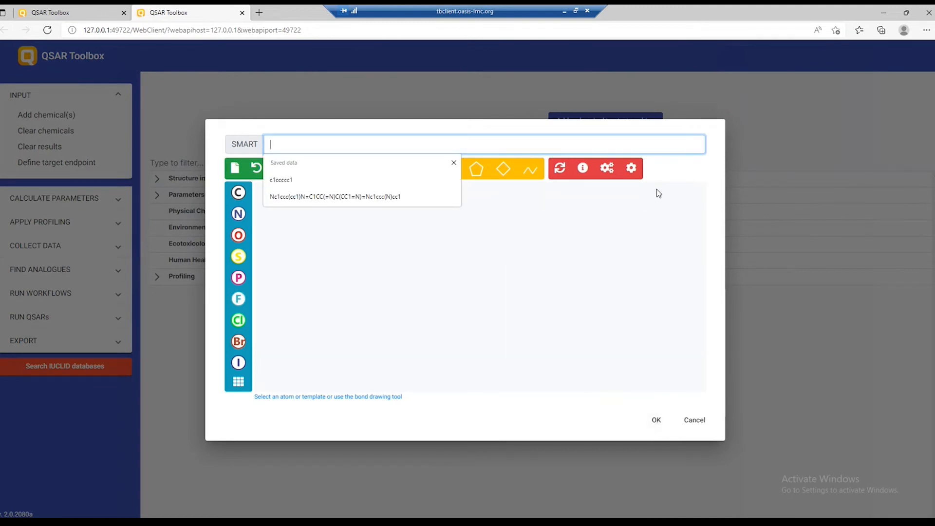
pyautogui.click(337, 197)
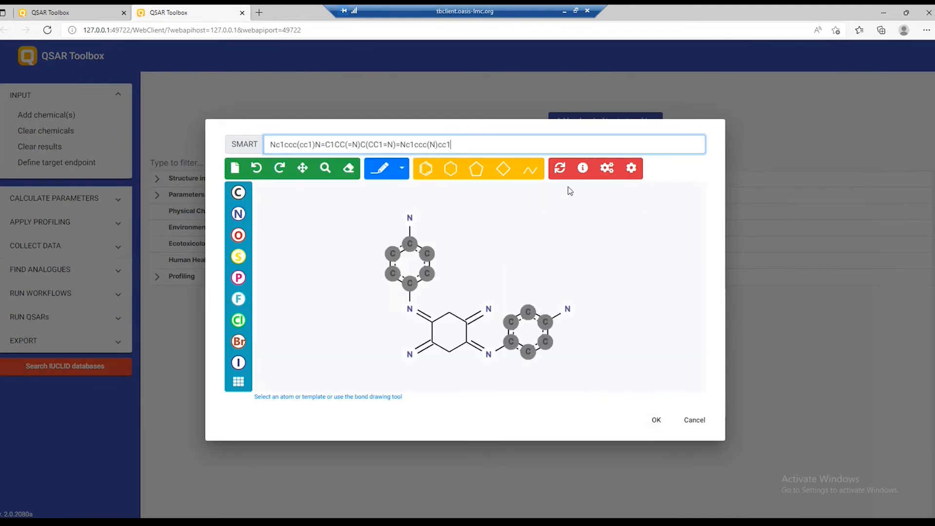
pyautogui.moveTo(556, 278)
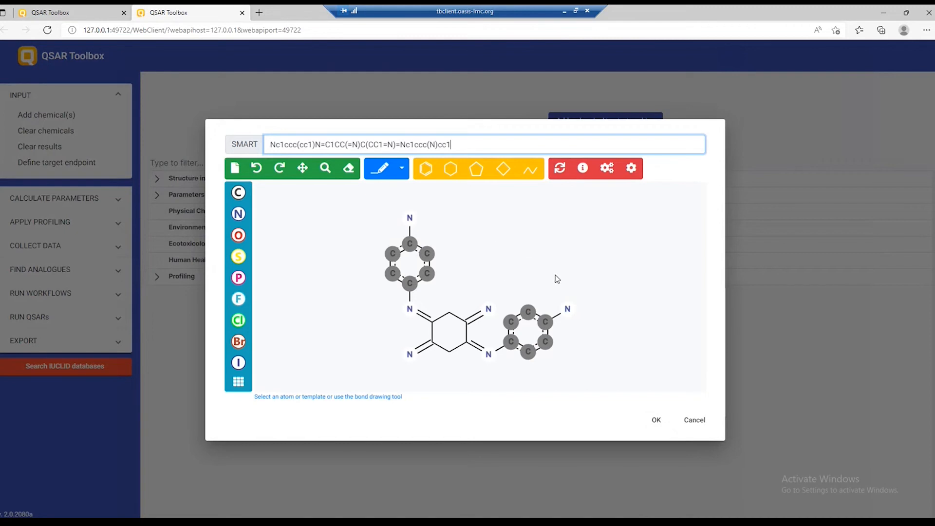
pyautogui.click(656, 420)
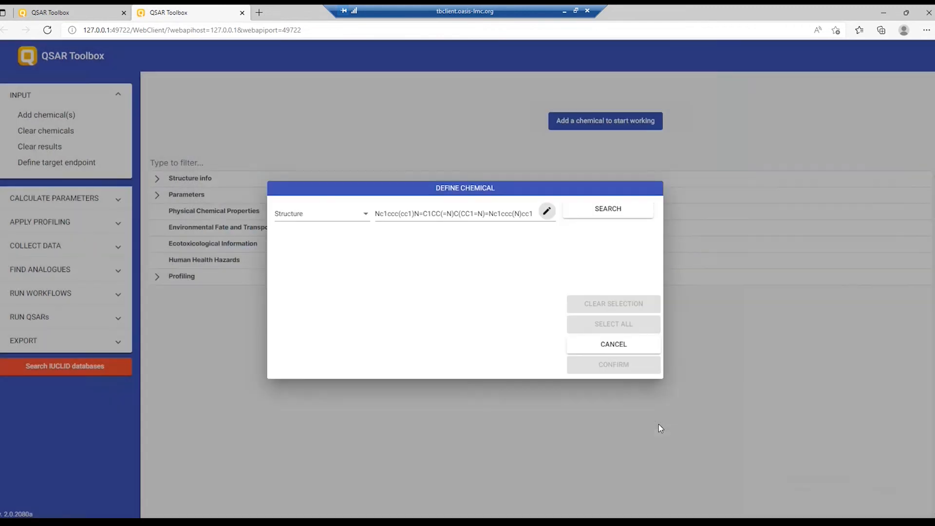
# Step: Search for the structure, tick the single matching result and confirm it into the matrix
pyautogui.click(607, 210)
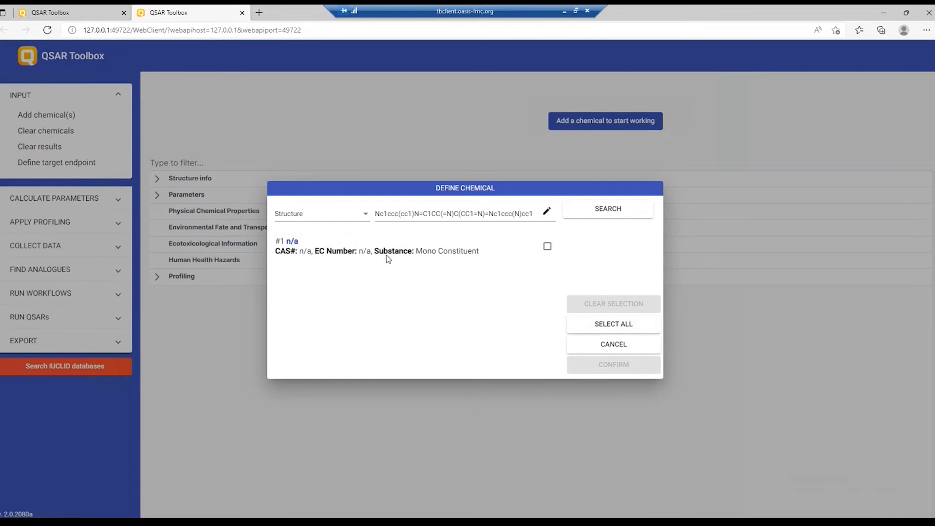
pyautogui.click(547, 246)
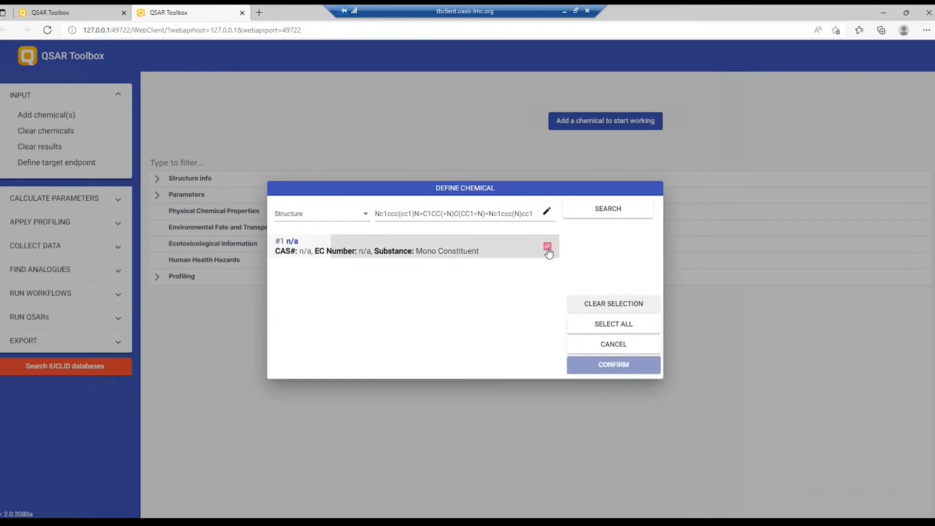
pyautogui.click(613, 365)
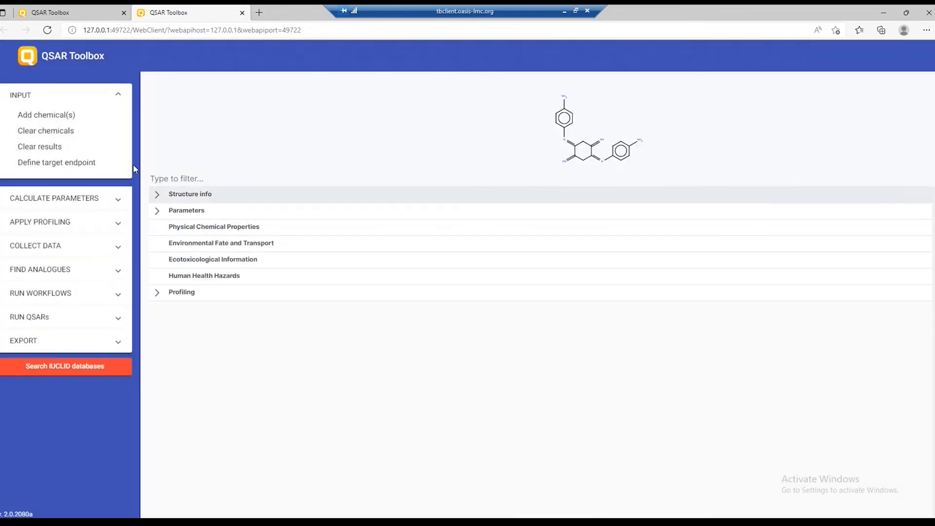
# Step: Search by chemical name 'dich' and add the 2,4-dichlorophenol result (CAS 120-83-2) to the matrix
pyautogui.click(46, 115)
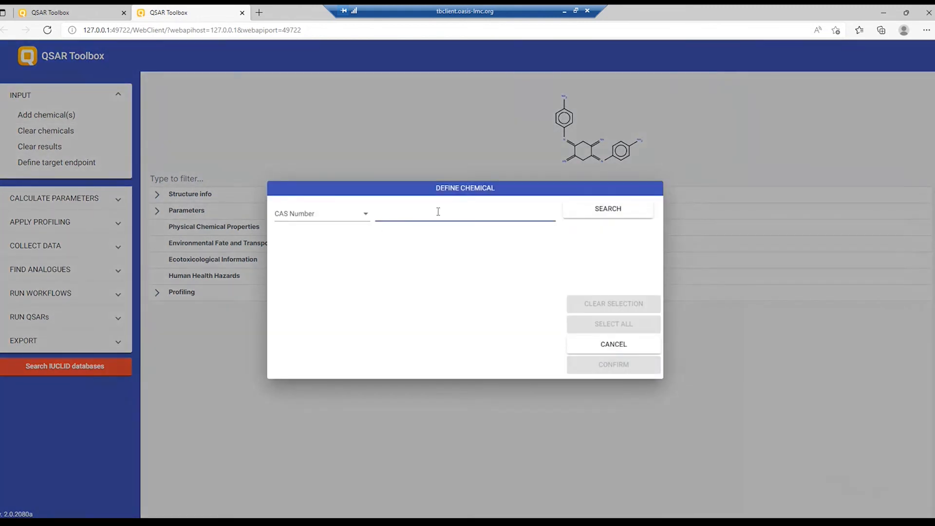
pyautogui.click(321, 213)
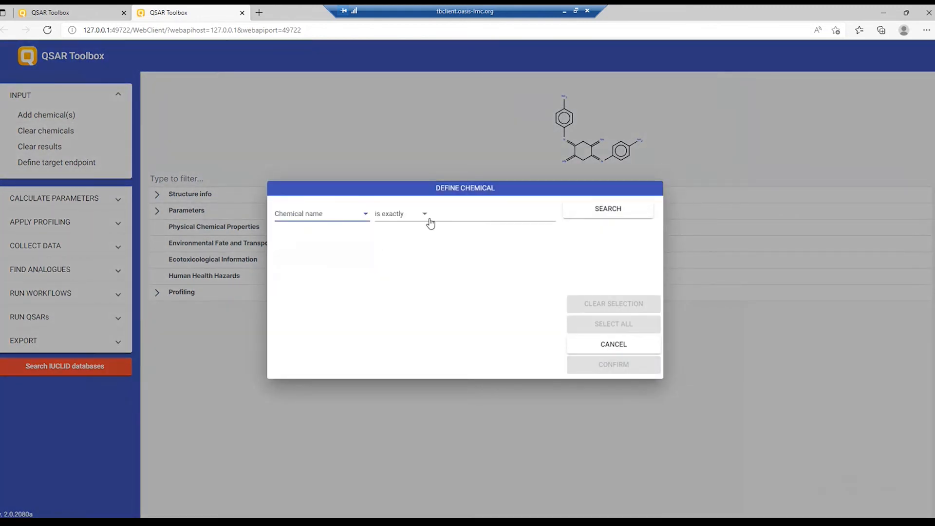
pyautogui.write('dichlorophenol')
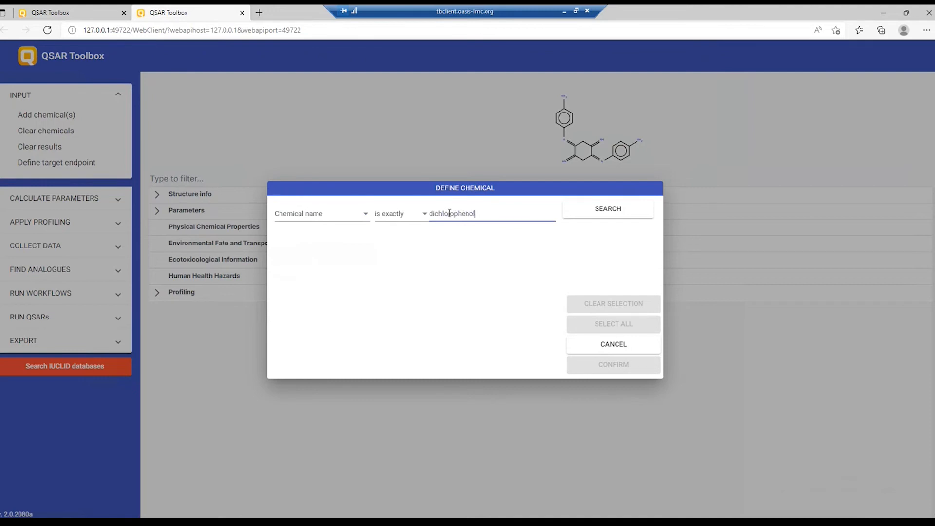
pyautogui.click(607, 208)
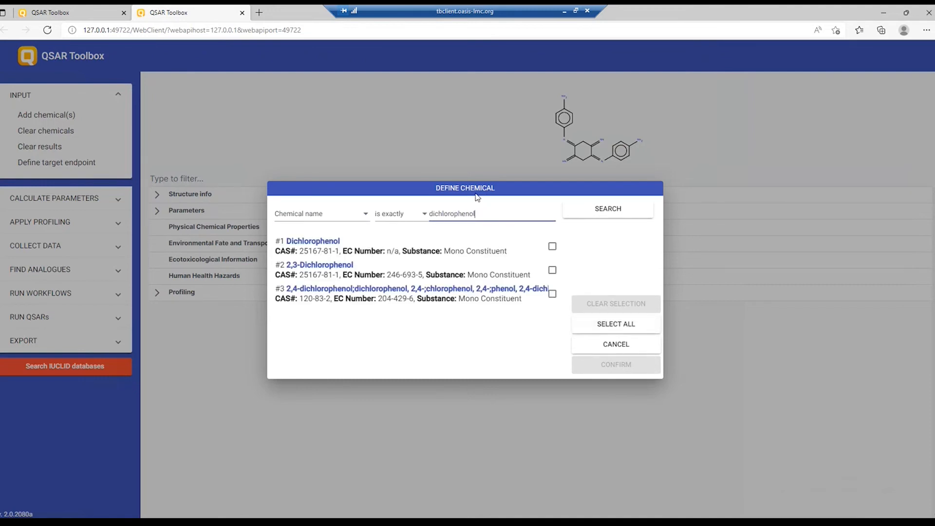
pyautogui.click(551, 293)
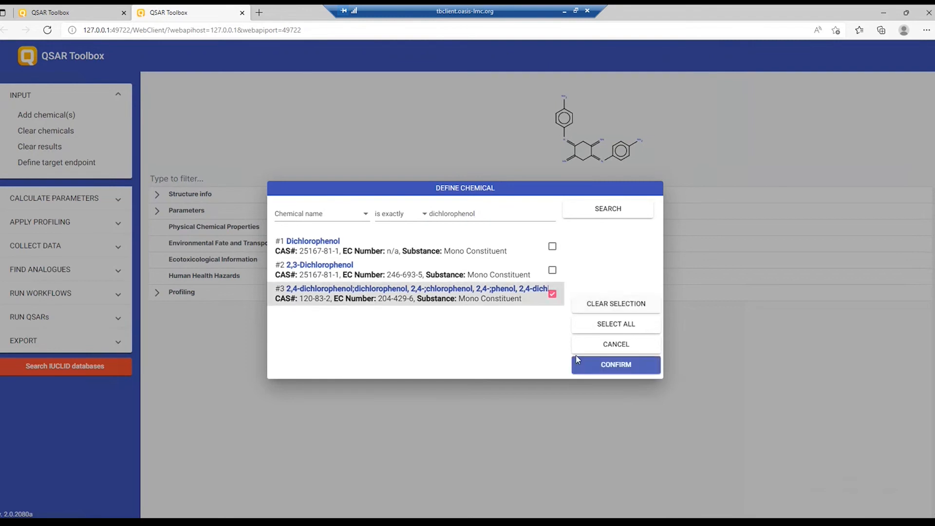
pyautogui.click(614, 365)
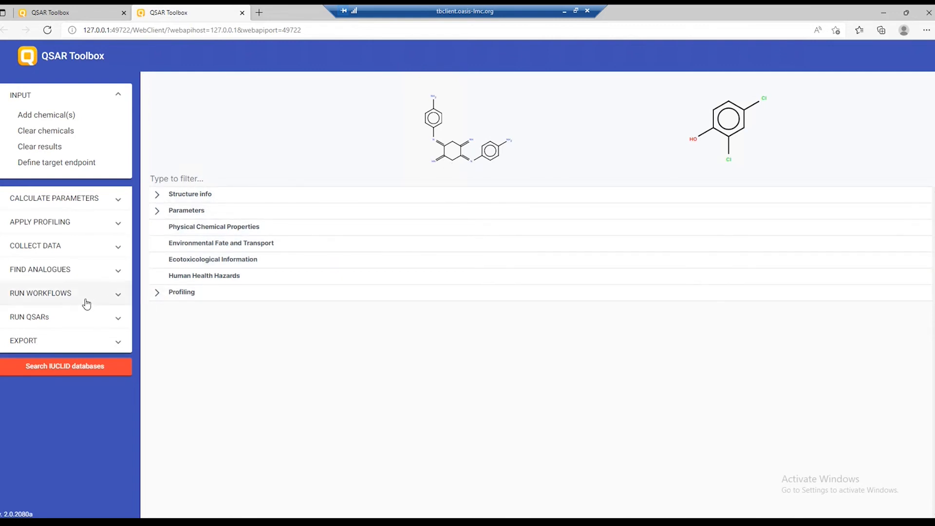
# Step: Choose a skin sensitisation workflow from the automated workflow list and confirm it
pyautogui.click(40, 293)
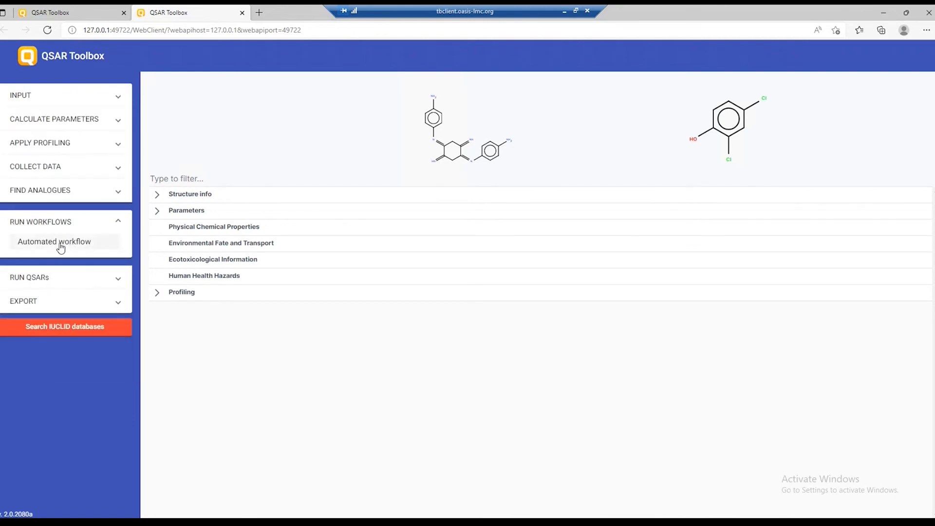
pyautogui.moveTo(53, 248)
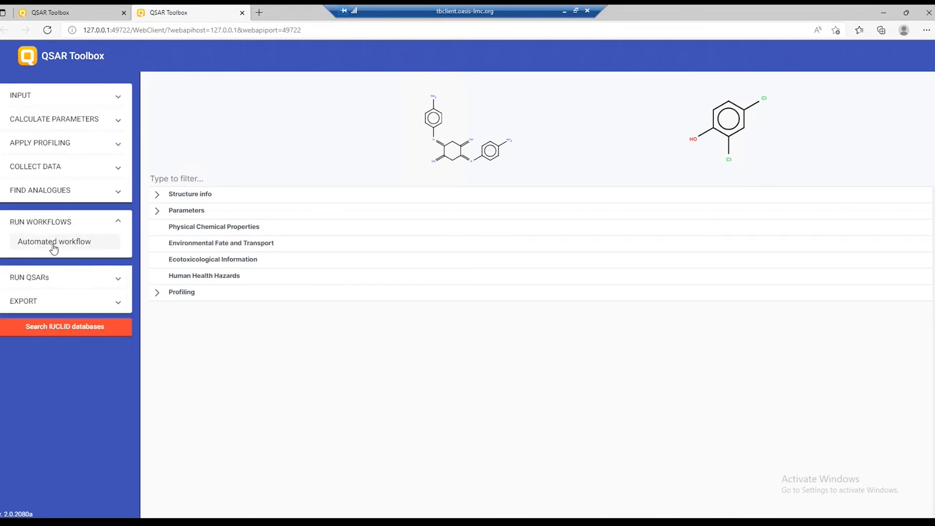
pyautogui.click(54, 241)
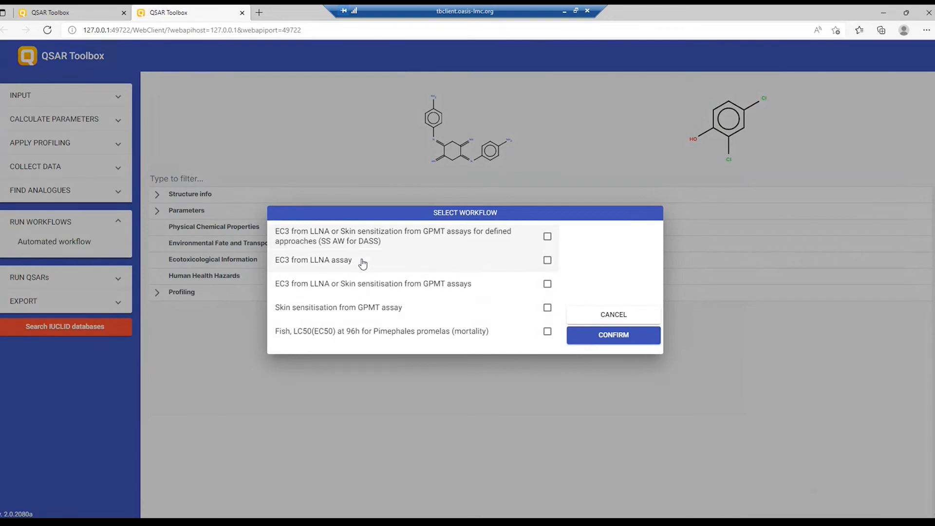
pyautogui.moveTo(487, 261)
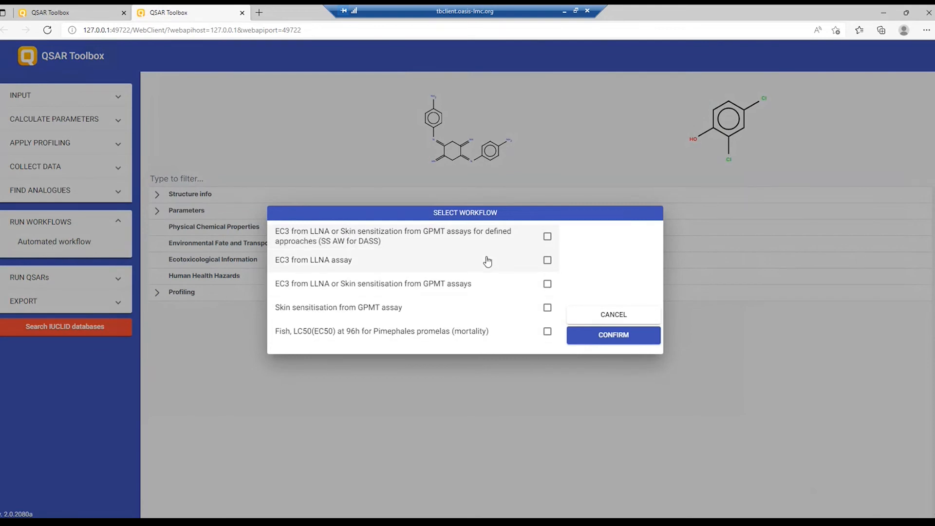
pyautogui.moveTo(453, 261)
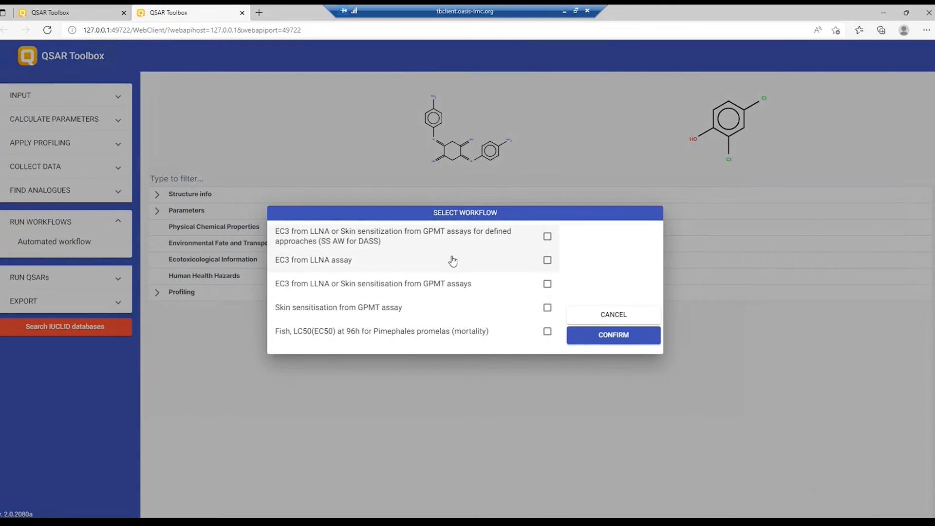
pyautogui.moveTo(411, 269)
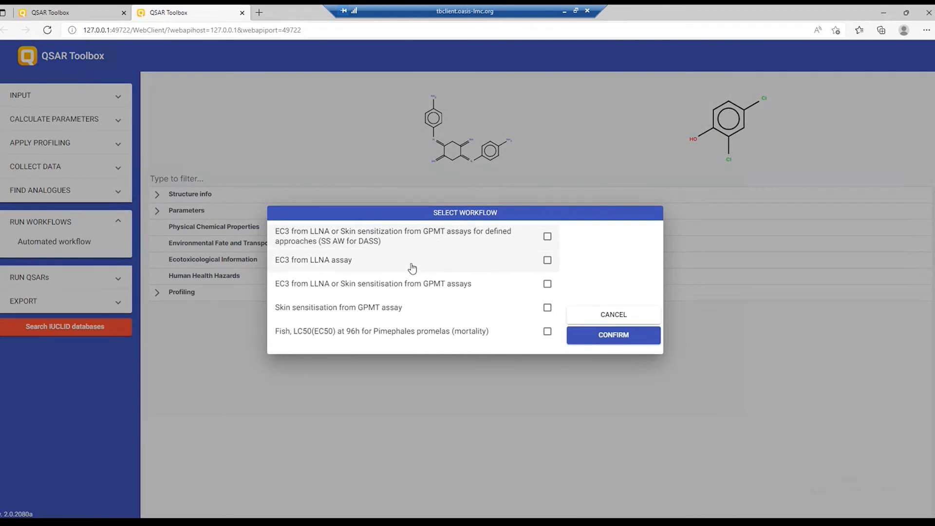
pyautogui.moveTo(401, 291)
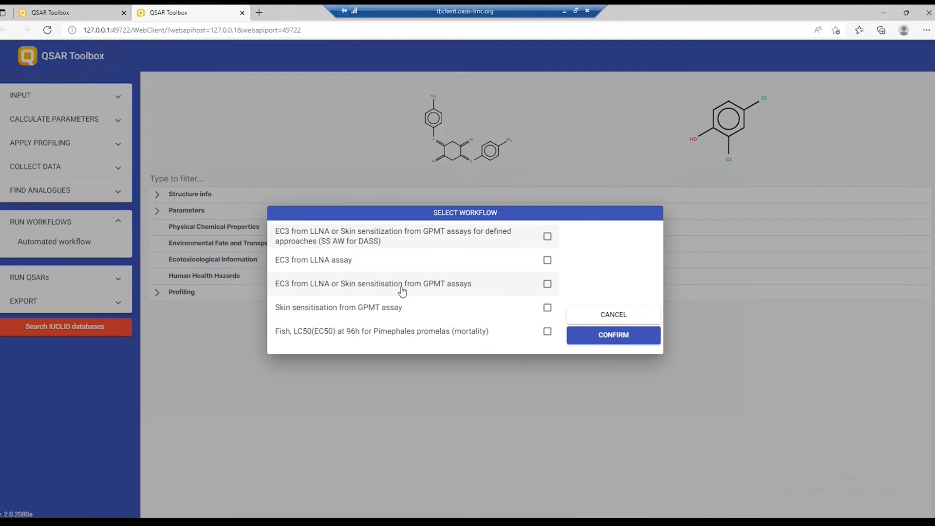
pyautogui.moveTo(384, 334)
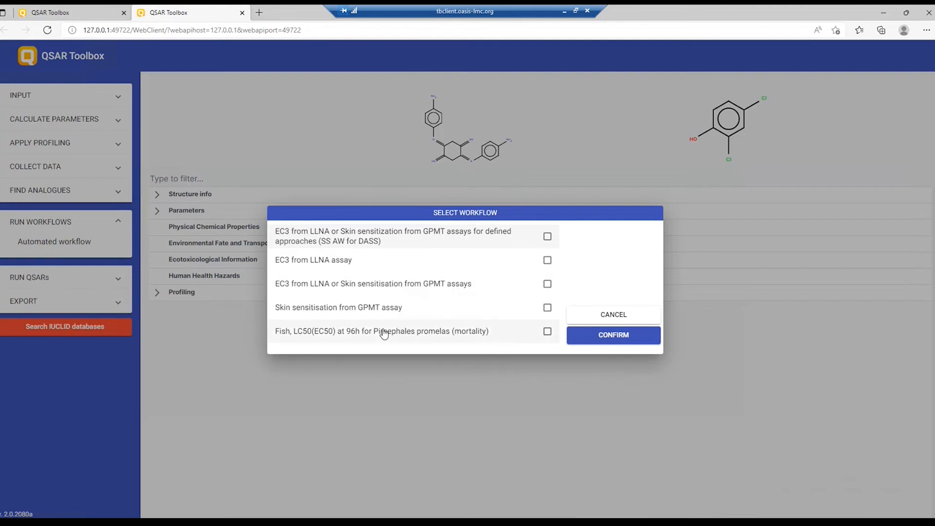
pyautogui.moveTo(446, 257)
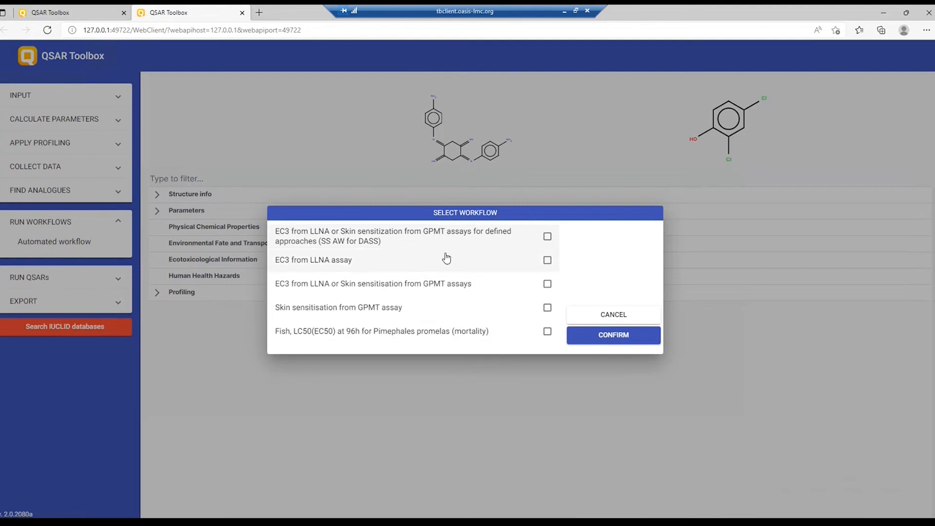
pyautogui.moveTo(434, 253)
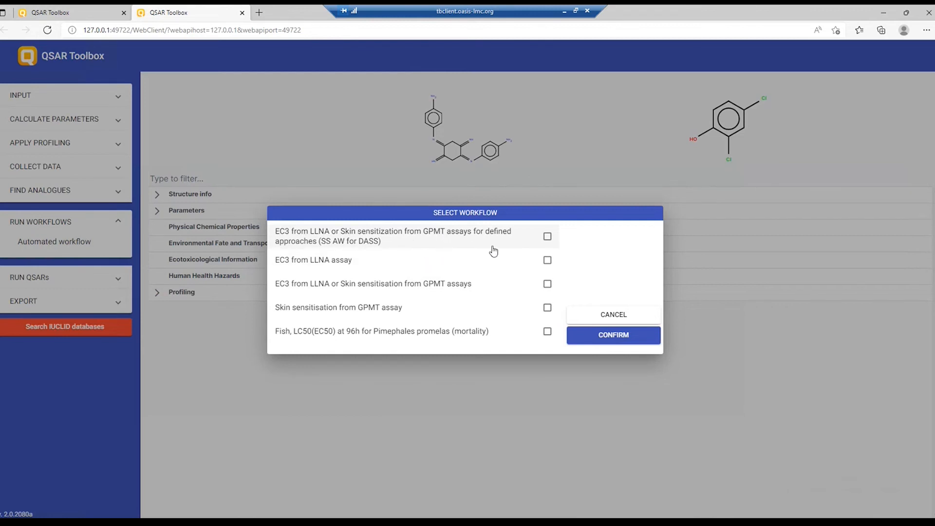
pyautogui.click(612, 315)
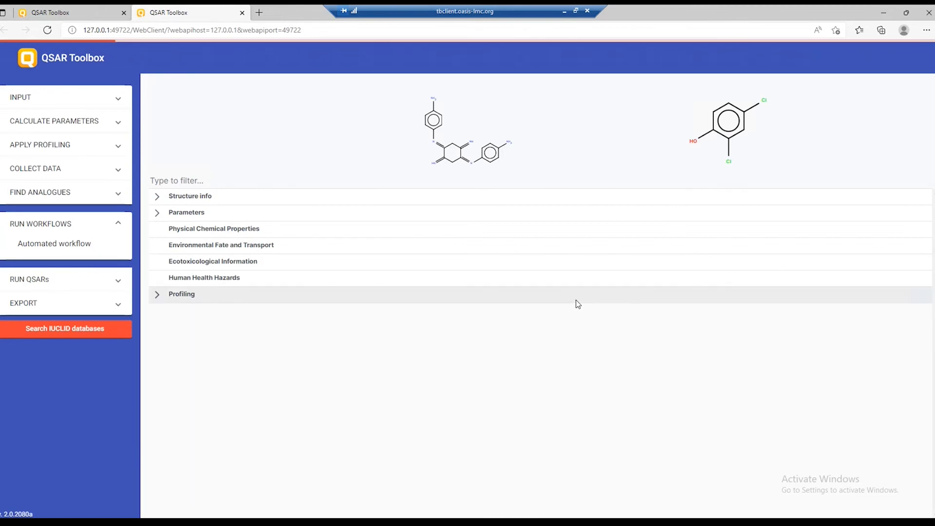
pyautogui.moveTo(537, 81)
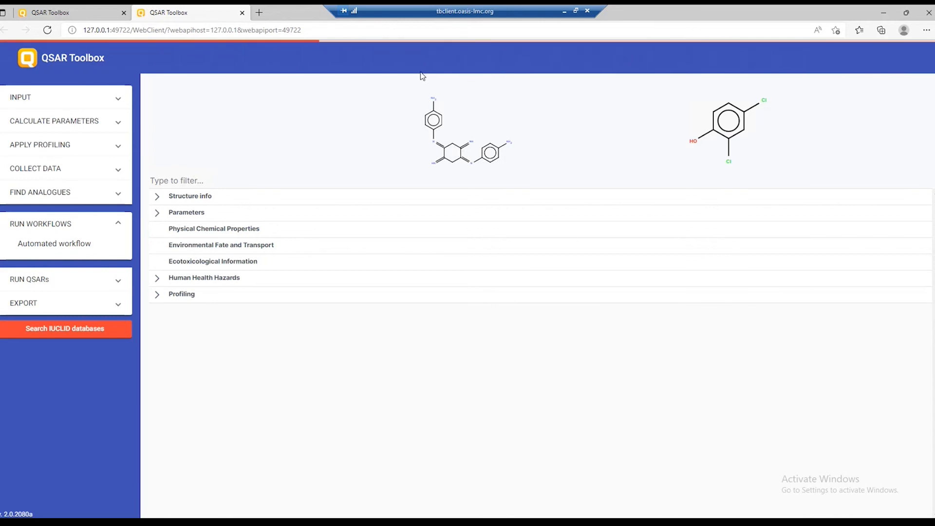
pyautogui.moveTo(536, 282)
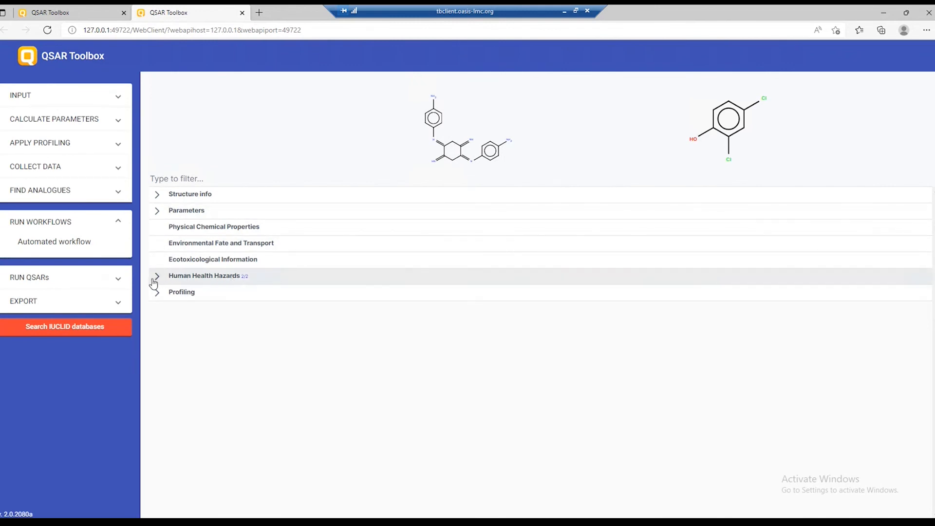
# Step: Expand Human Health Hazards, review why the imine's result is Negative, Out of domain, and close the explanation
pyautogui.click(157, 275)
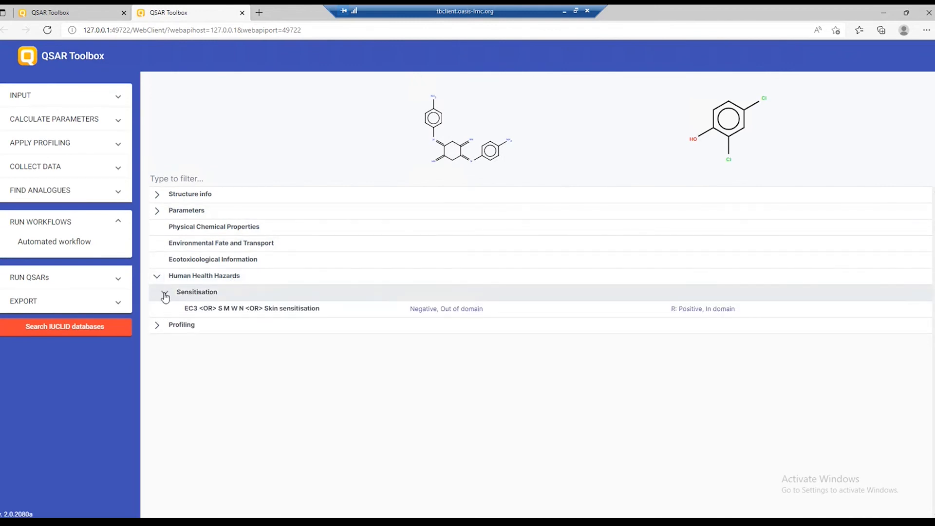
pyautogui.moveTo(467, 119)
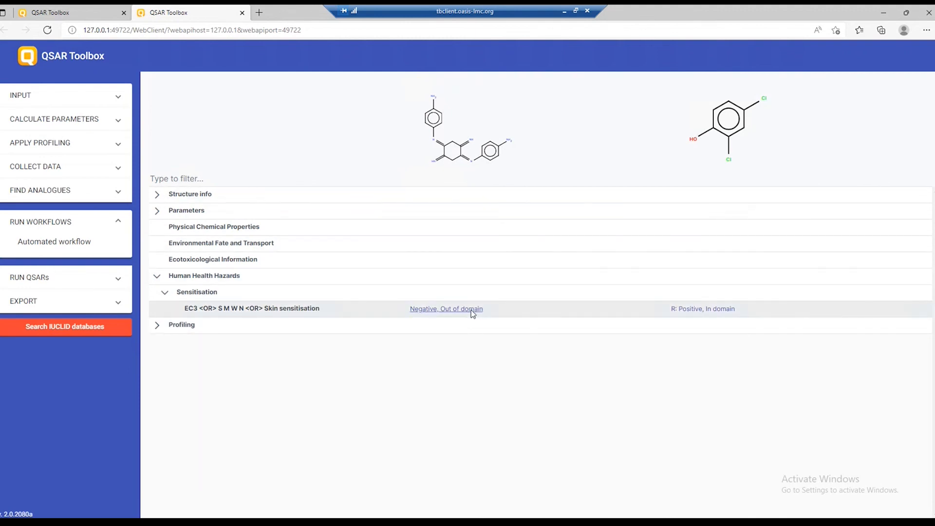
pyautogui.click(446, 309)
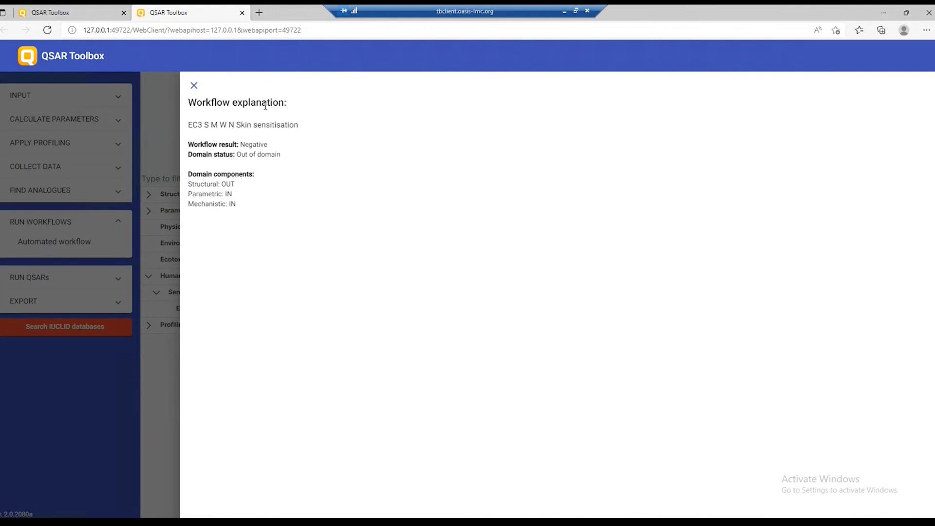
pyautogui.moveTo(194, 86)
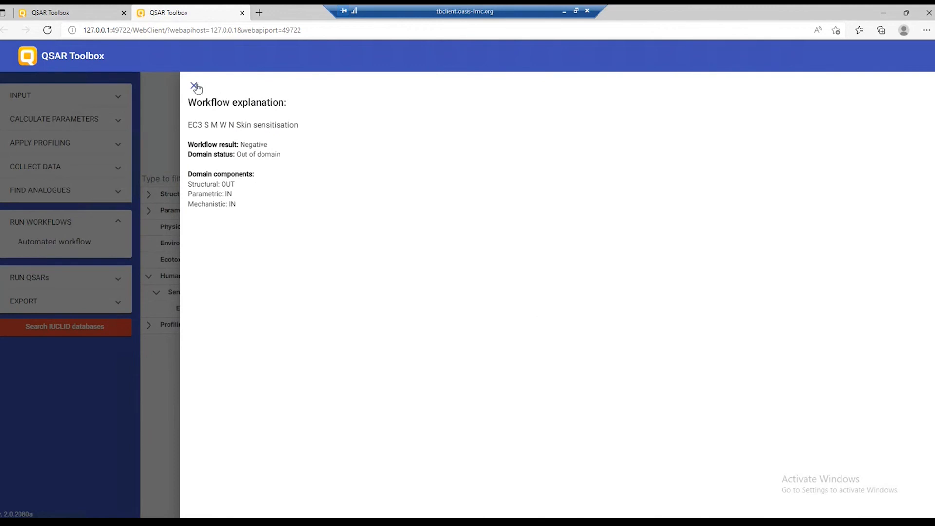
pyautogui.click(196, 87)
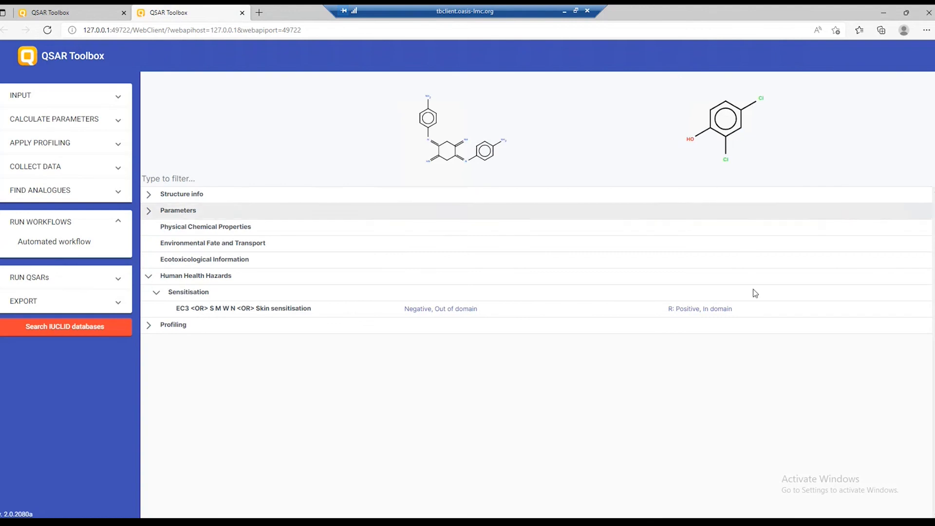
pyautogui.moveTo(703, 312)
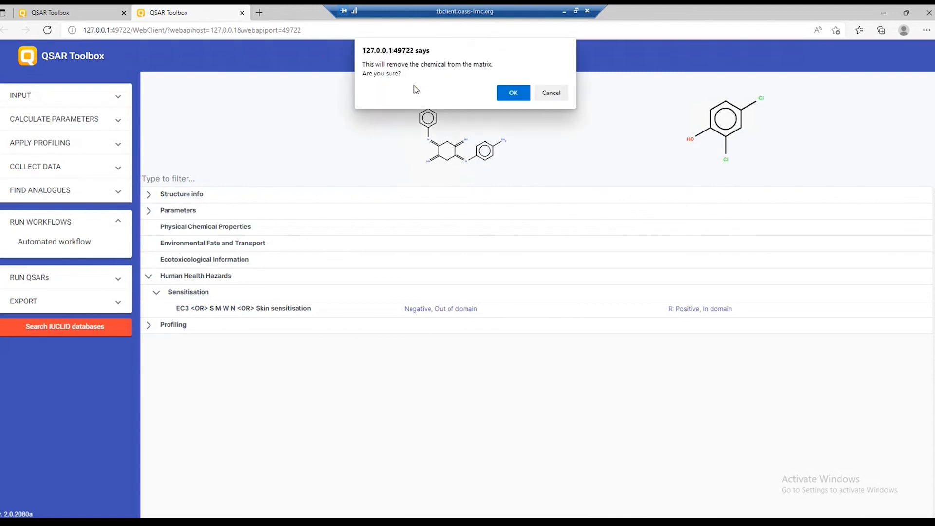
# Step: Confirm removing the imine, then start RUN QSARs for a specified endpoint
pyautogui.click(512, 93)
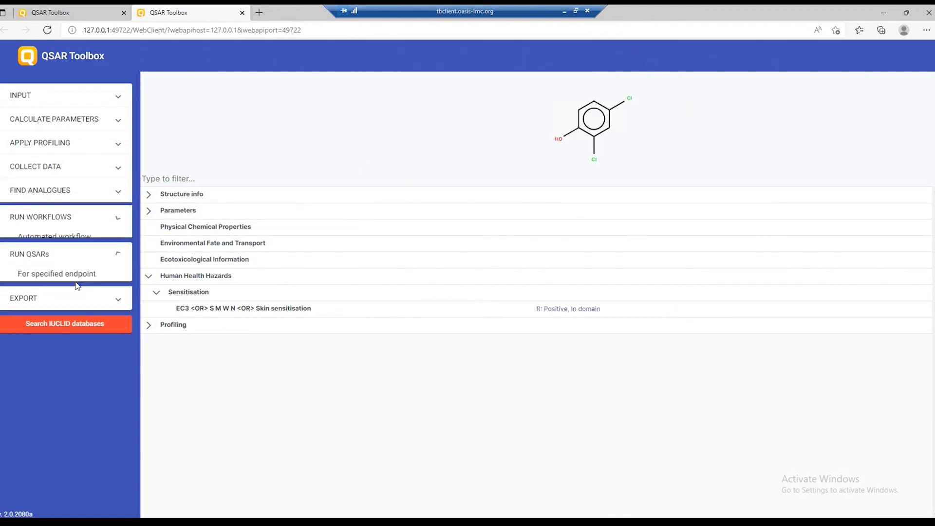
pyautogui.click(56, 273)
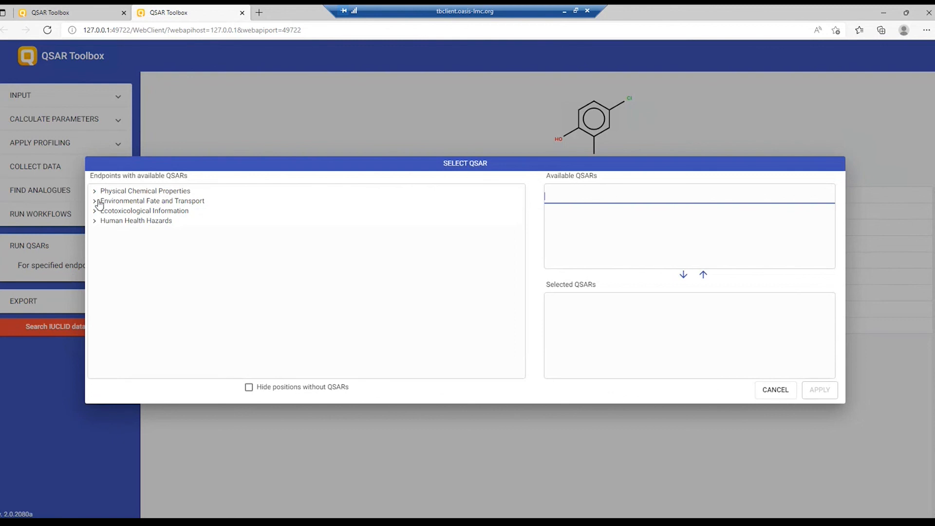
pyautogui.moveTo(100, 230)
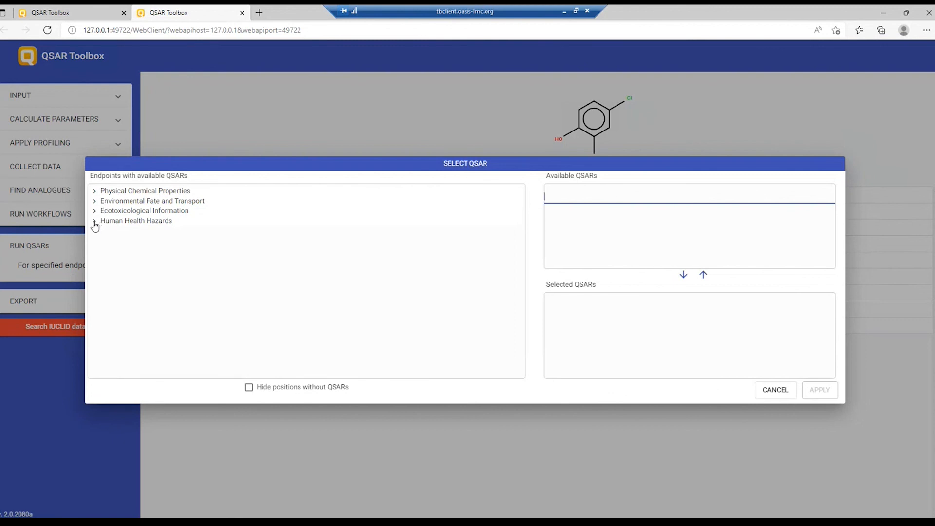
# Step: Under Human Health Hazards > Sensitisation, select the Danish QSAR DB battery model and apply it
pyautogui.click(94, 220)
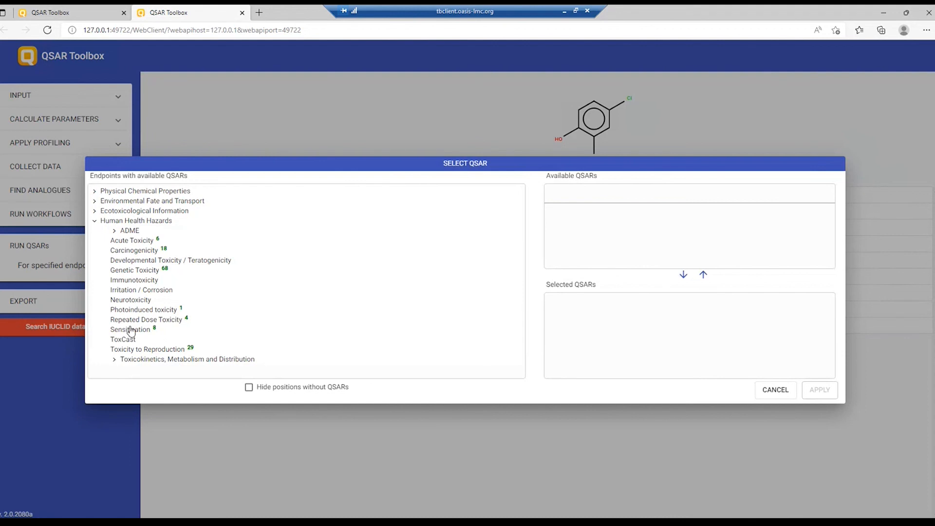
pyautogui.click(130, 329)
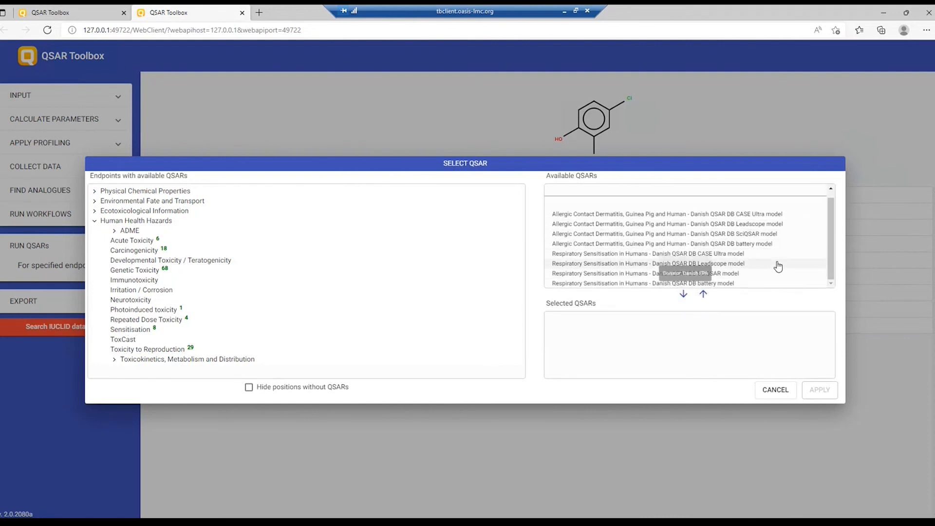
pyautogui.moveTo(707, 215)
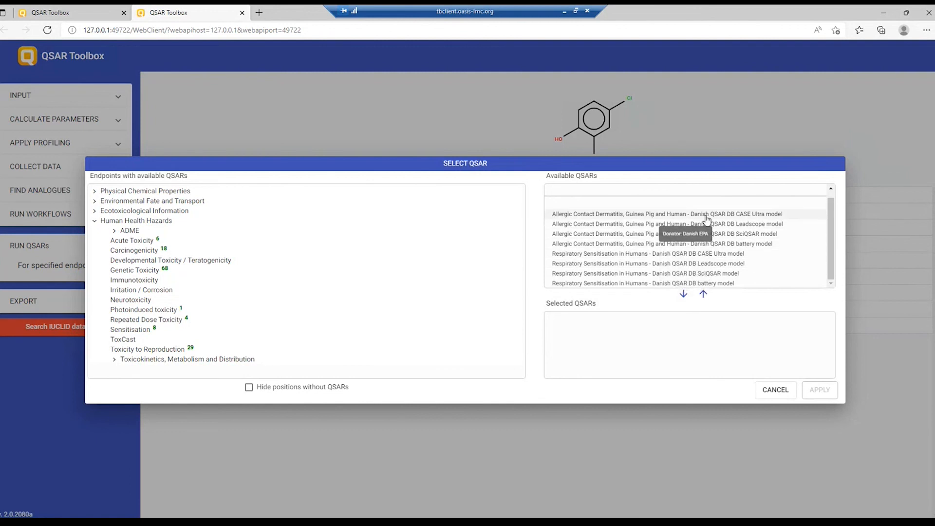
pyautogui.moveTo(749, 246)
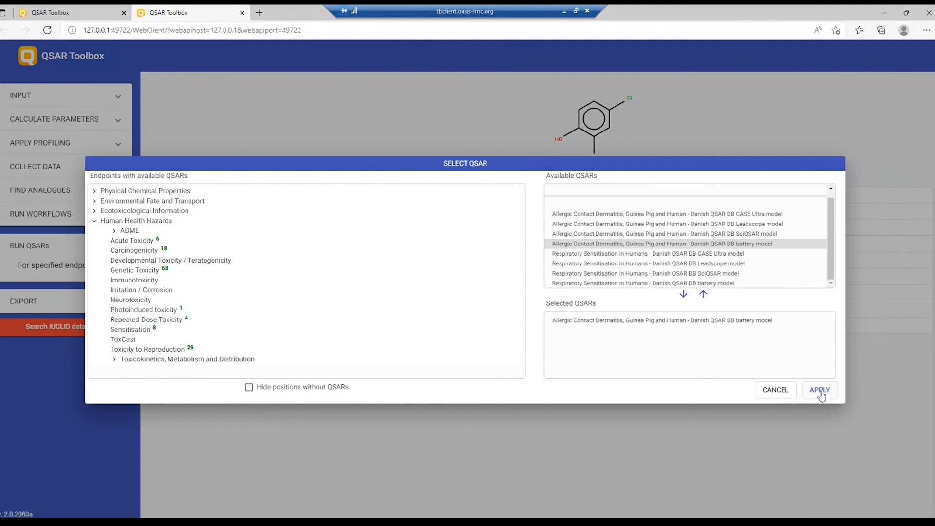
pyautogui.click(820, 390)
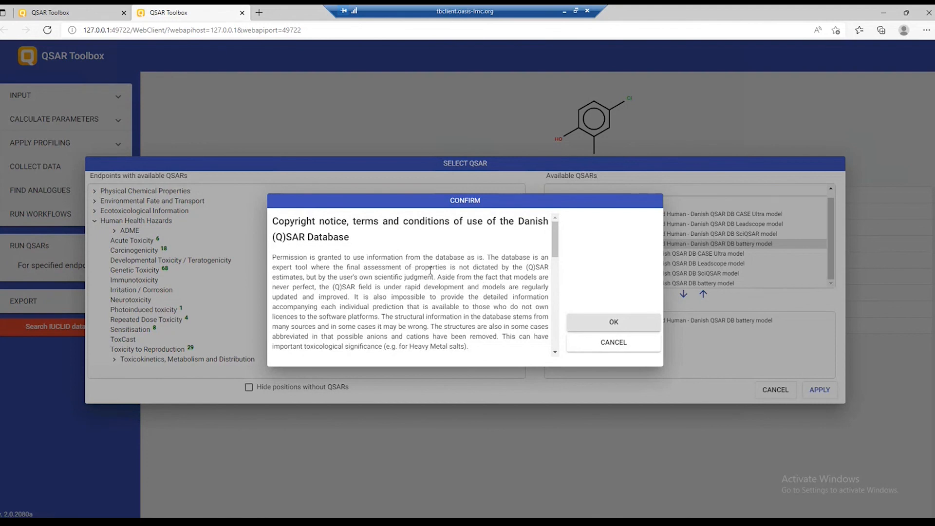
# Step: Accept the Danish QSAR Database copyright terms so the Positive, In Domain prediction appears
pyautogui.scroll(-3)
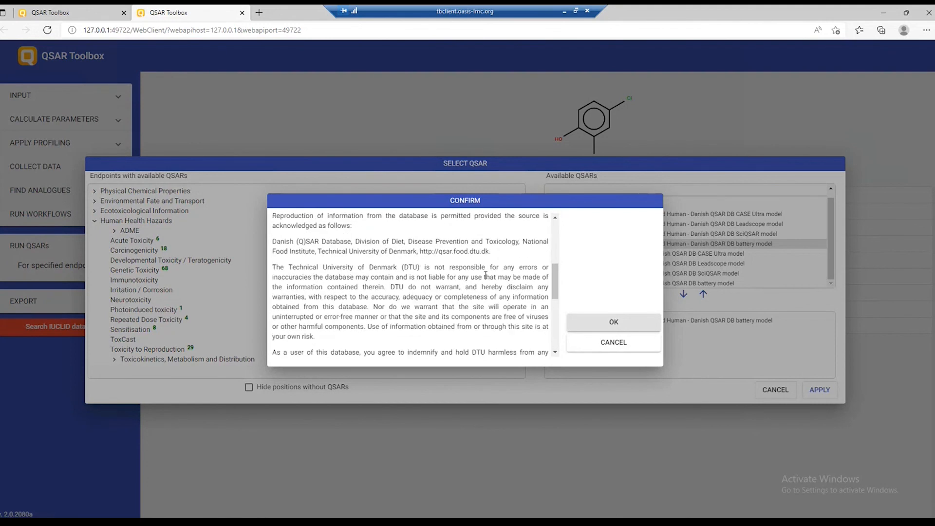
pyautogui.click(613, 323)
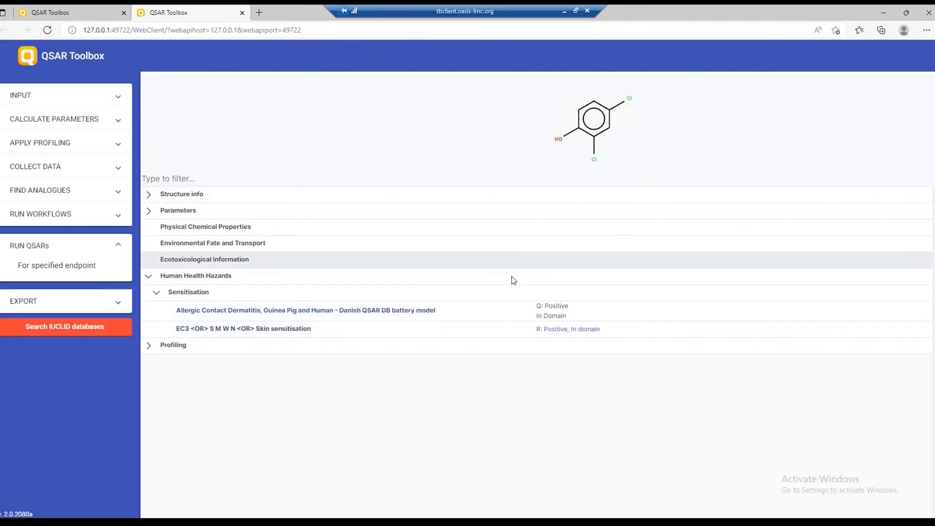
pyautogui.moveTo(536, 328)
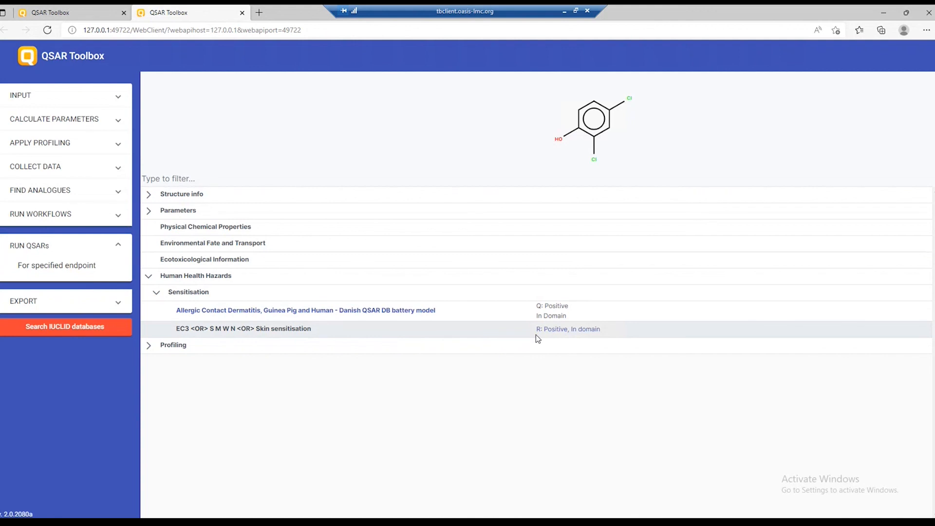